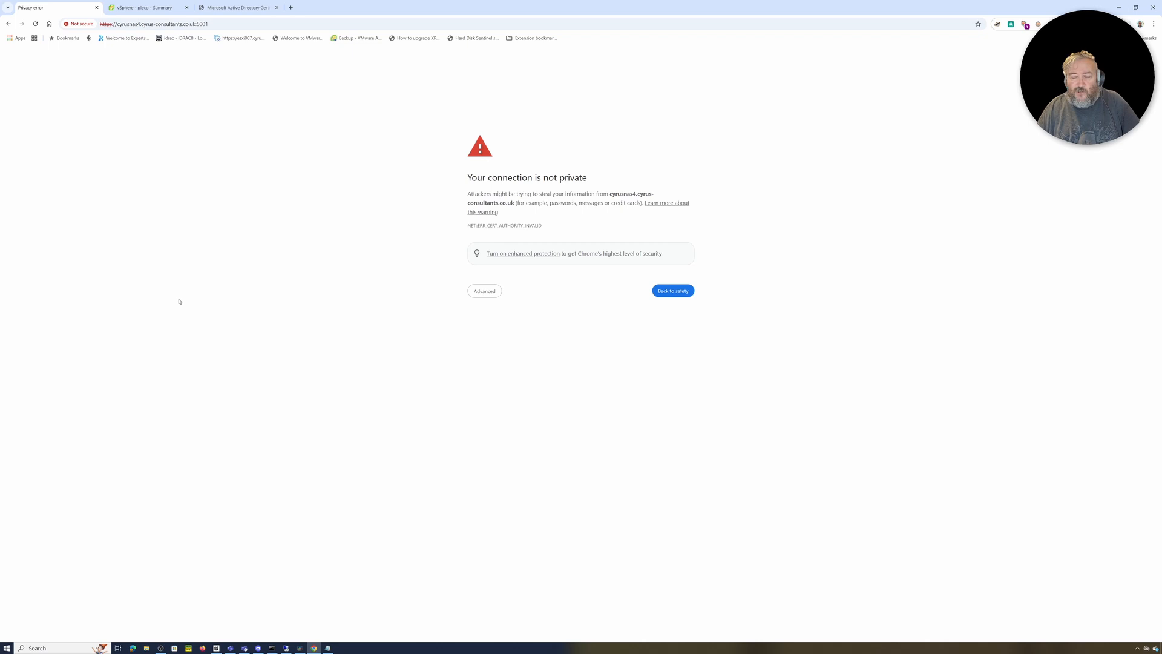
mouse_move(514, 253)
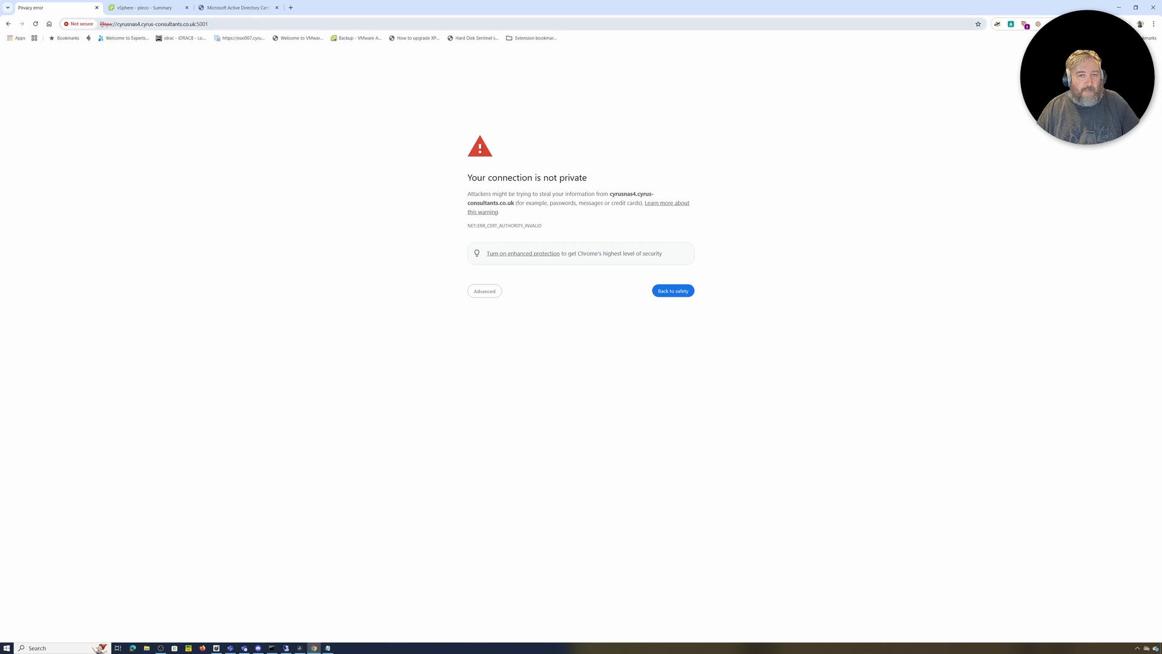
Step: Review the NAS's untrusted Synology-issued certificate through Chrome's Not secure details
click(121, 24)
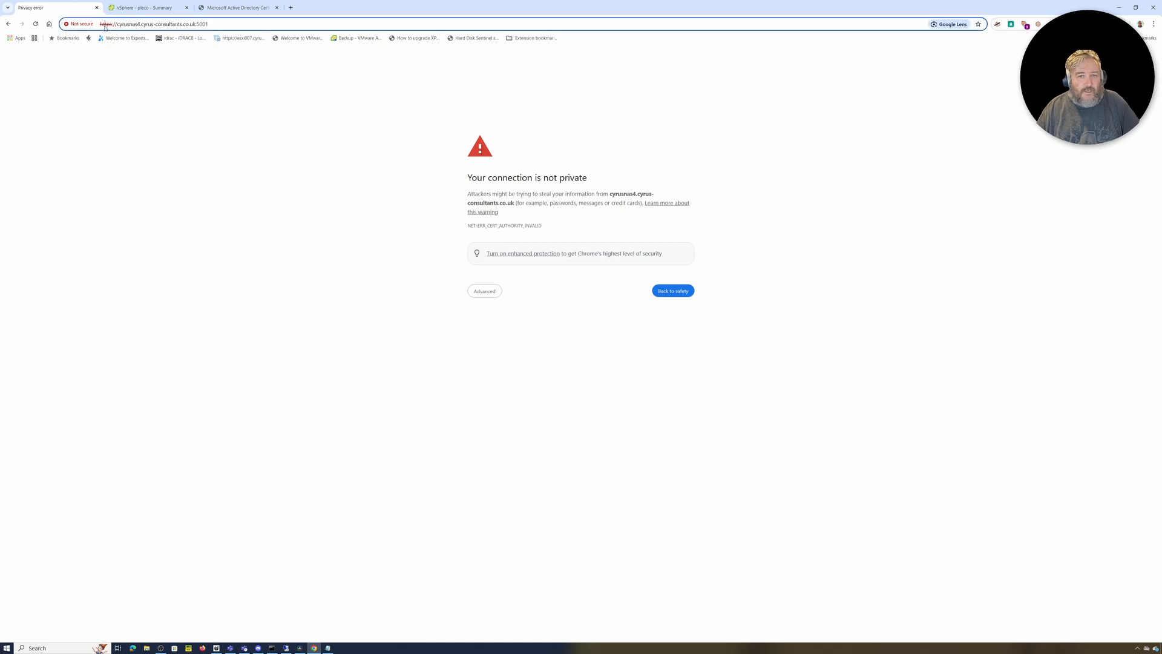
click(76, 25)
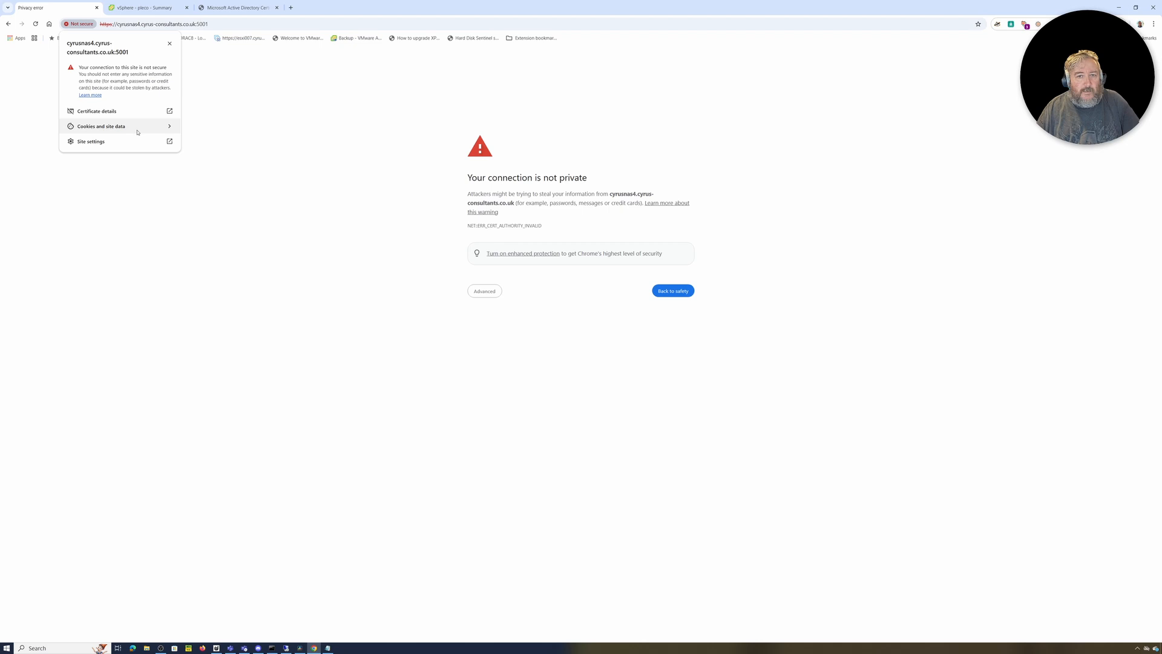
click(95, 111)
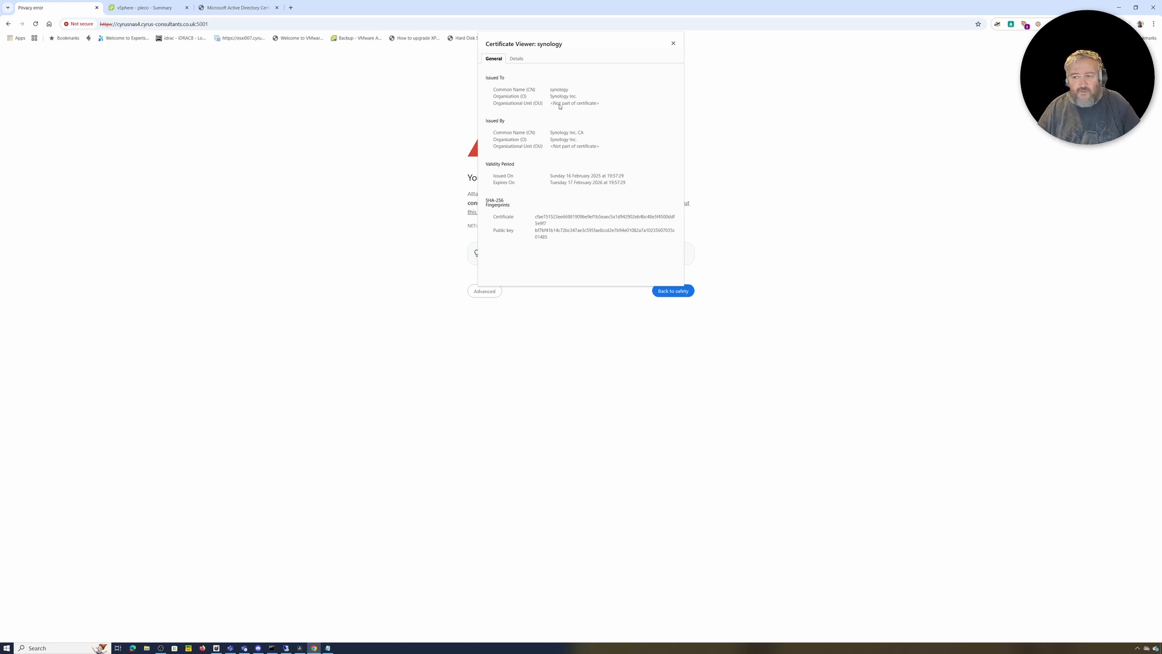
click(673, 44)
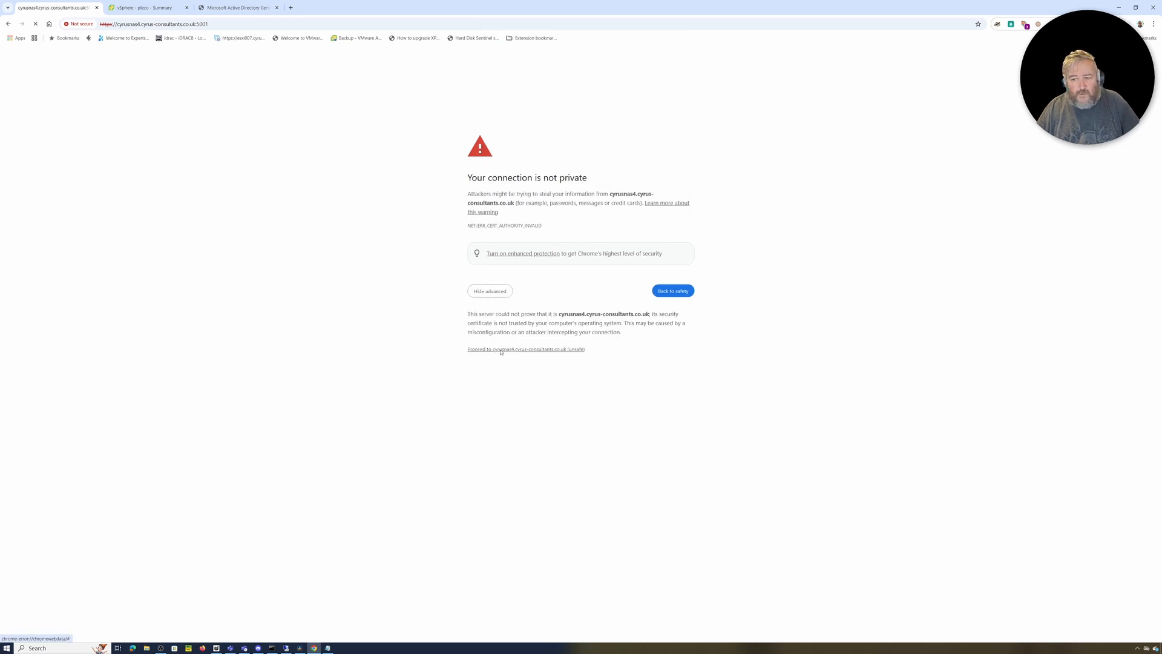
click(500, 349)
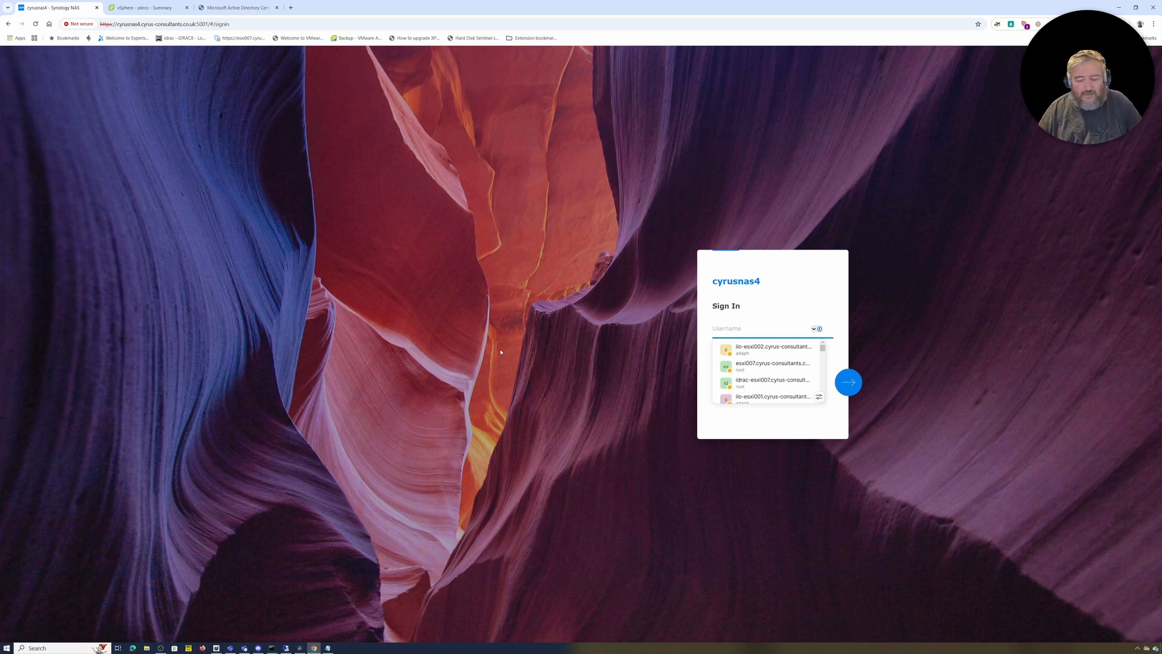
click(763, 328)
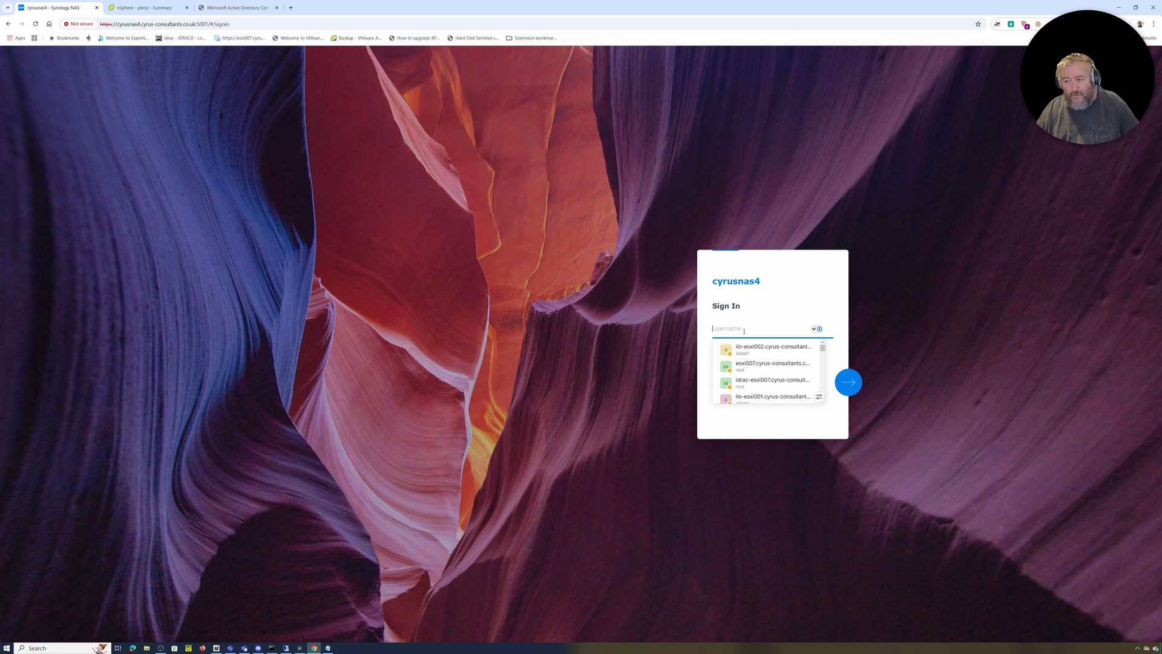
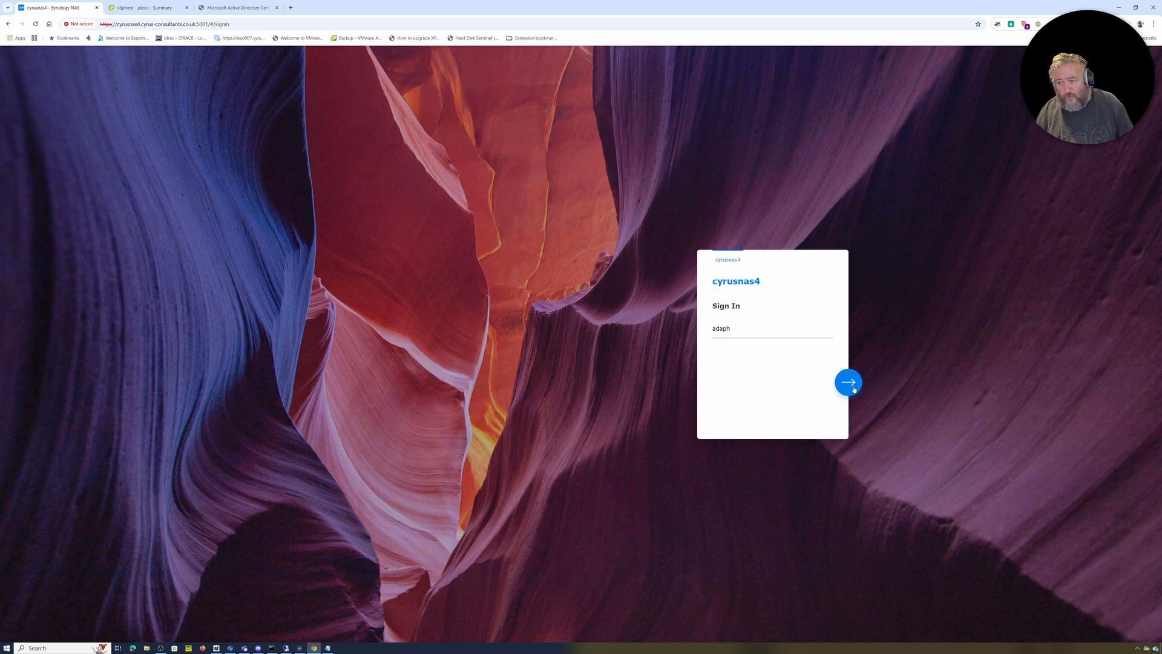
click(848, 382)
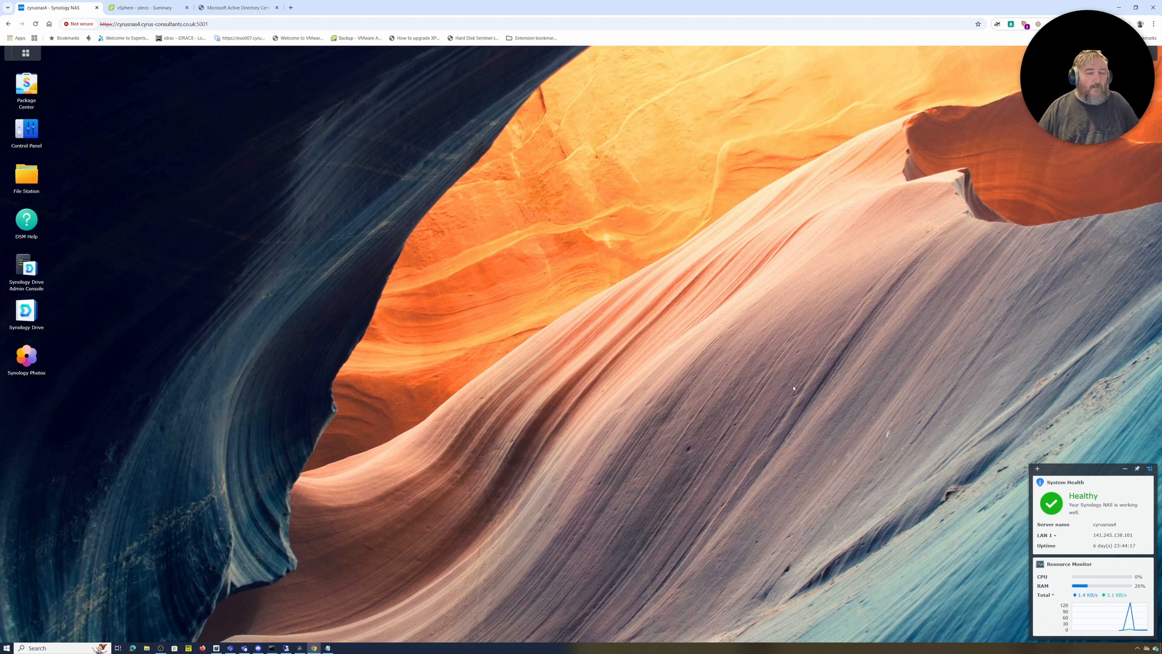
mouse_move(548, 339)
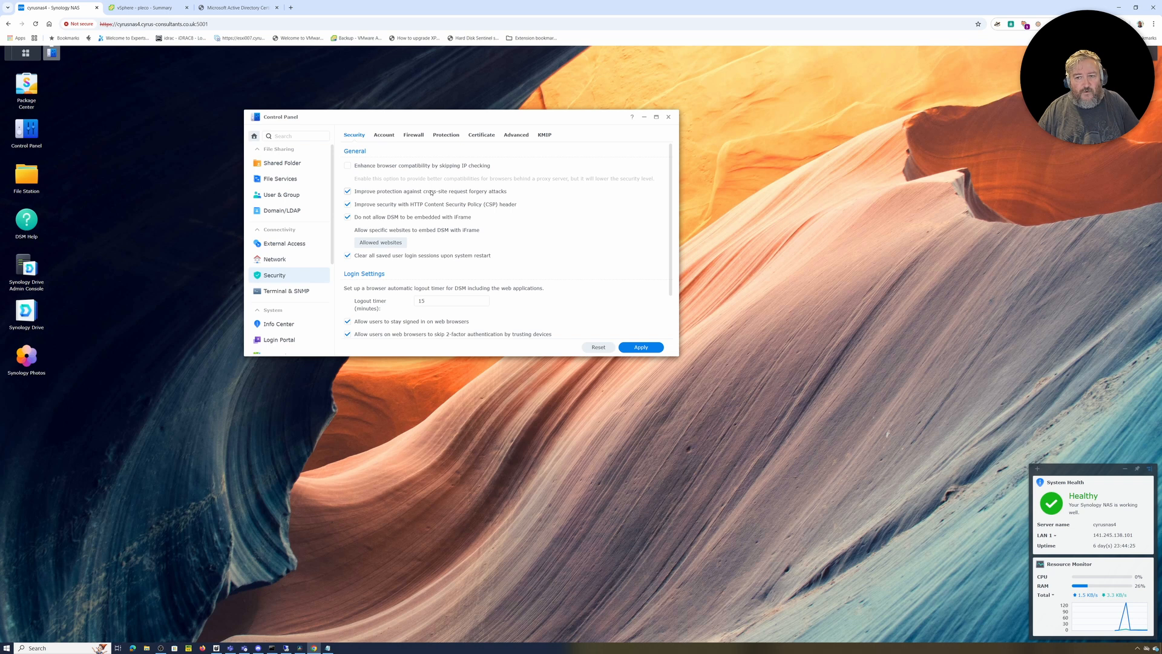
Step: Review the default and QuickConnect certificates, dismiss the Create certificate wizard, switch to ADCS
click(481, 134)
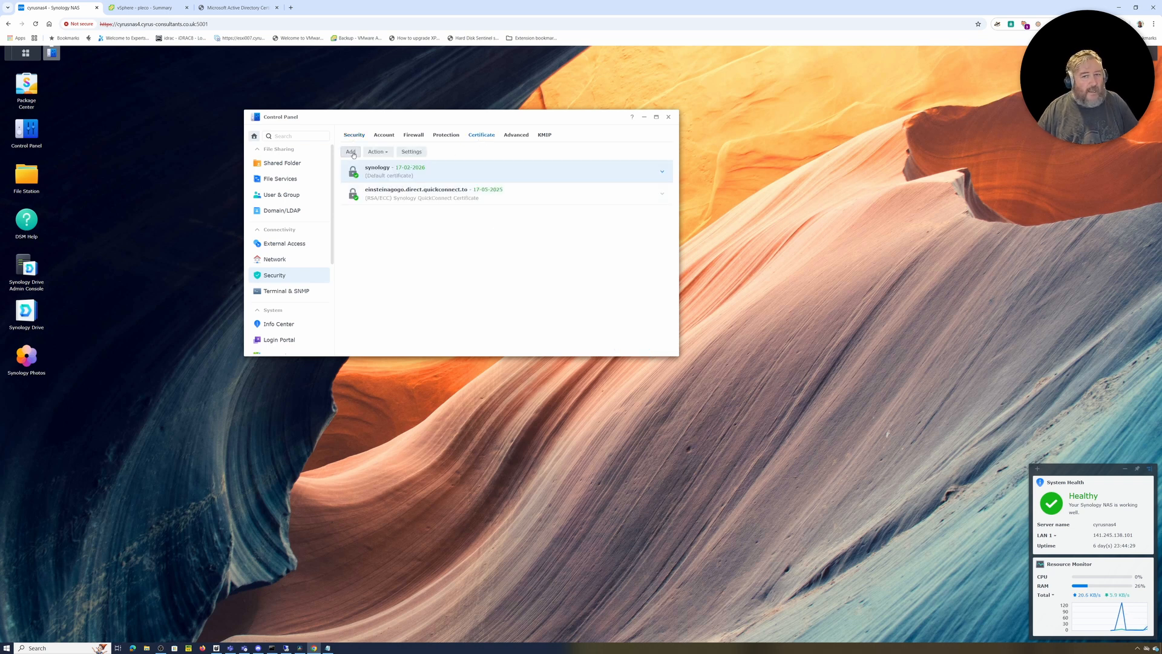
click(351, 152)
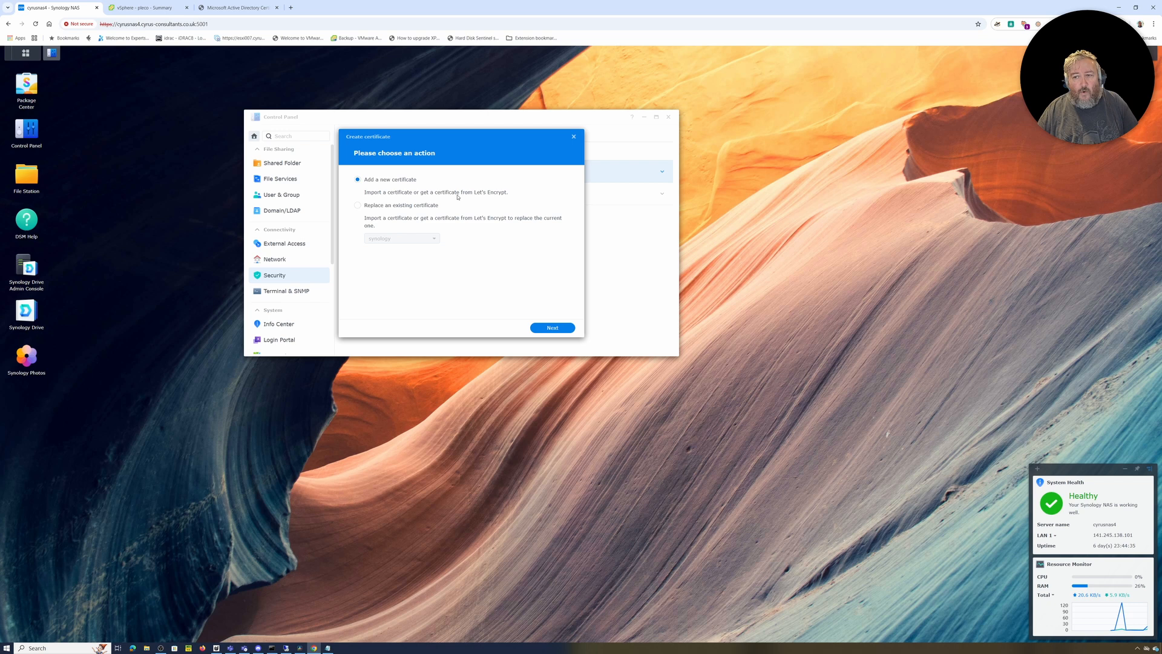
mouse_move(399, 199)
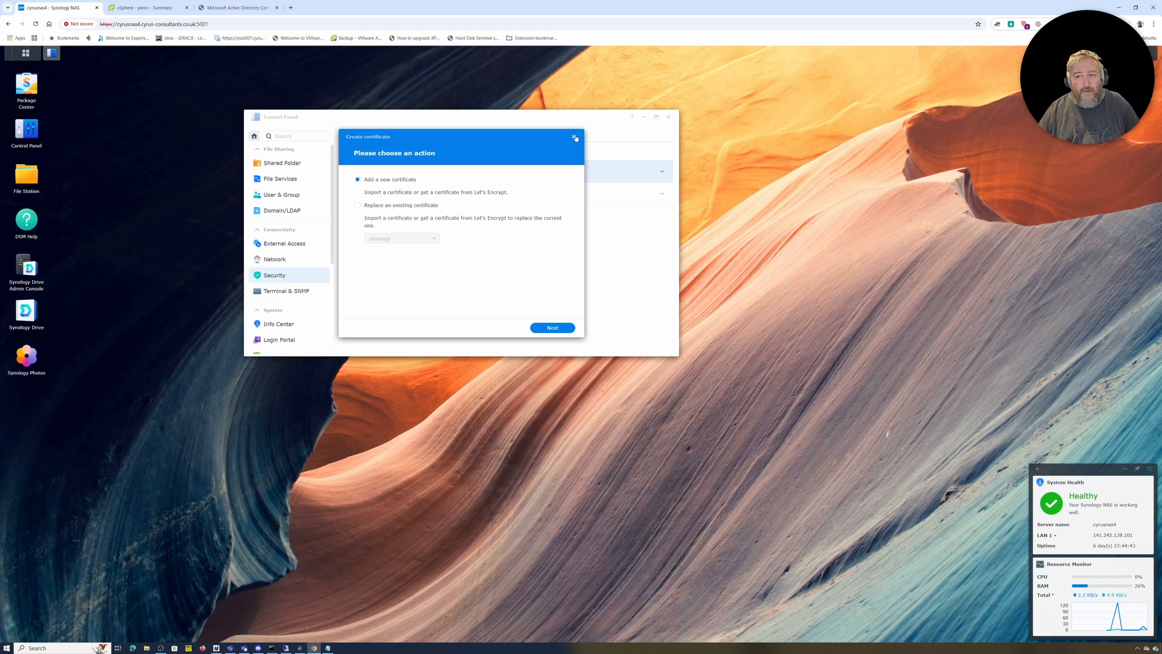
click(574, 138)
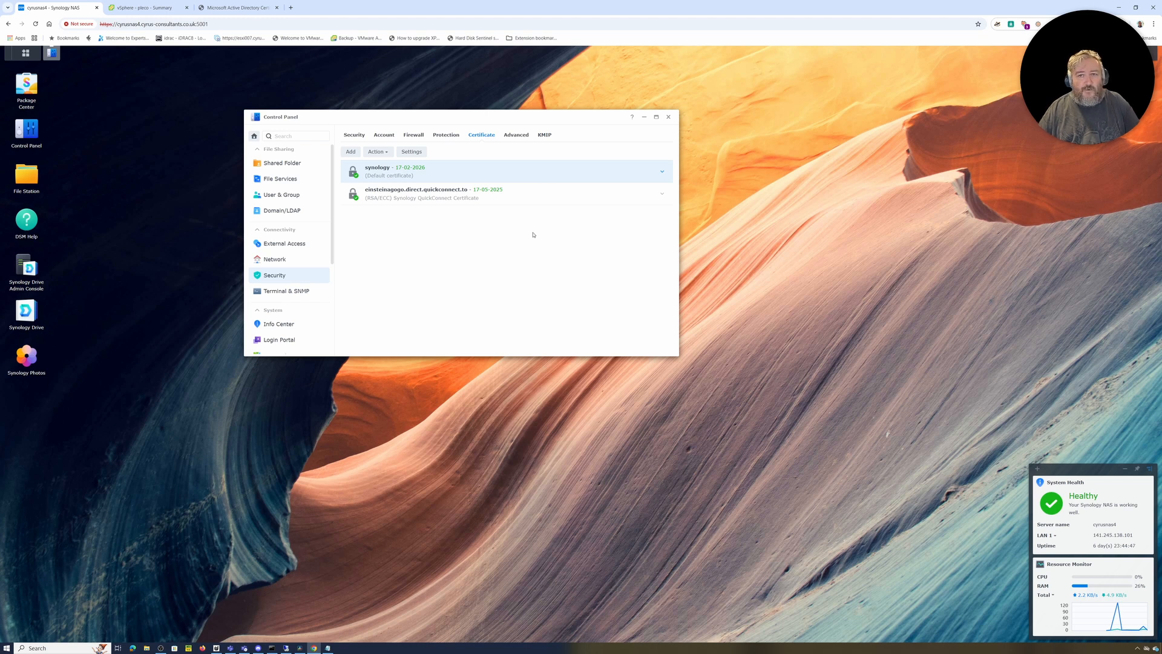
click(237, 8)
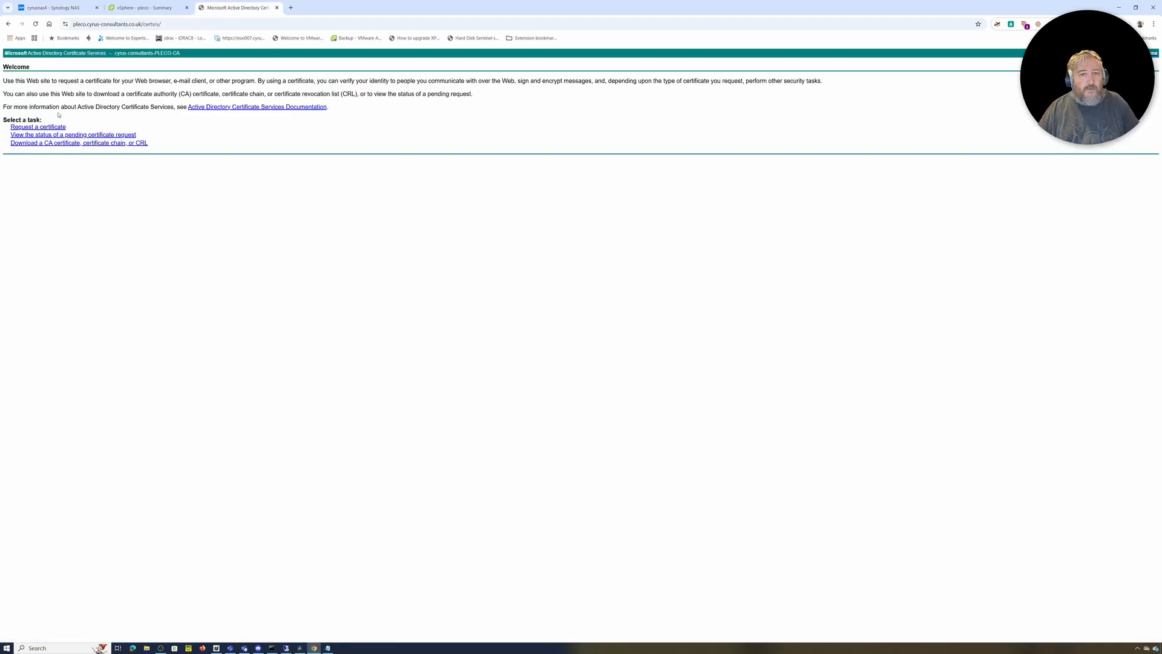
mouse_move(151, 114)
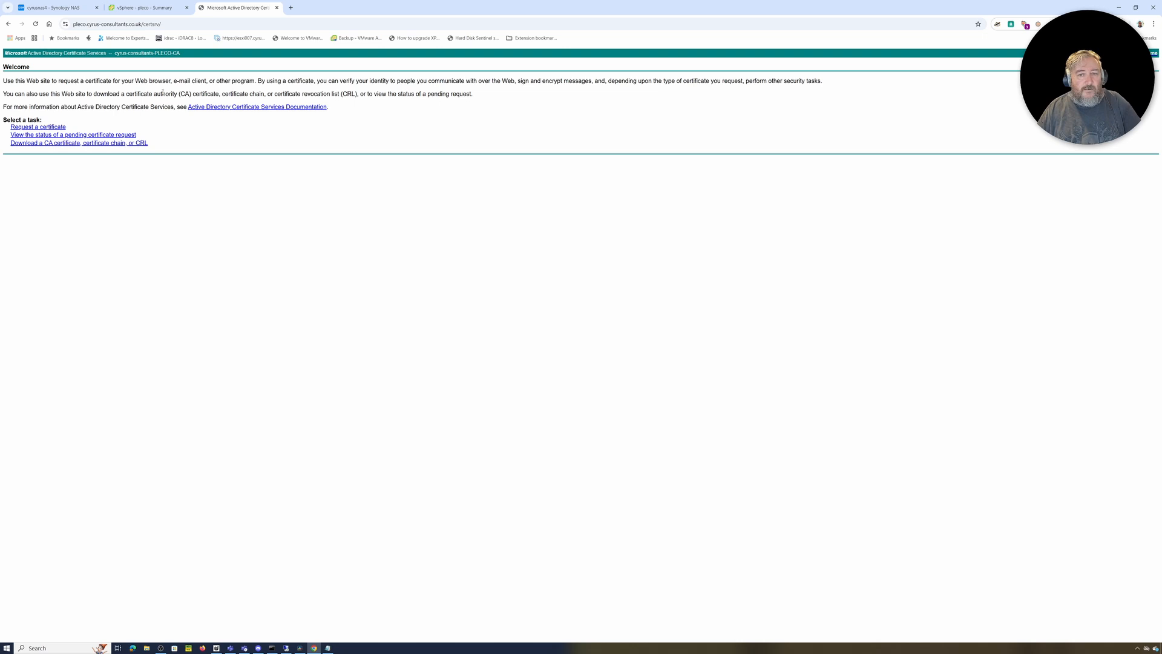
Step: Glance over the certsrv welcome page, then return to the Synology NAS tab
click(139, 8)
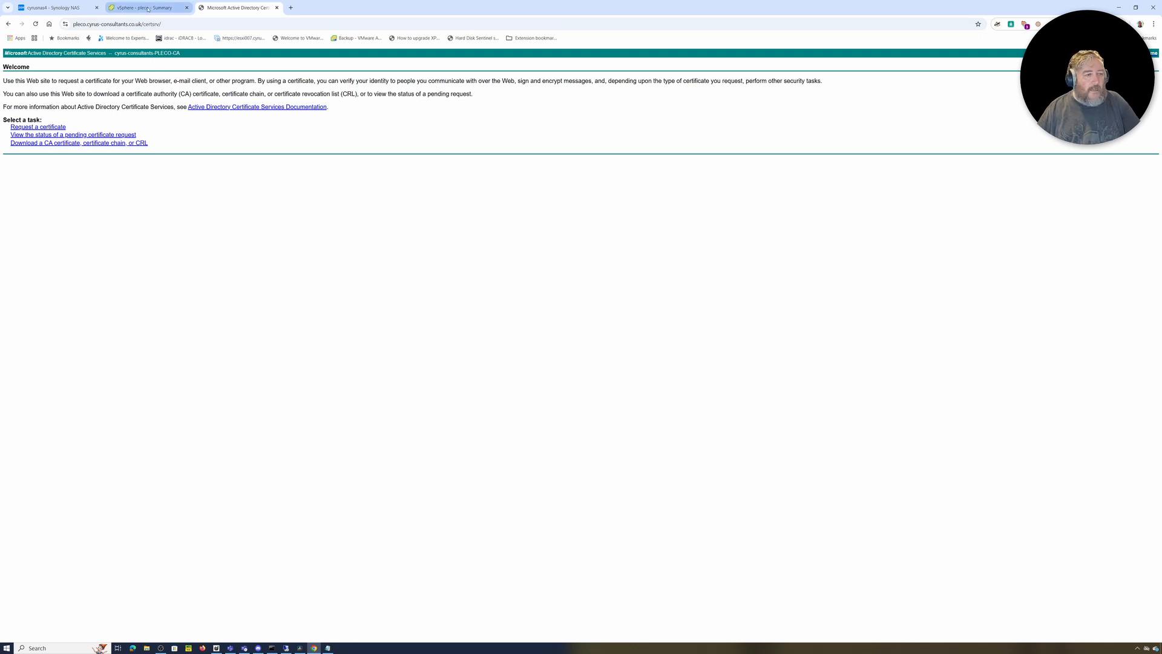
mouse_move(143, 8)
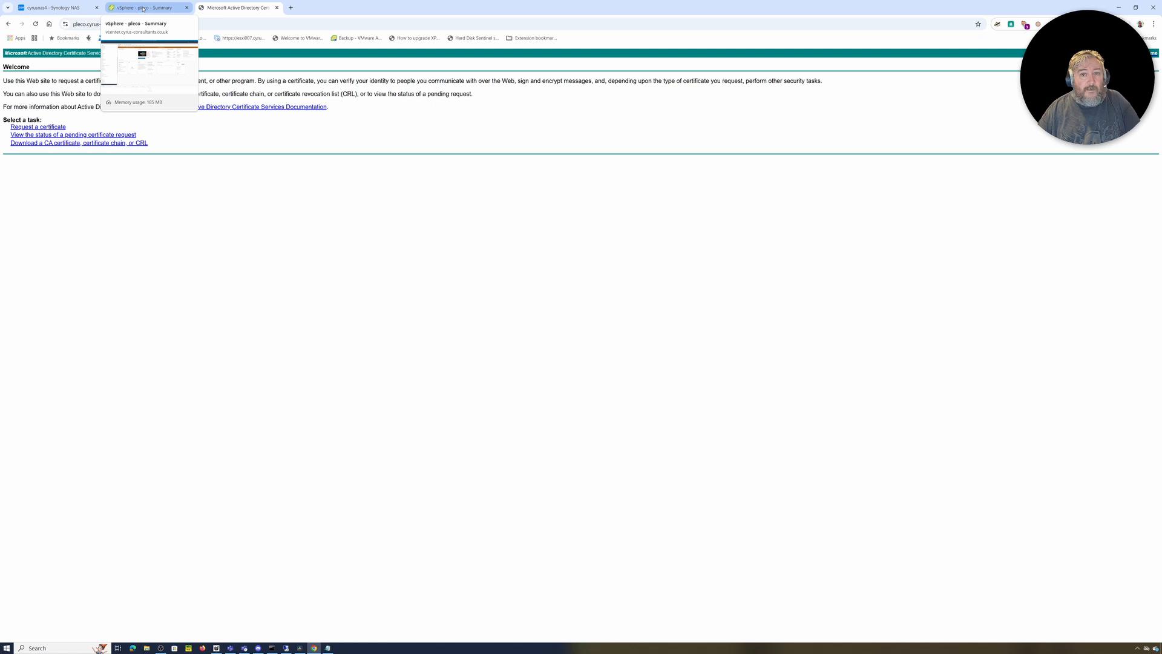
click(46, 9)
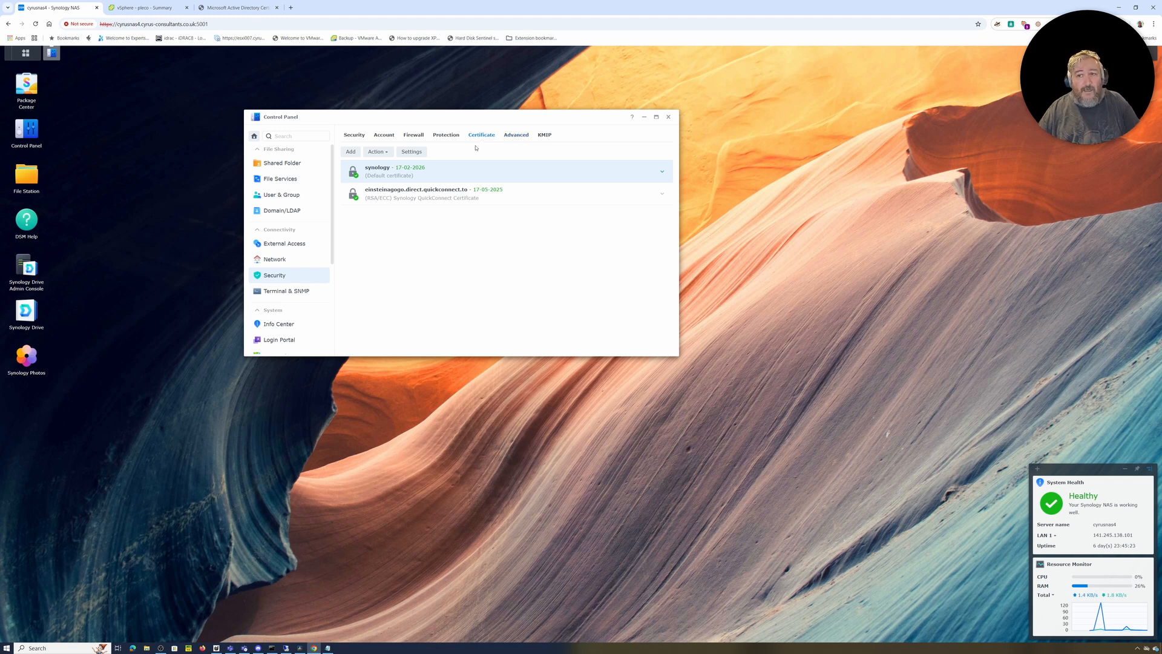
Step: From the certificate Settings' Advanced tab, start a new certificate signing request
click(515, 134)
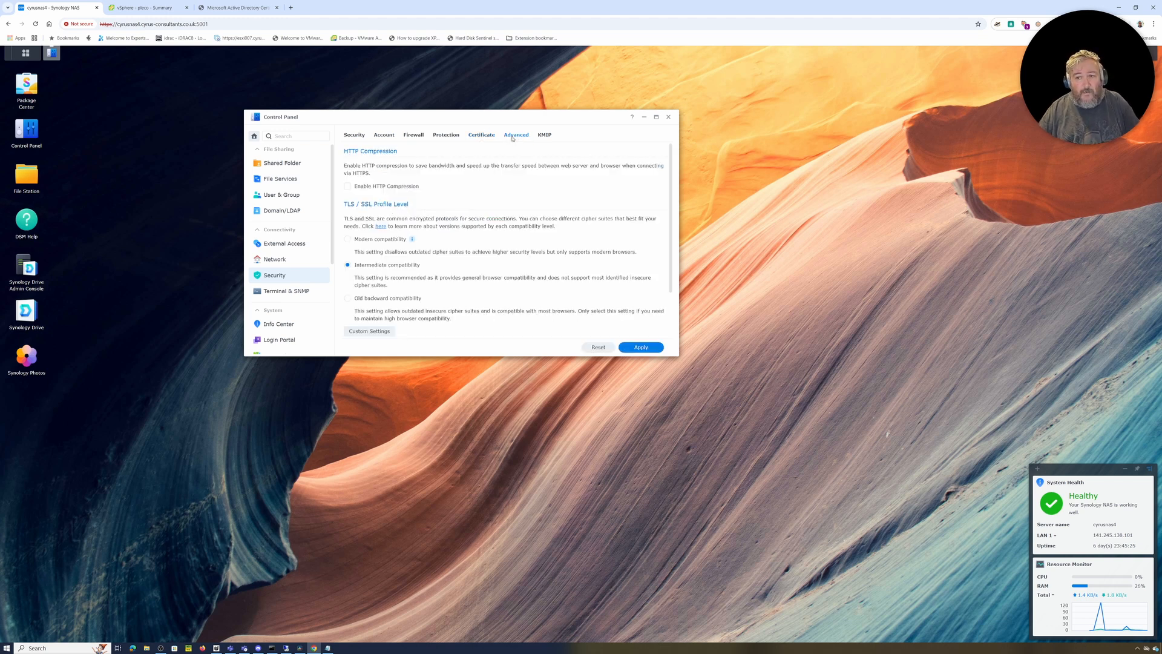
click(481, 134)
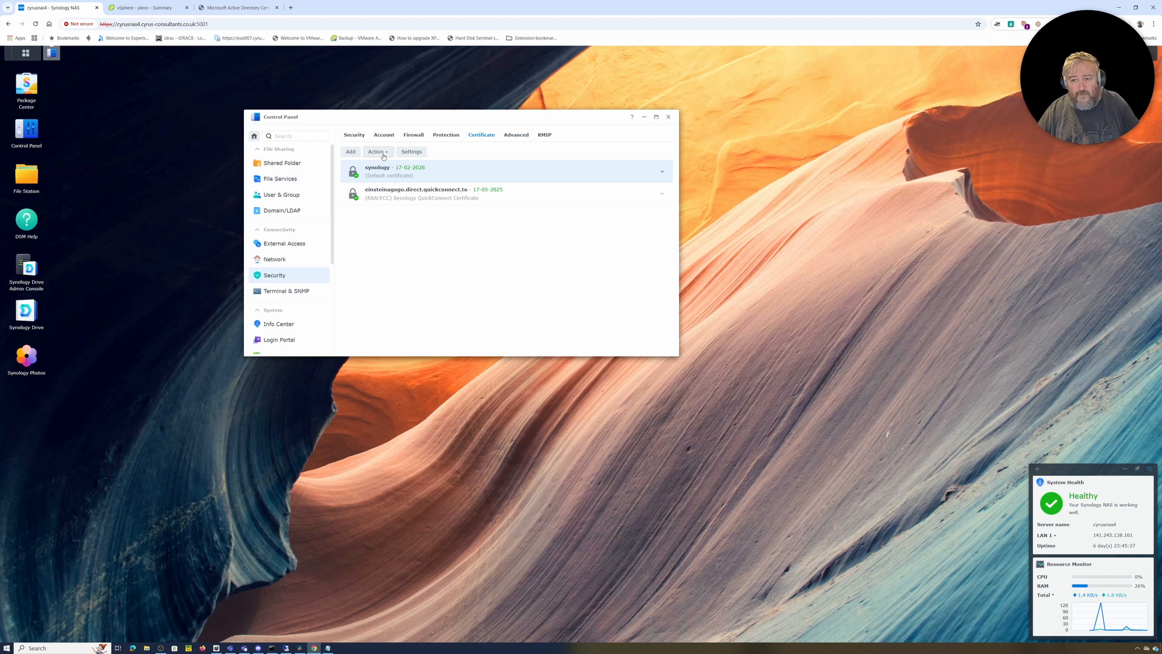
click(412, 151)
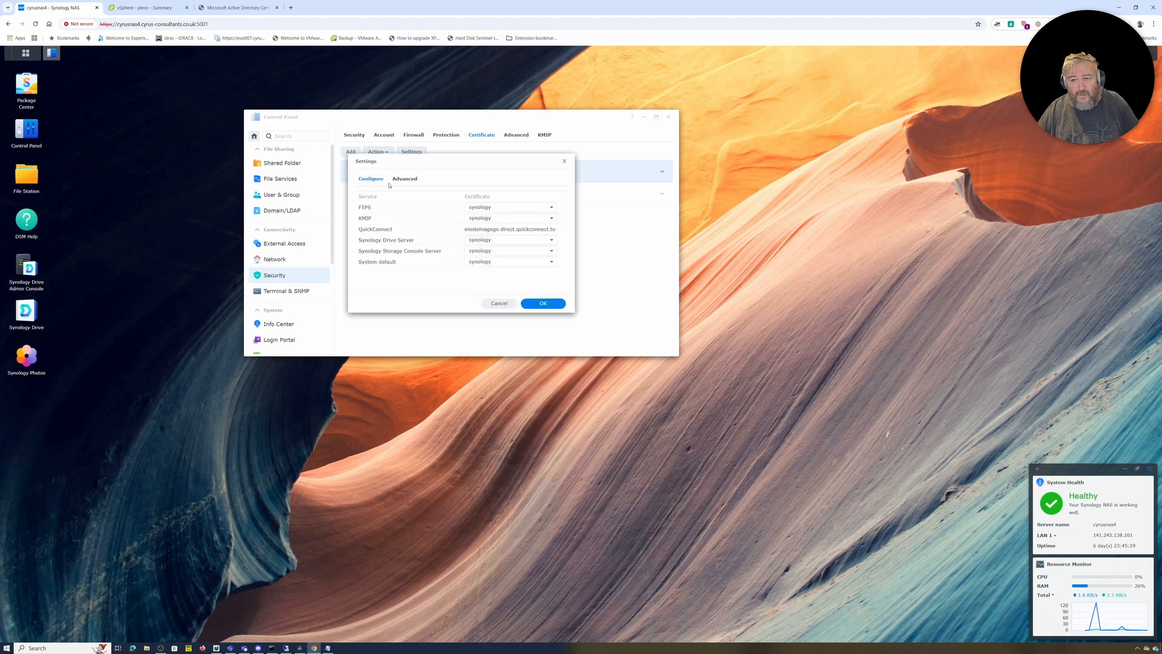
click(404, 178)
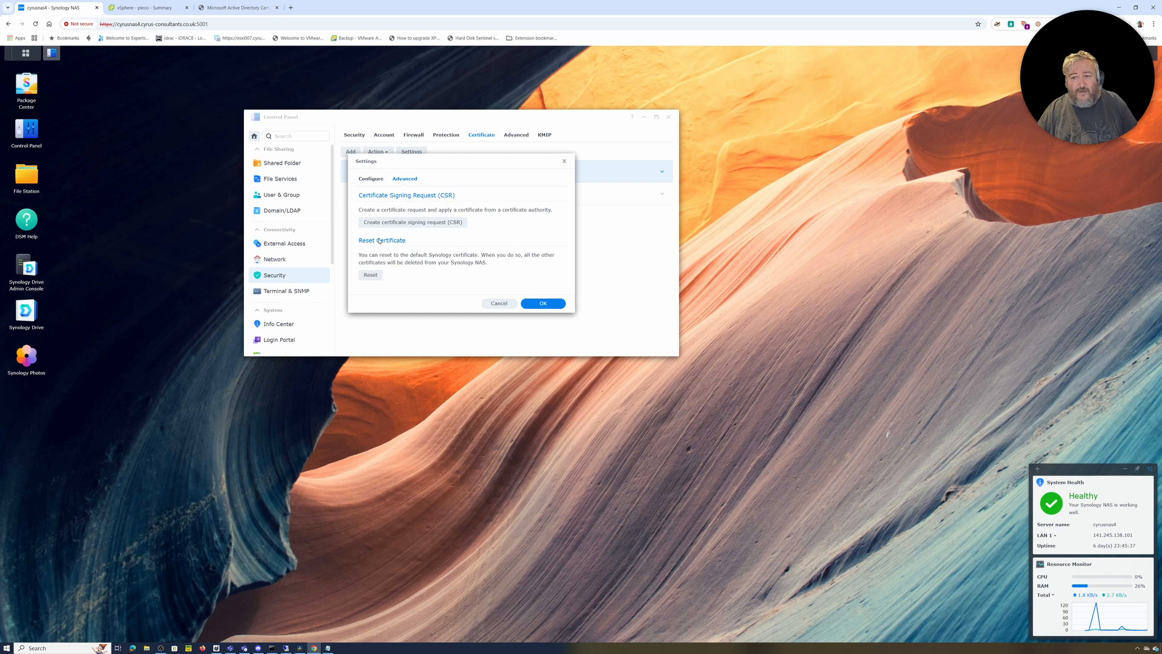
click(412, 222)
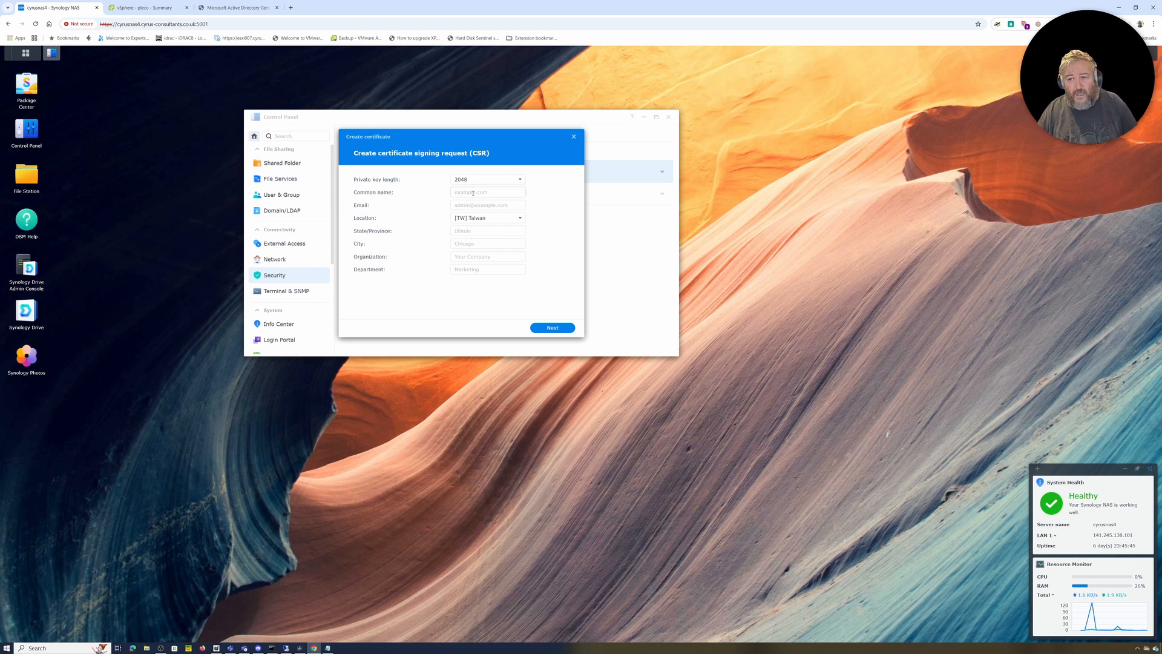
Step: Enter common name s4.cyrus-consultants.co.uk and set the location to [GB] Great Britain
click(487, 192)
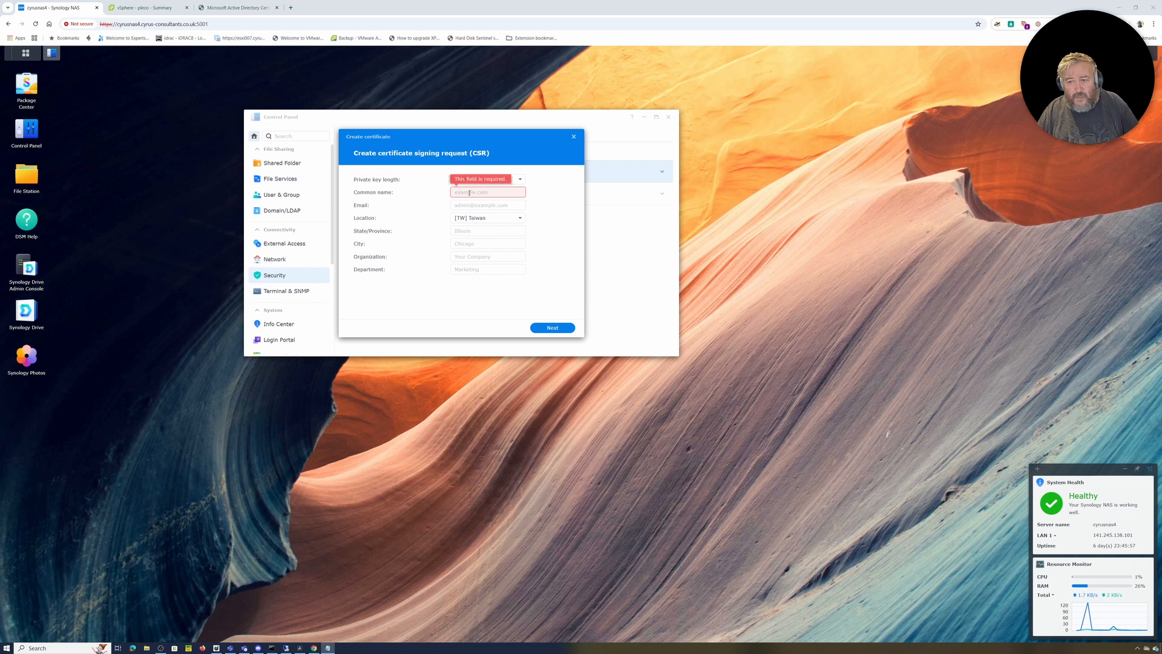
text(s4.cyrus-consultants.co.uk)
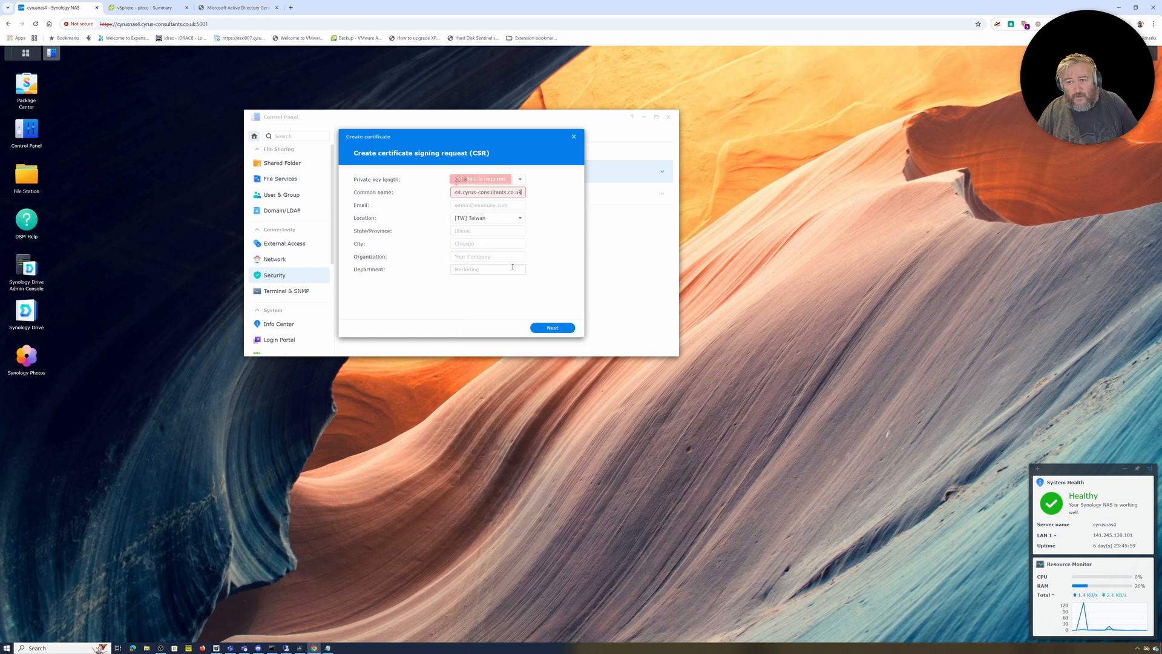
click(488, 179)
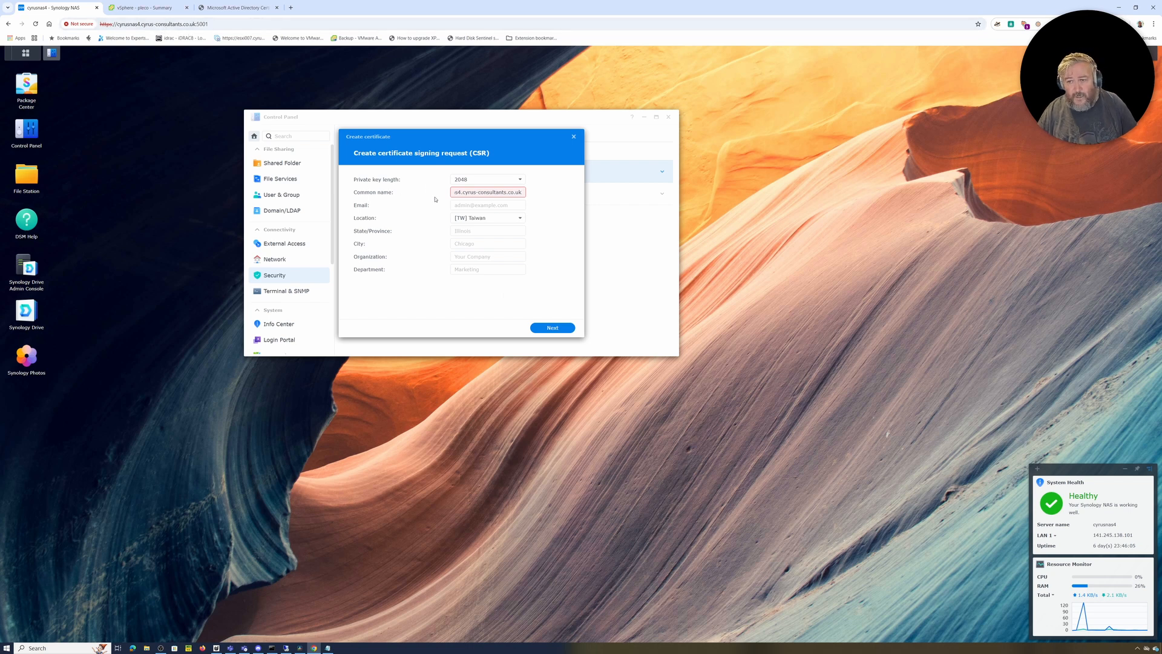
click(483, 205)
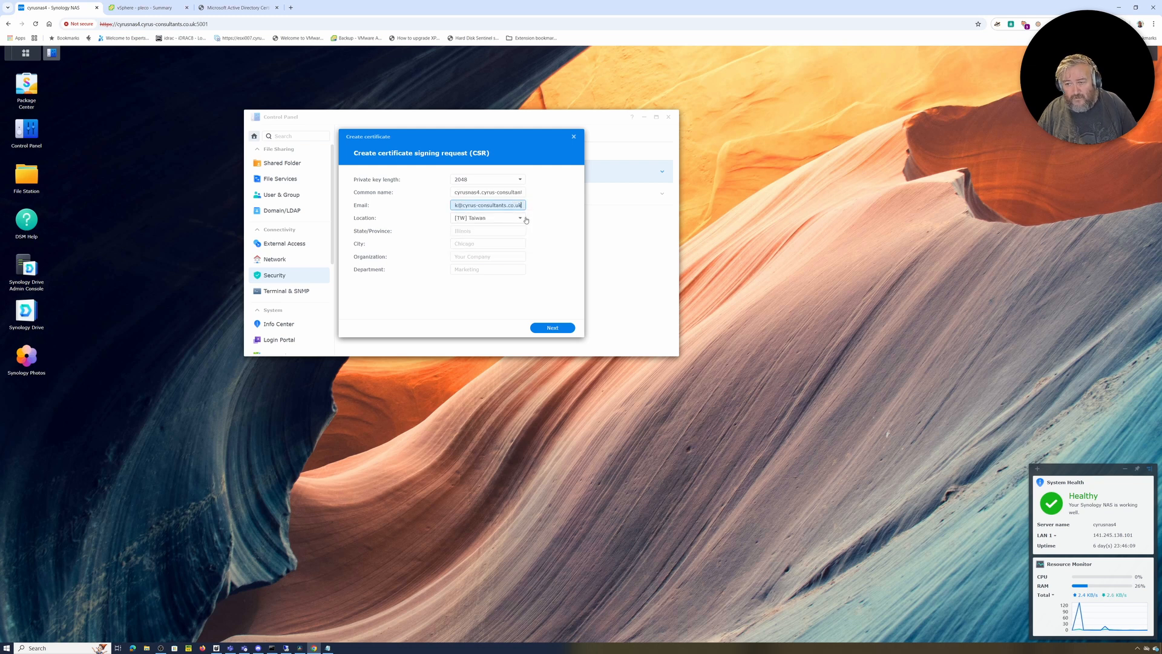
click(518, 218)
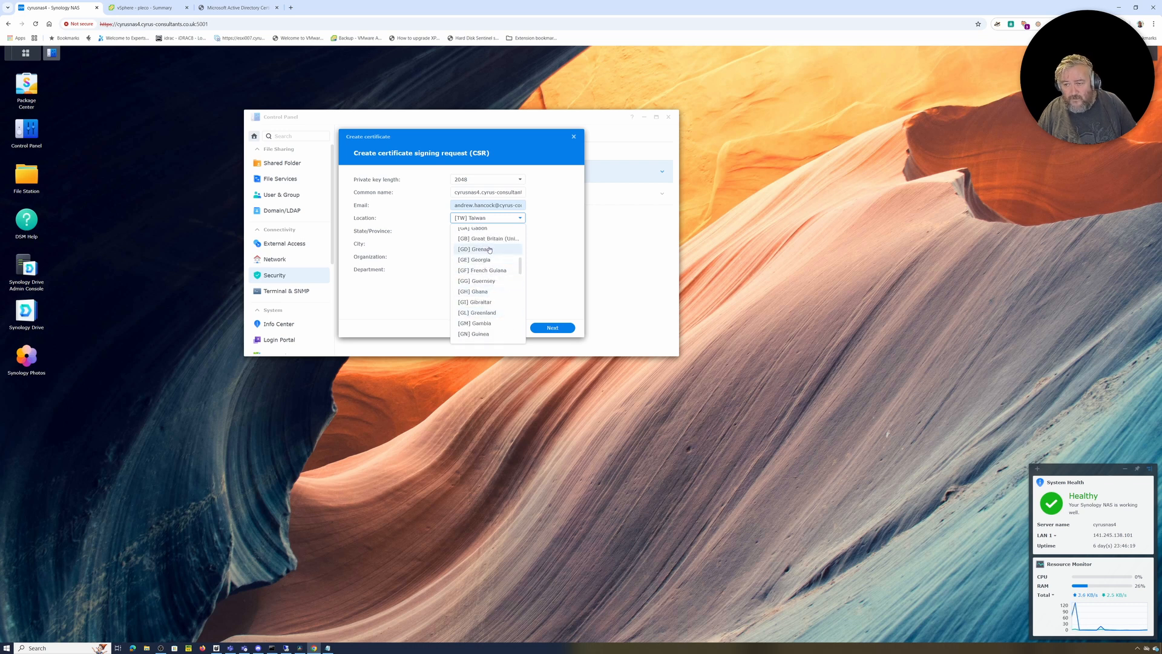
click(487, 238)
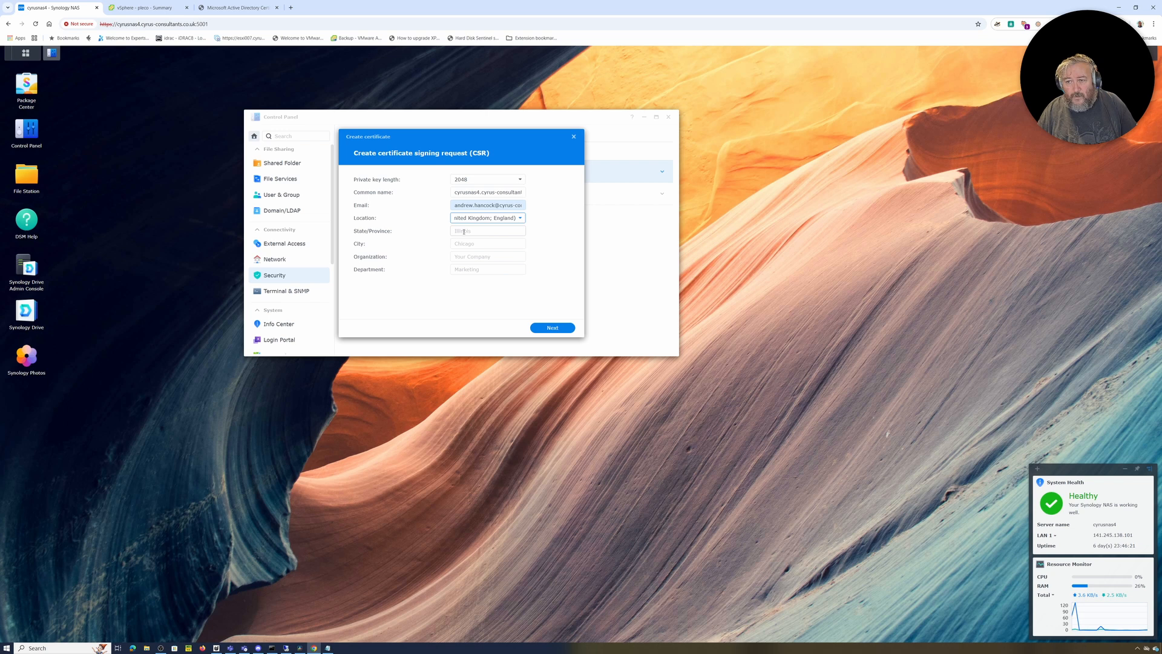
click(488, 217)
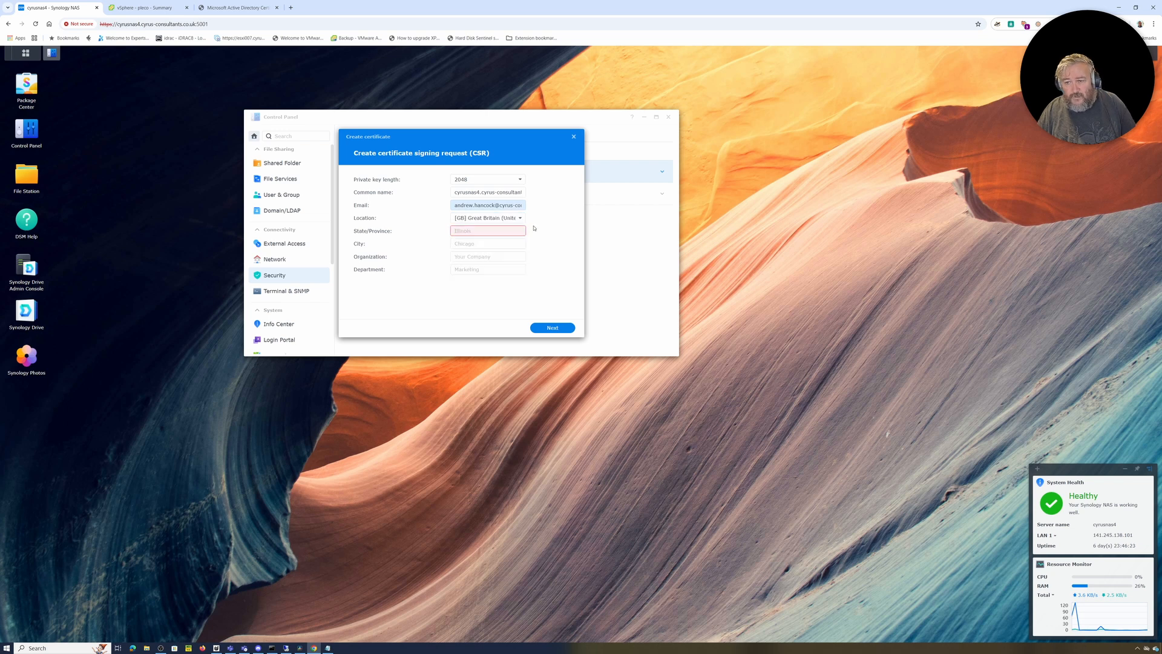
Step: Enter state East Riding of Yorkshire and city York
click(487, 244)
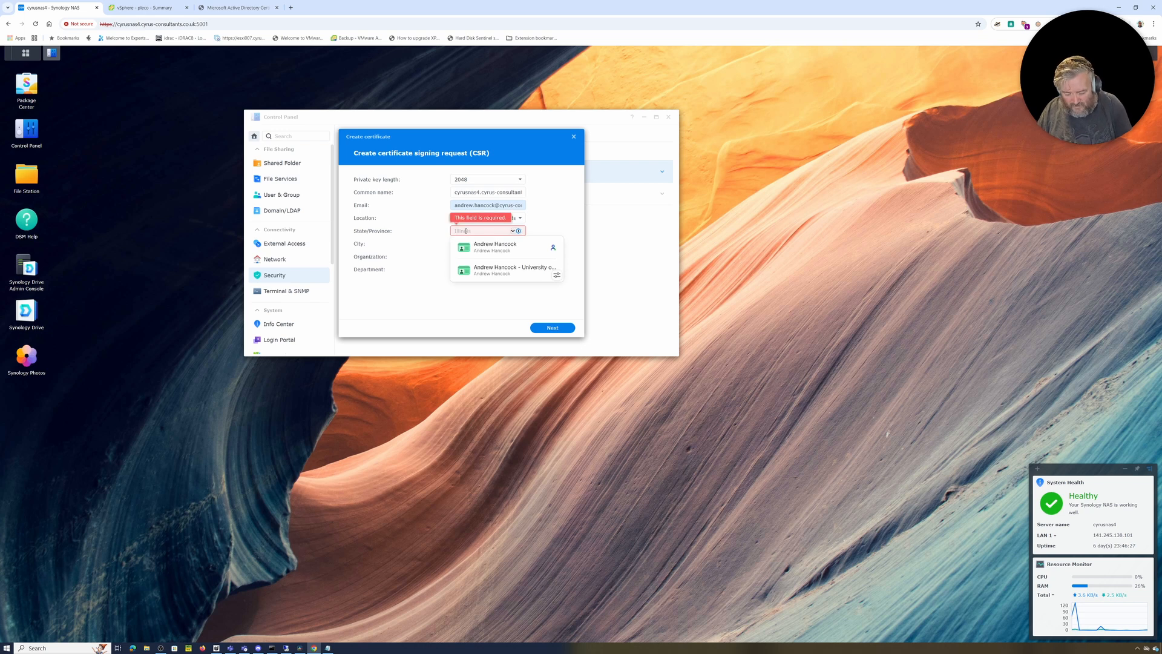
text(East Riding)
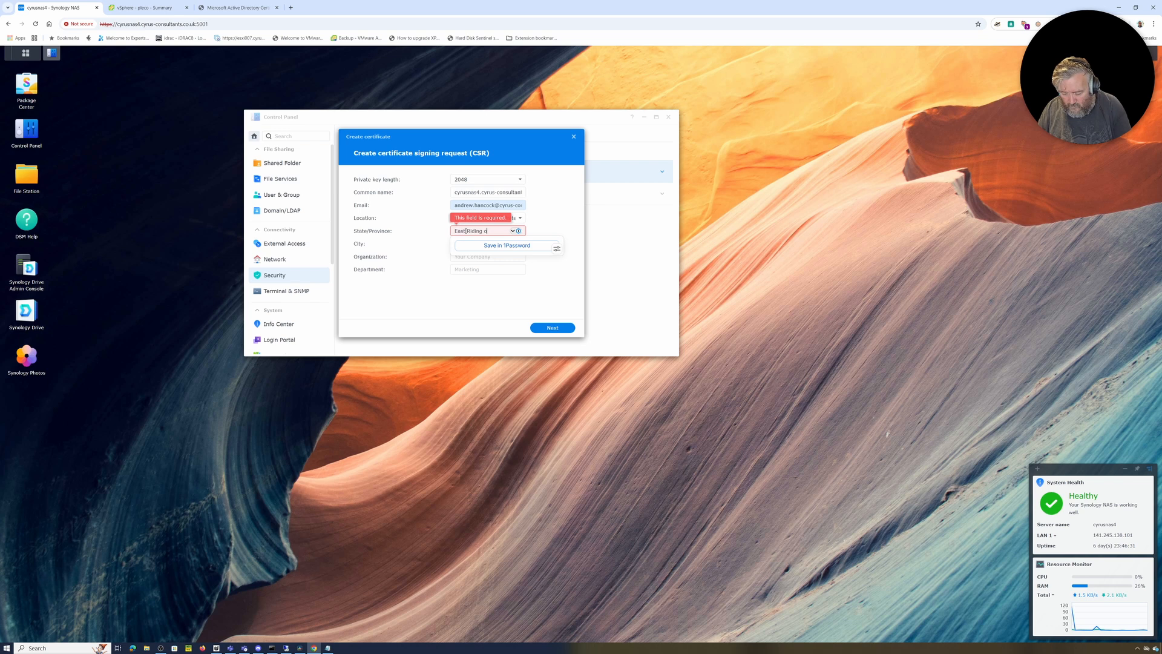
text(of Yorkshire)
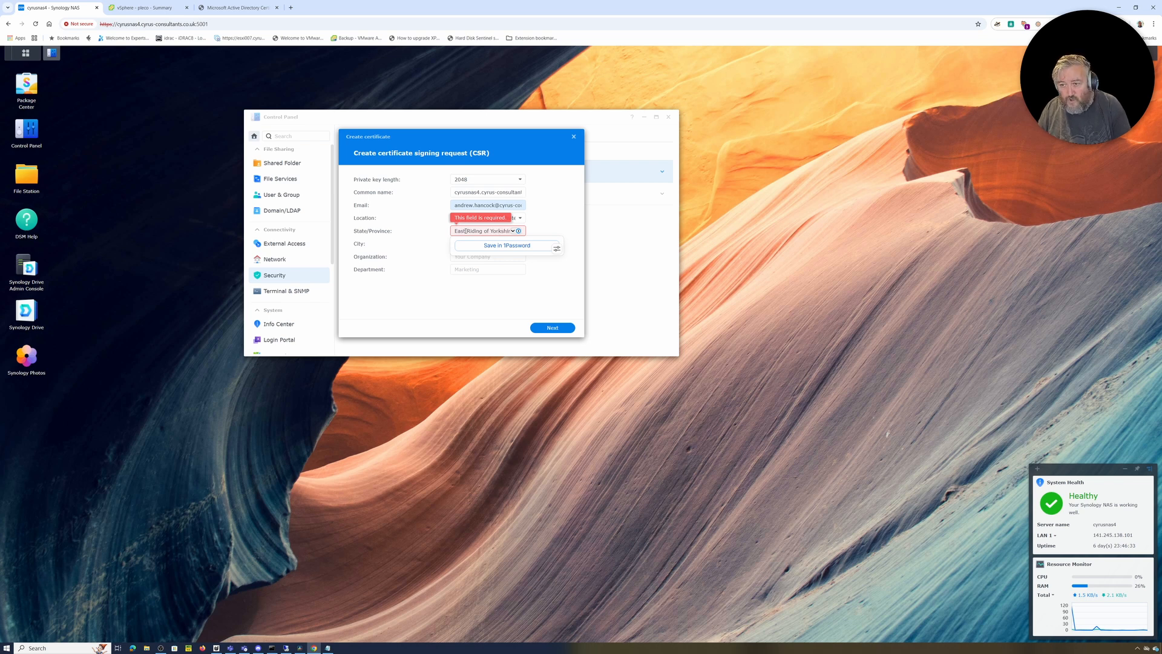
click(488, 218)
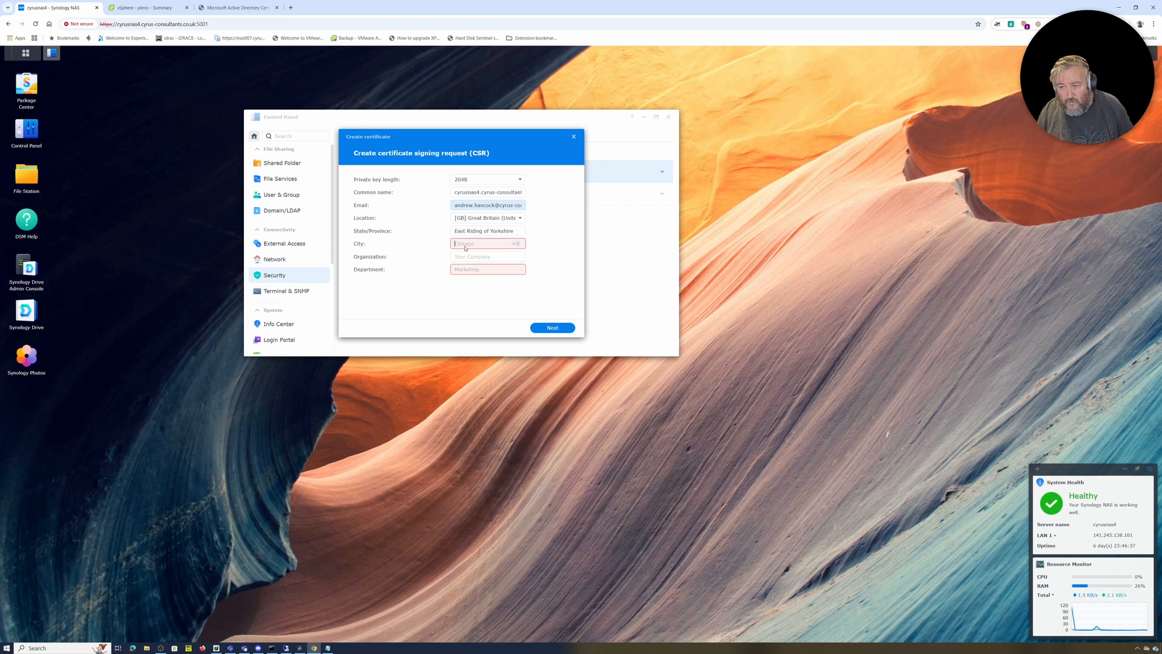
click(482, 243)
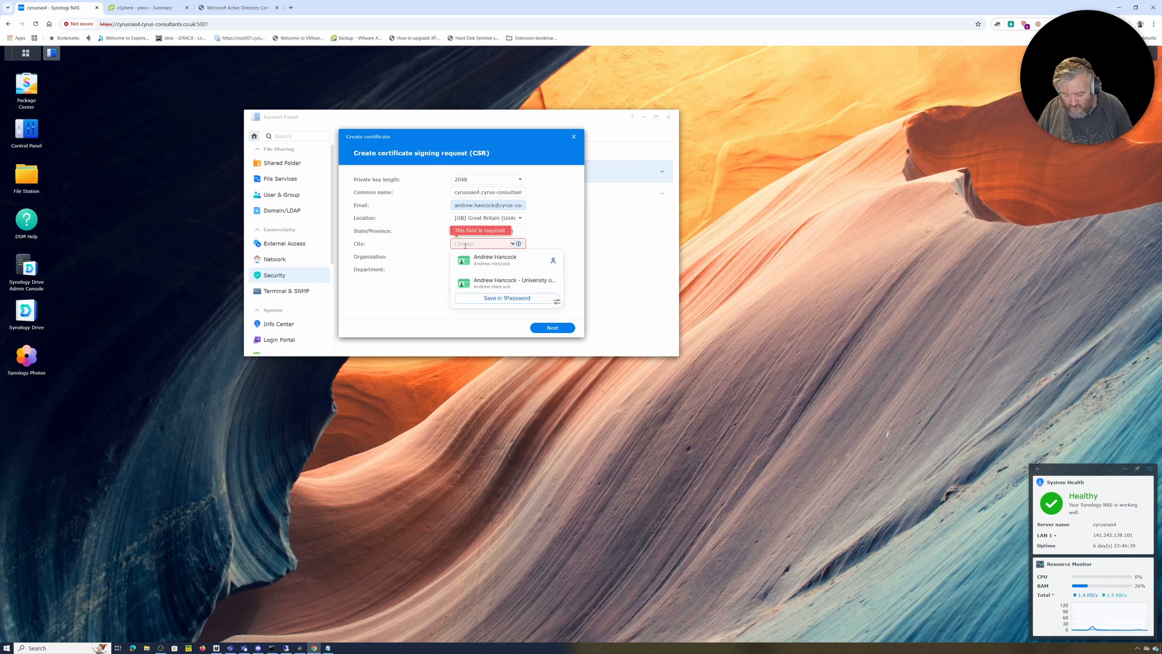
text(York)
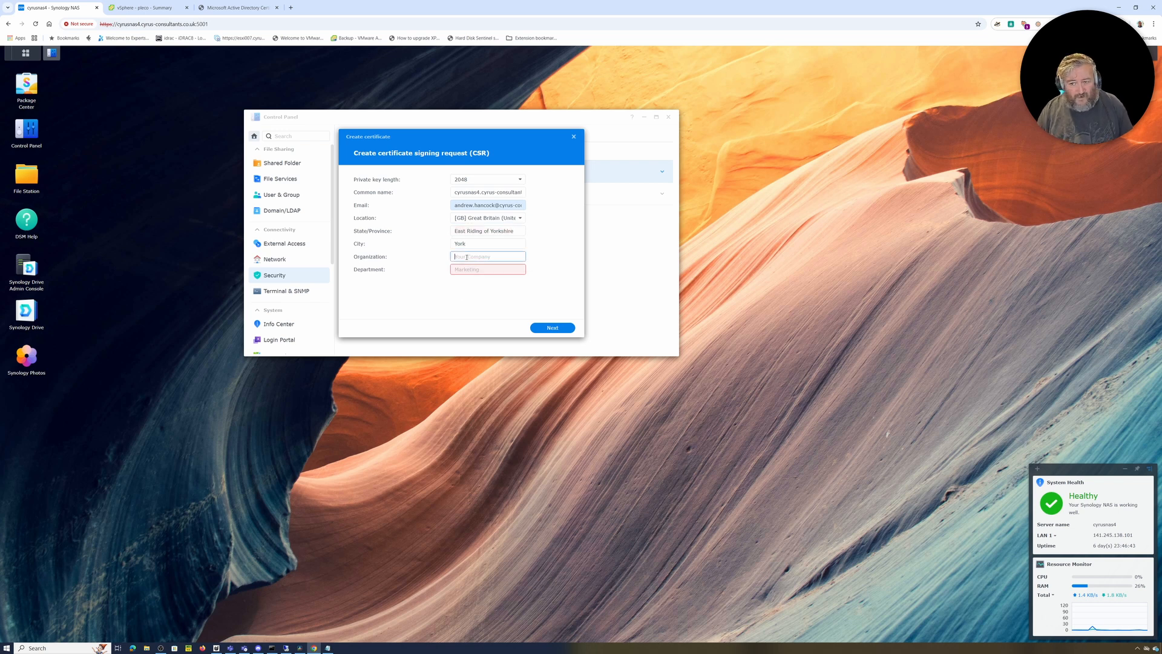
Step: Enter organization Cyrus Computer Consultants and department Cyrus HQ
text(Cyrus)
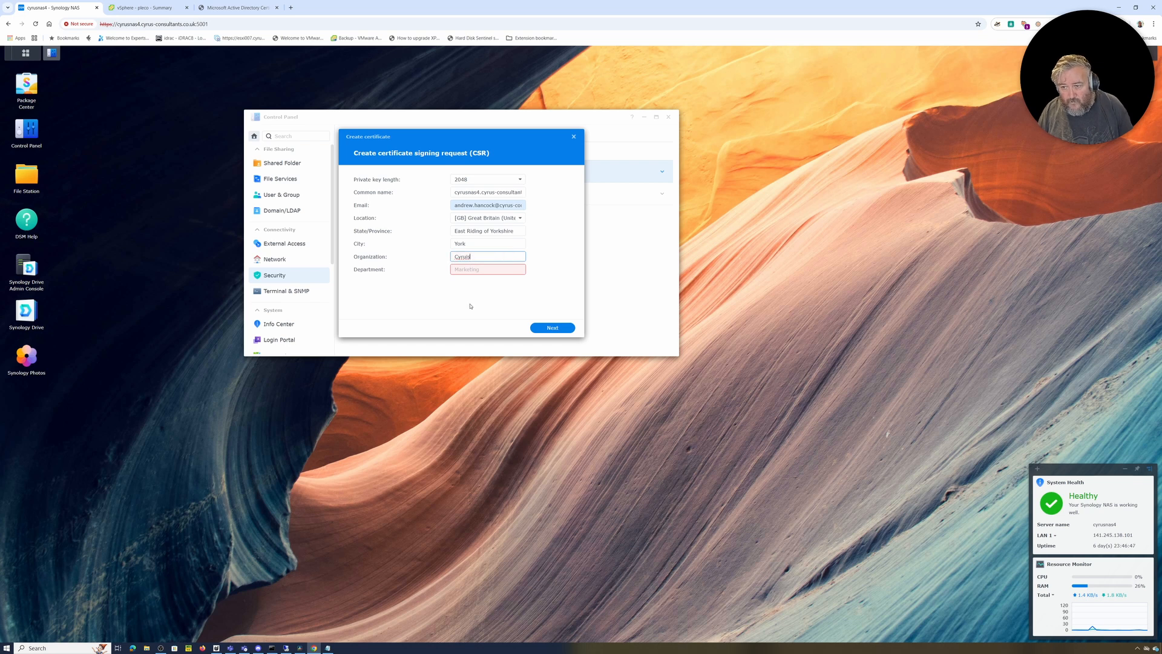
text(Cyrus C)
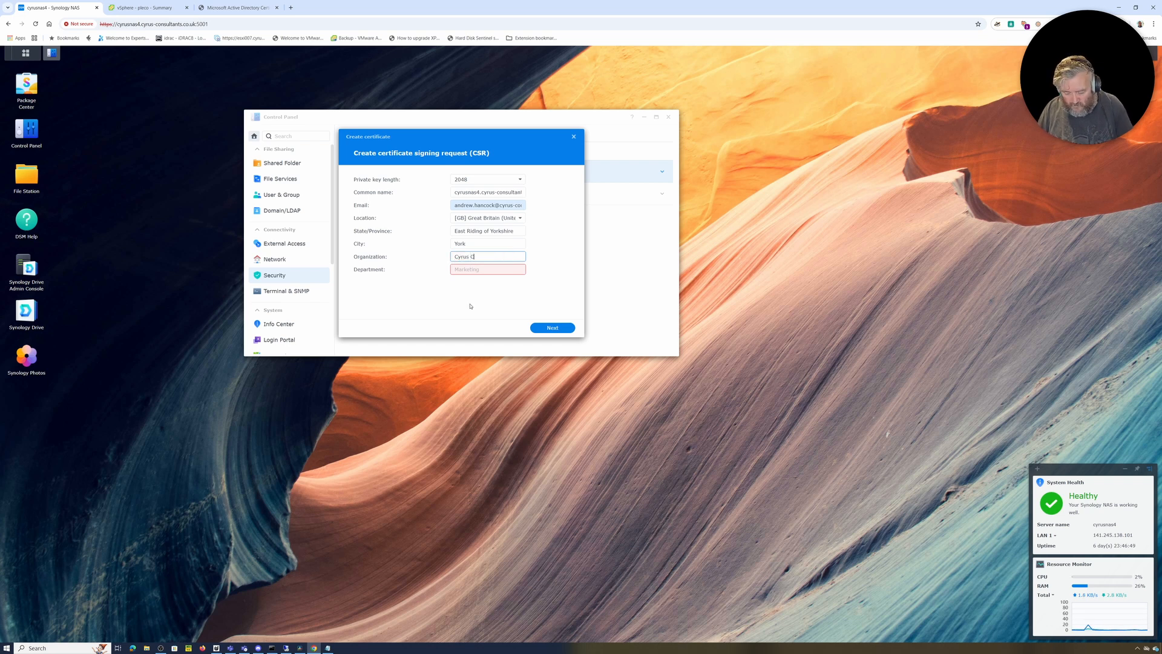
text(omputer Consultant)
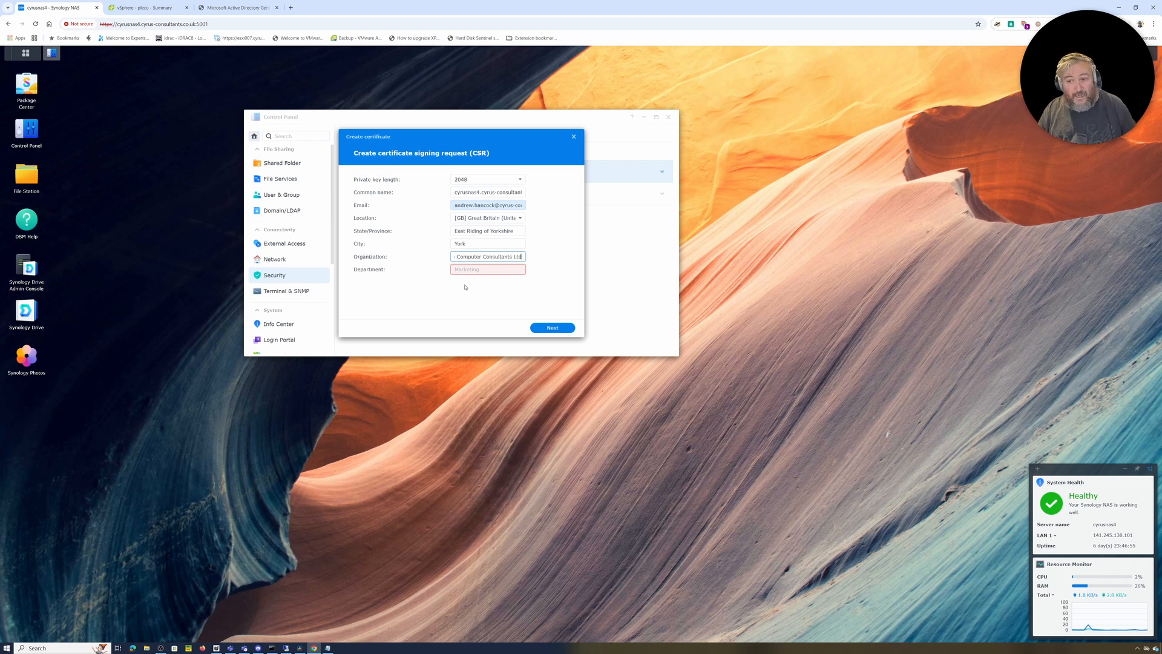
click(488, 268)
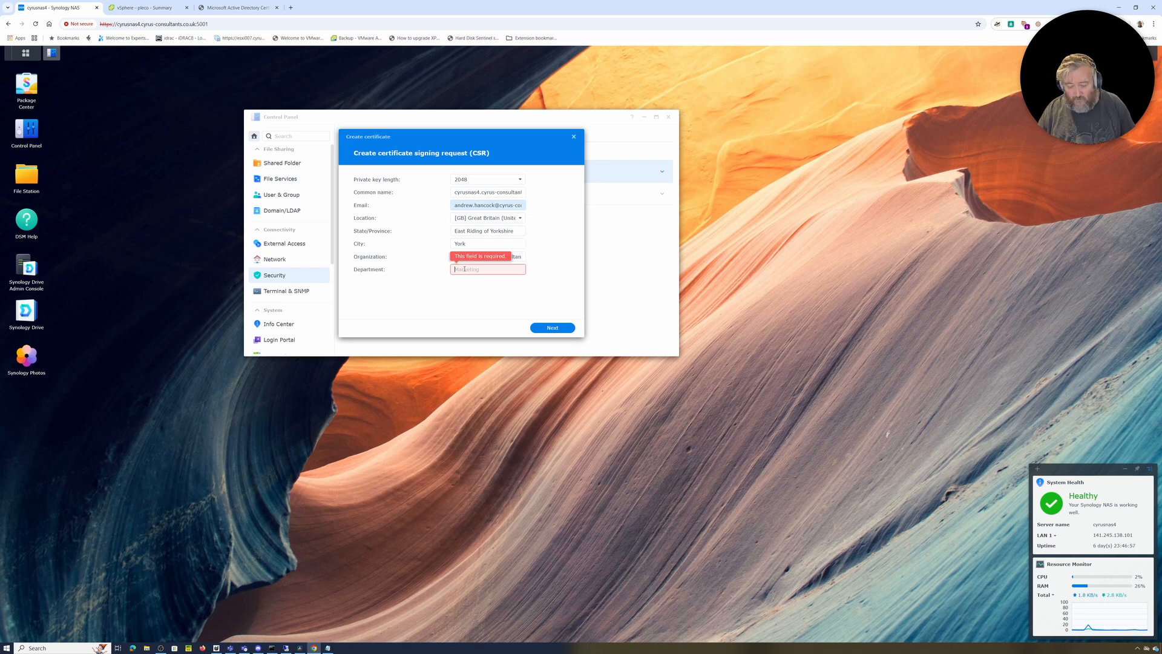
text(Cyrus HQ)
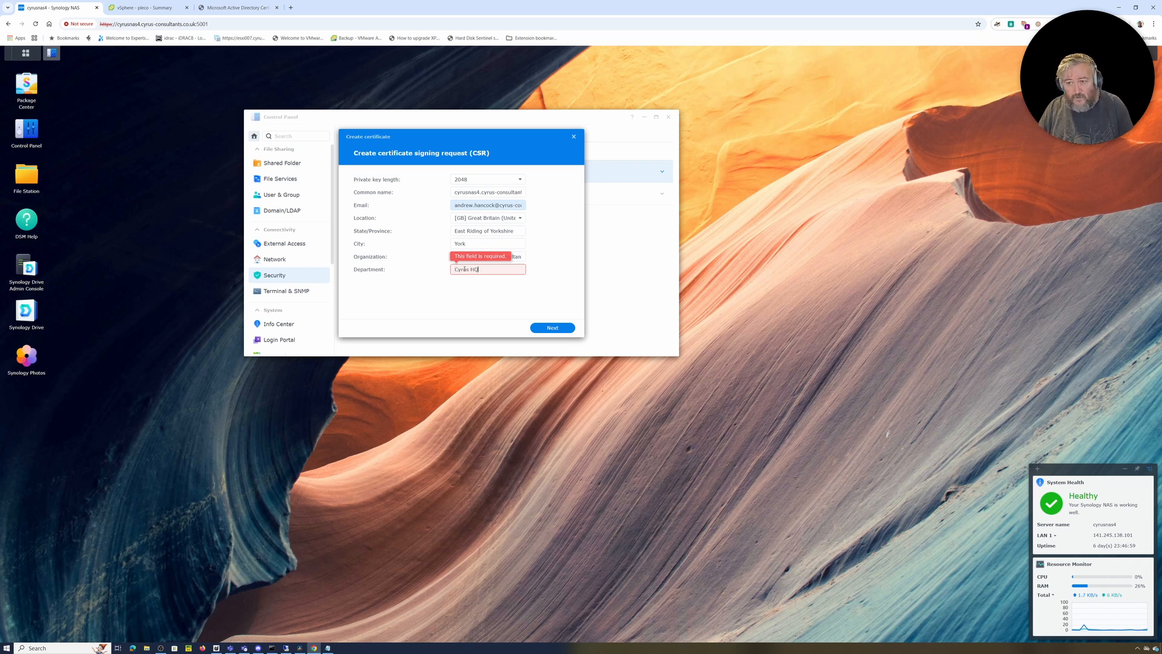
text(Cyrus Computer Consultants)
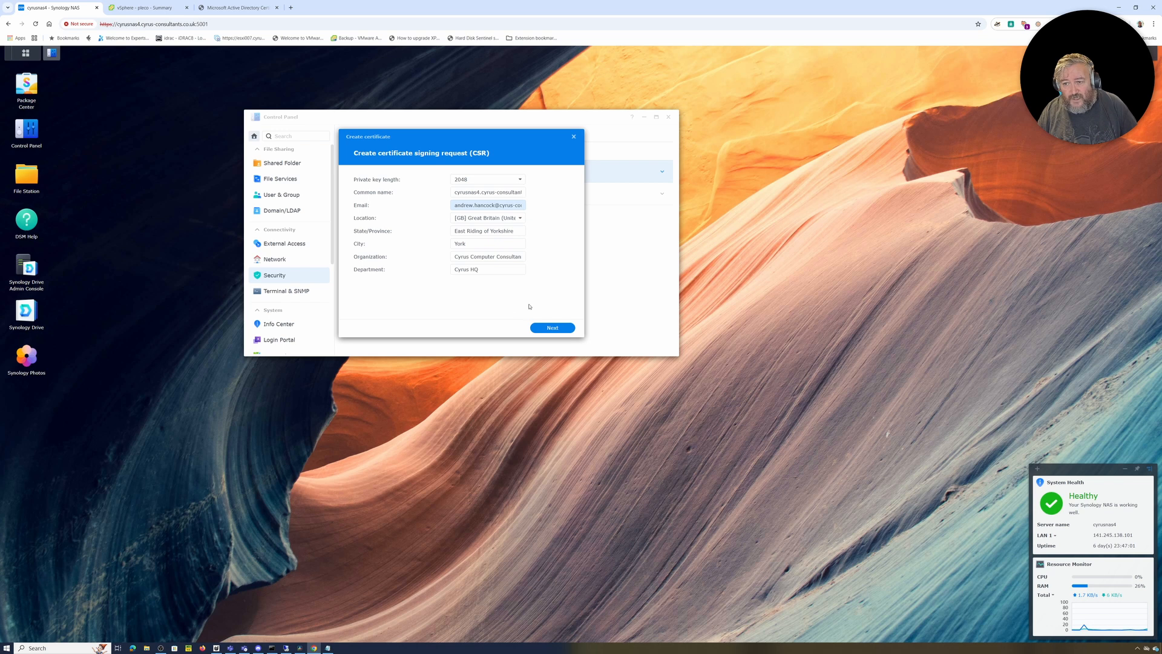
Step: Submit the CSR details and download the archive containing server.csr and server.key
click(552, 327)
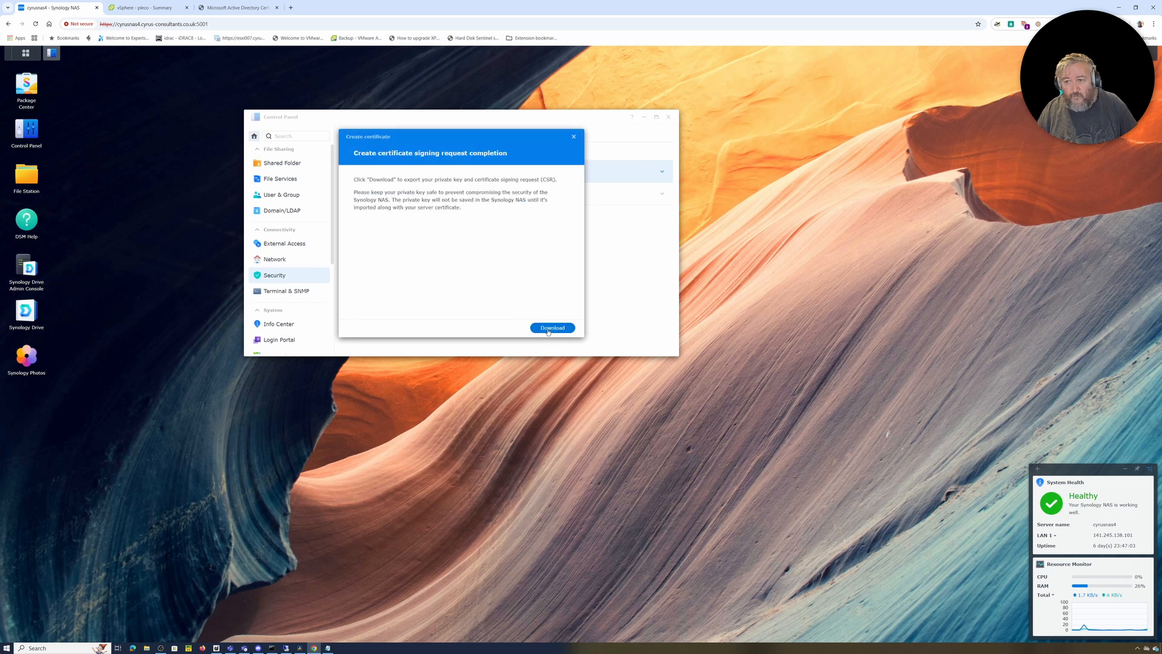
click(552, 328)
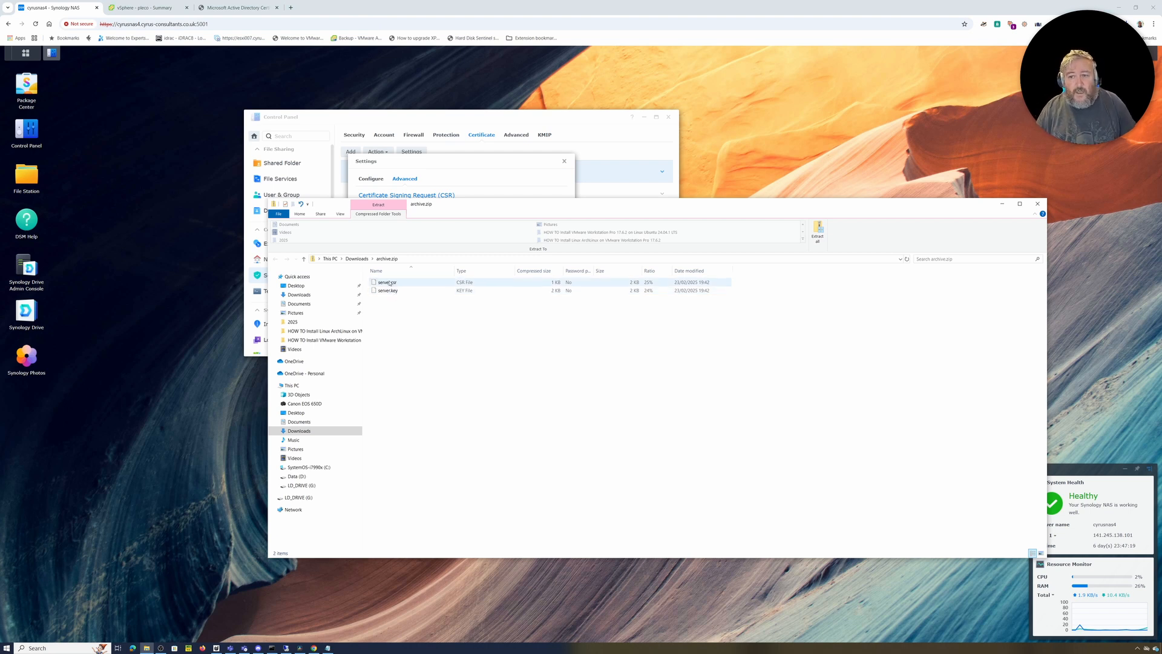
Step: Extract the CSR archive to its suggested folder and open server.csr with Notepad++
right_click(387, 282)
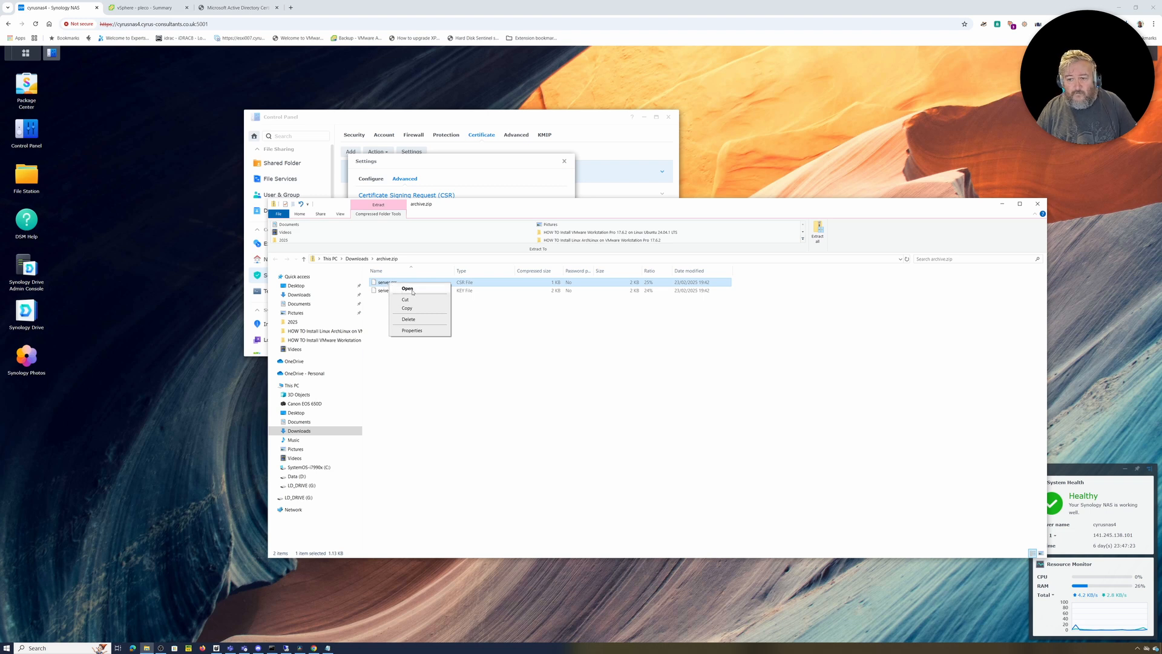
click(817, 231)
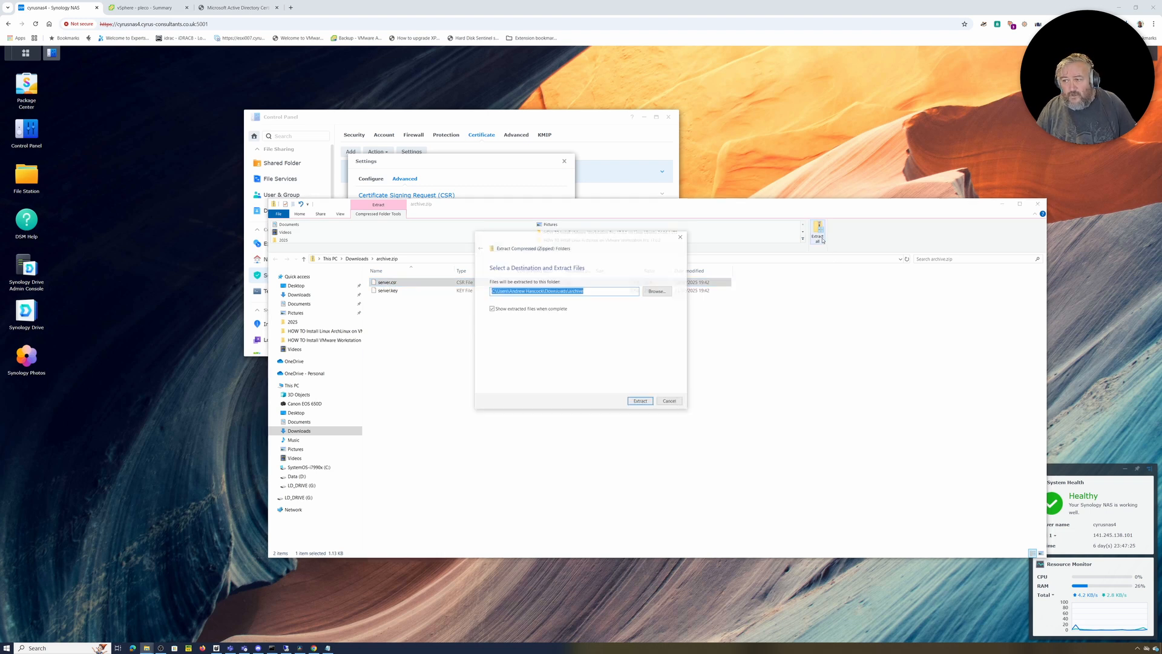
click(640, 401)
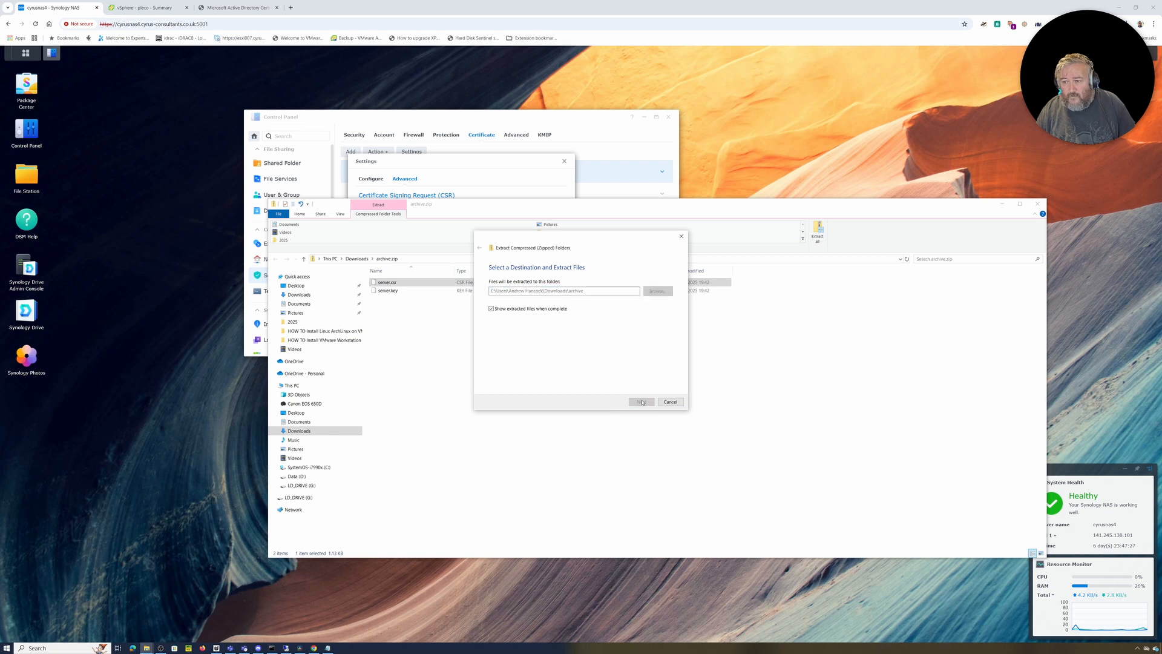
click(641, 401)
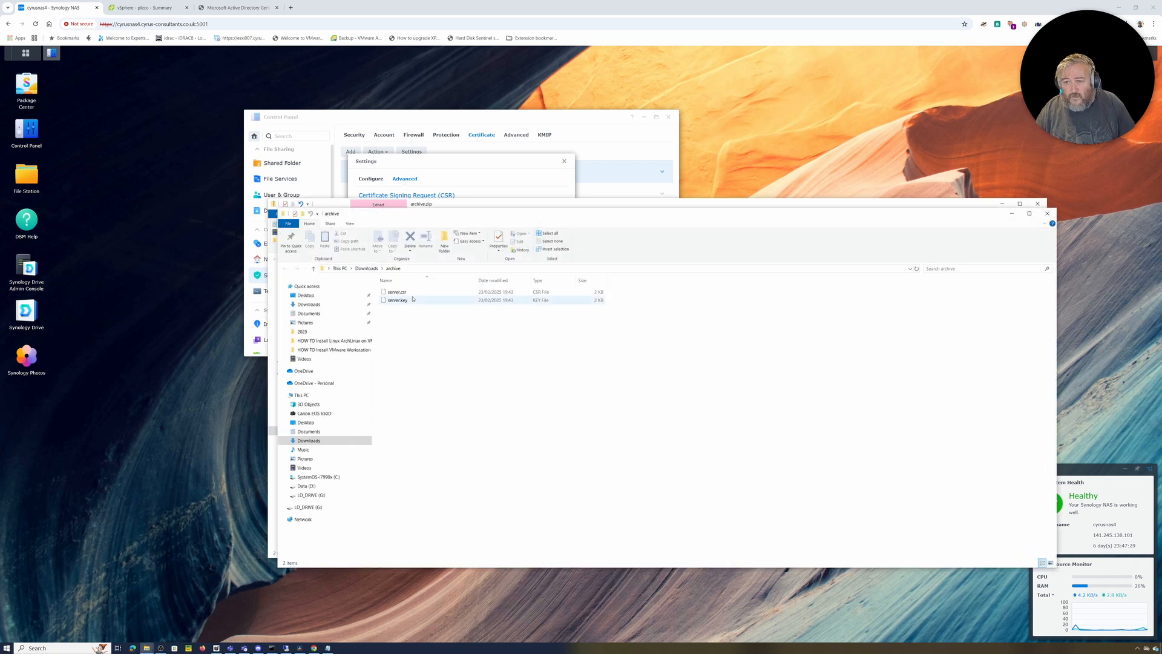
right_click(397, 292)
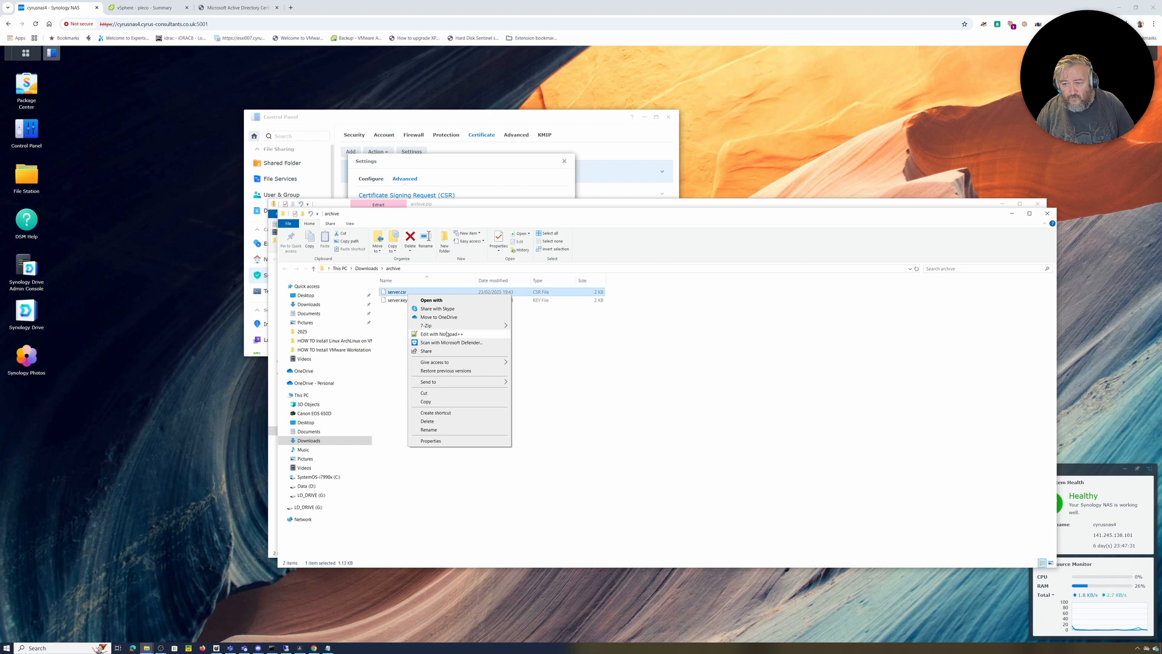
click(441, 334)
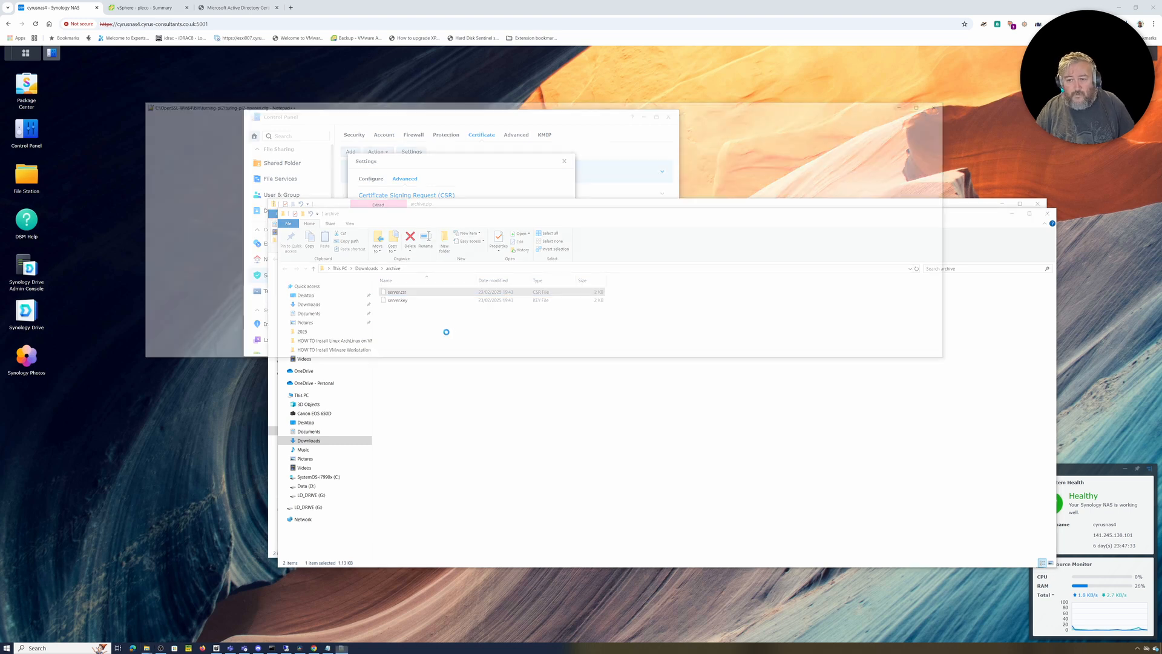
double_click(395, 292)
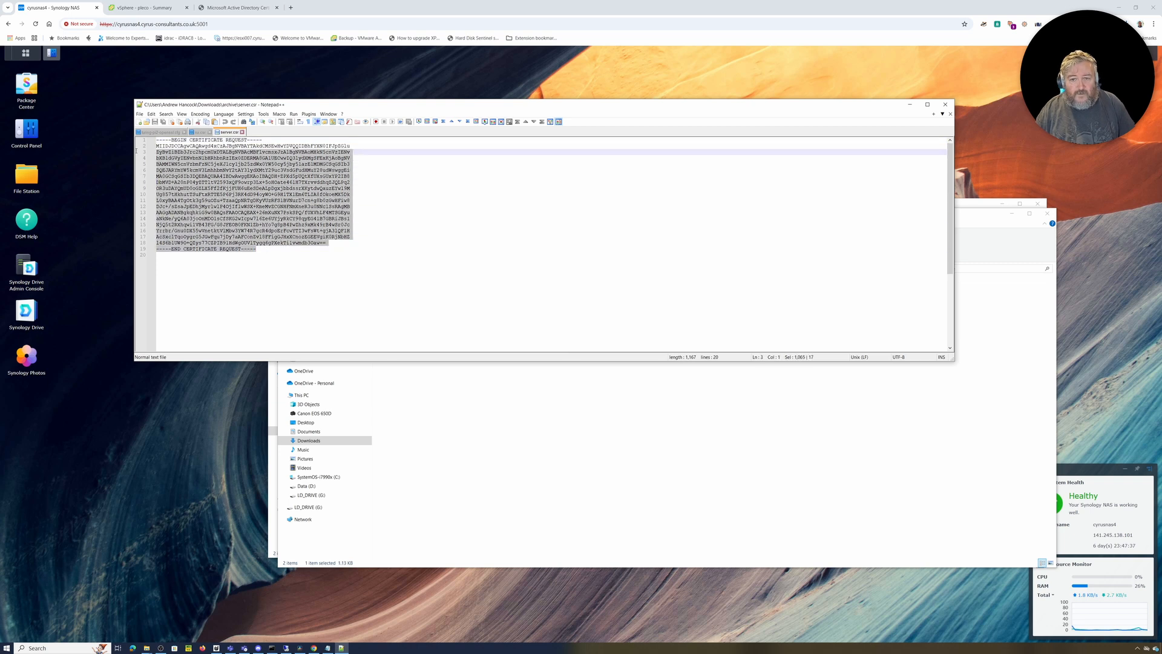
Step: Copy the server.csr request text and switch to the Certificate Services tab
right_click(216, 181)
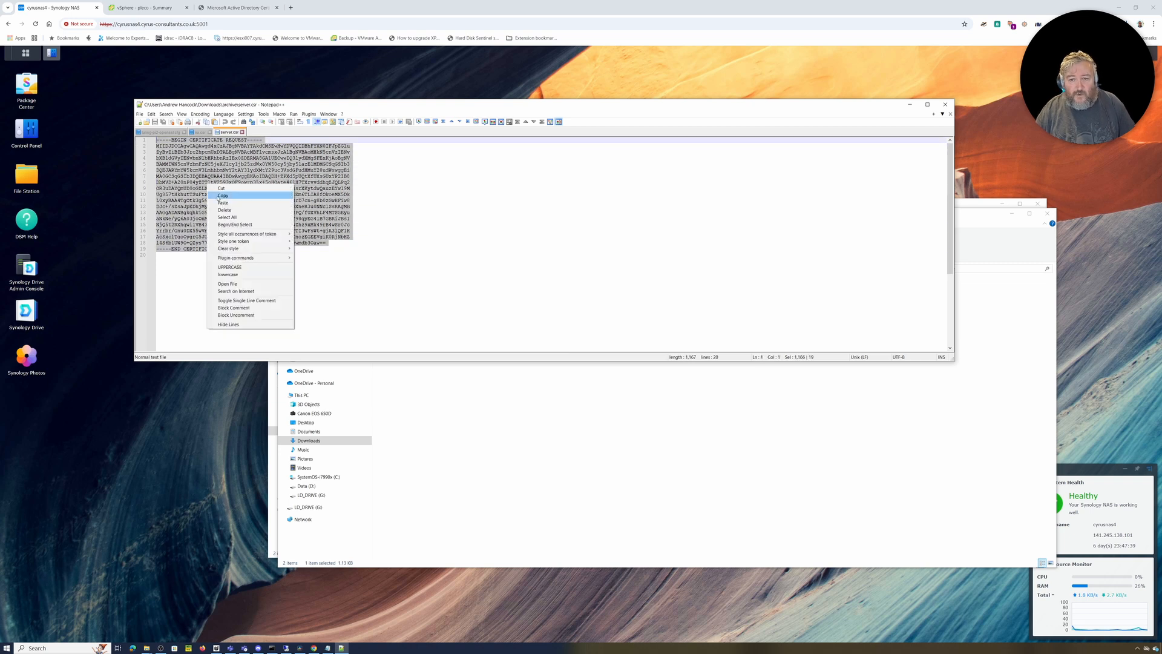
click(223, 195)
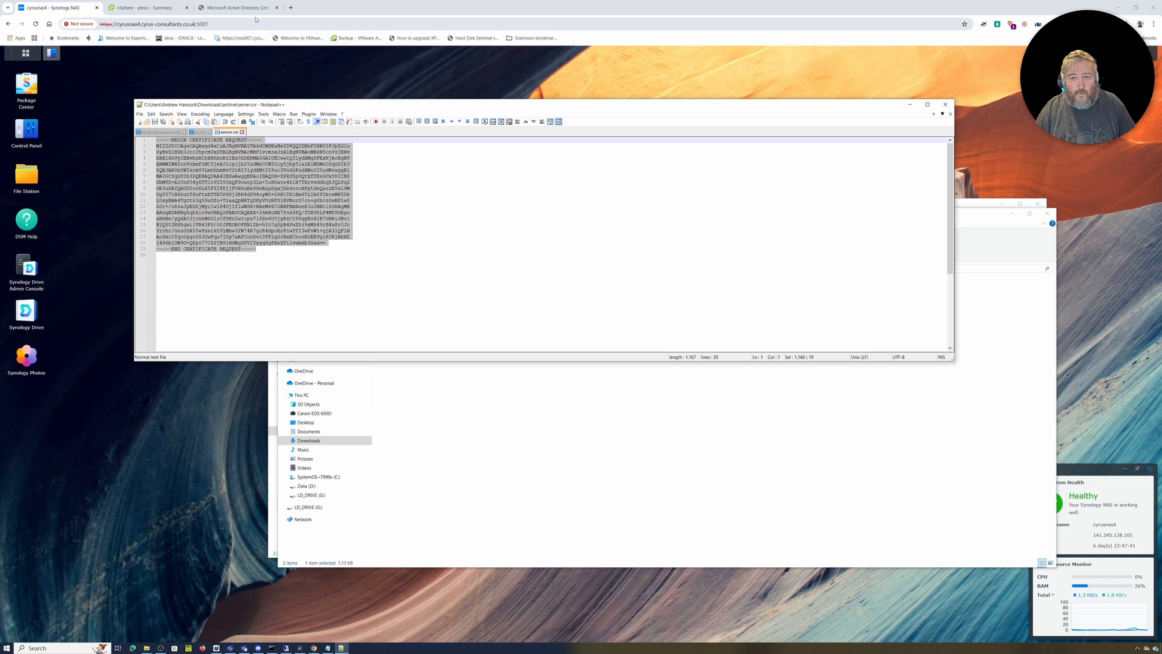
click(237, 7)
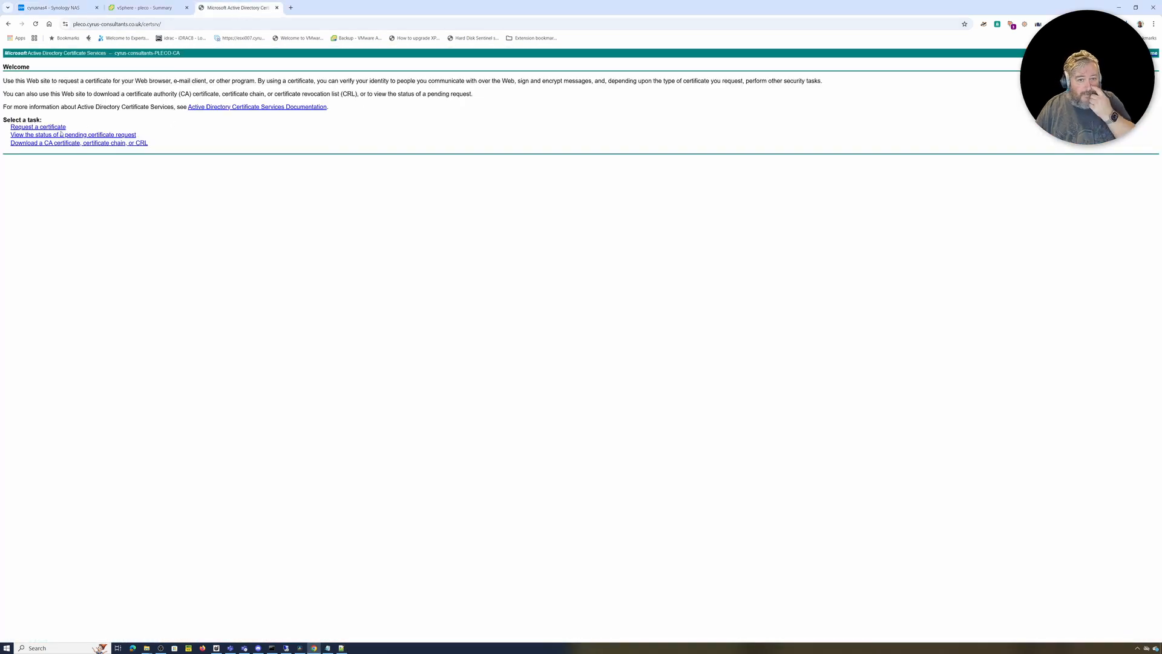
Step: Paste the NAS certificate request into the request form and choose the Web Server template
click(32, 126)
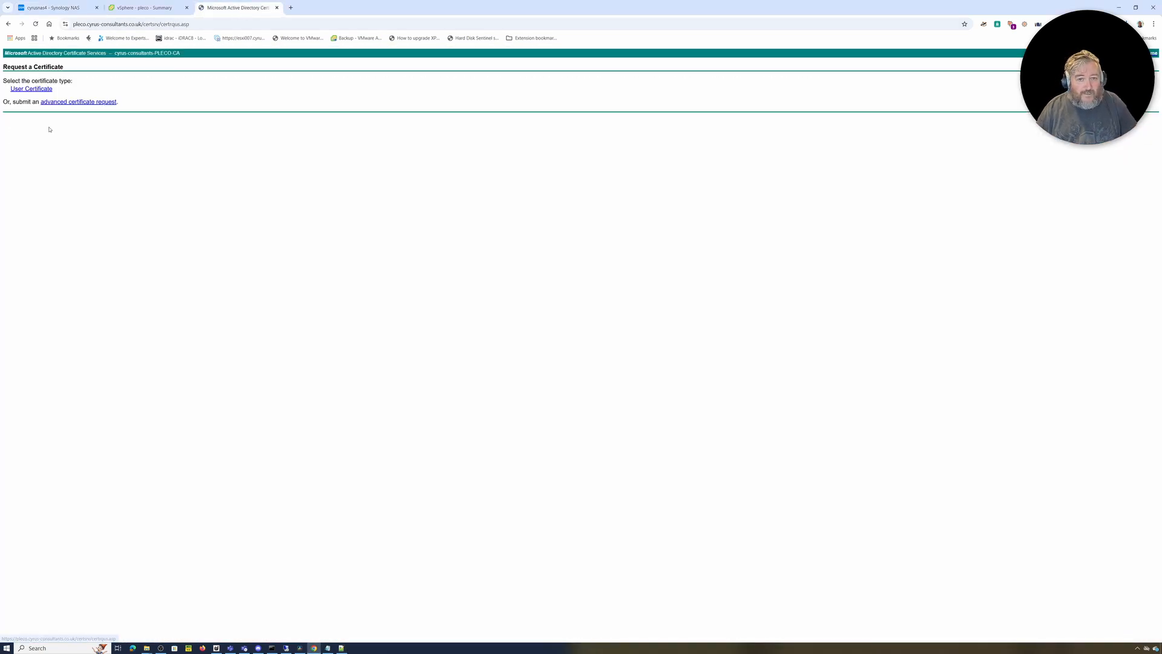
mouse_move(78, 105)
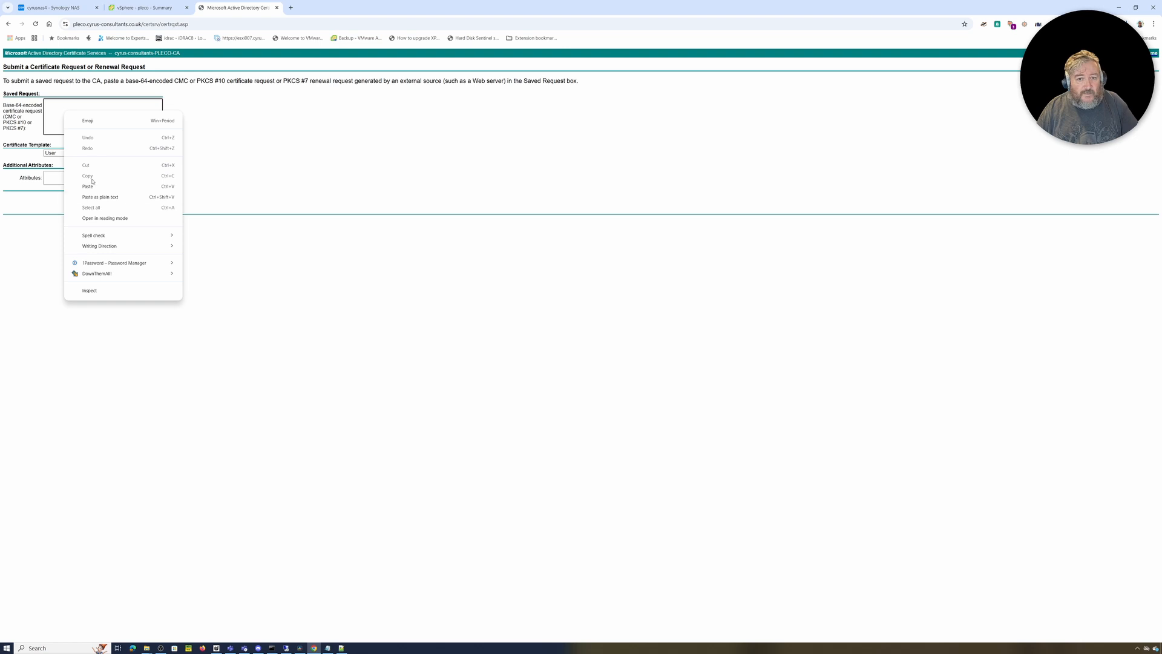
click(87, 186)
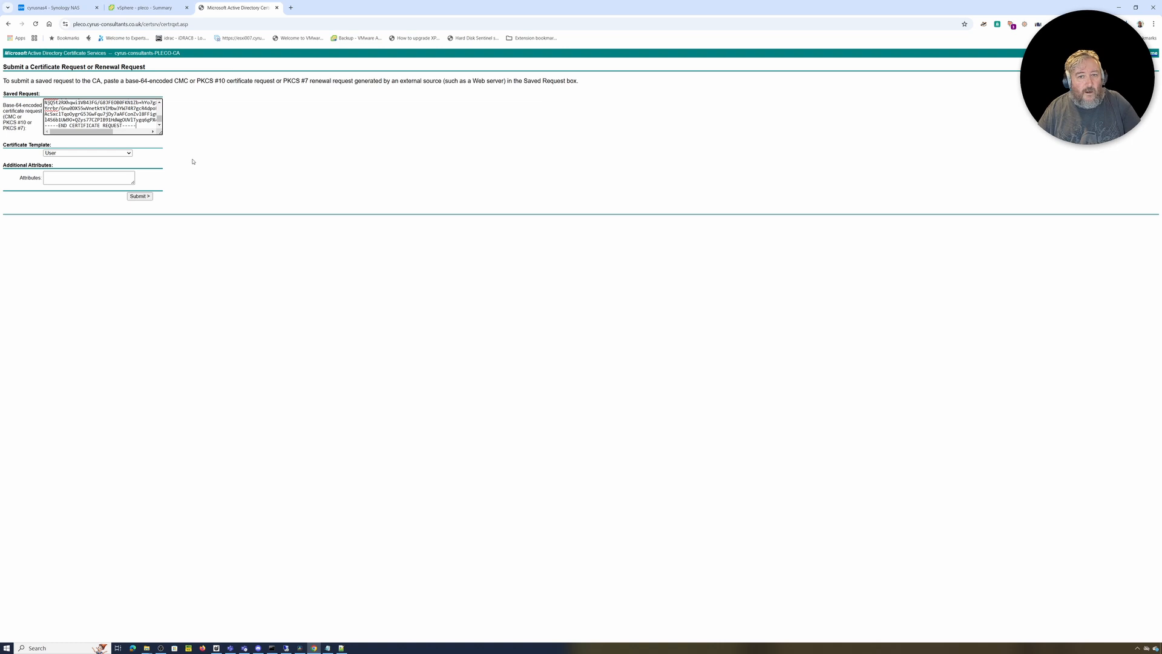
mouse_move(195, 154)
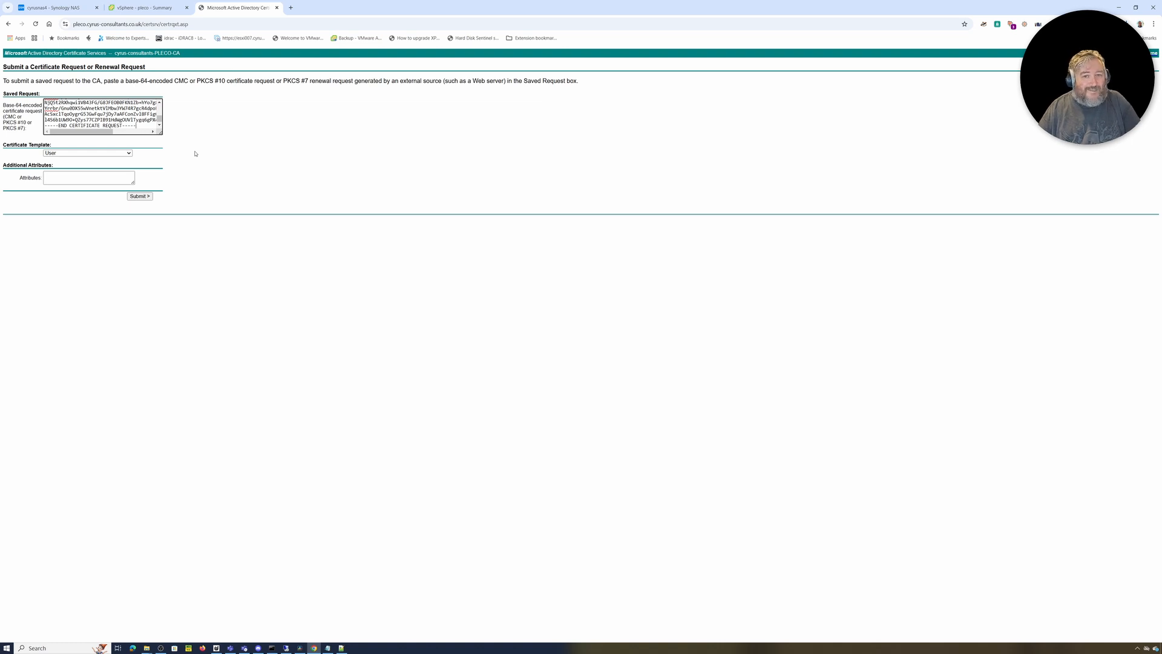
mouse_move(223, 167)
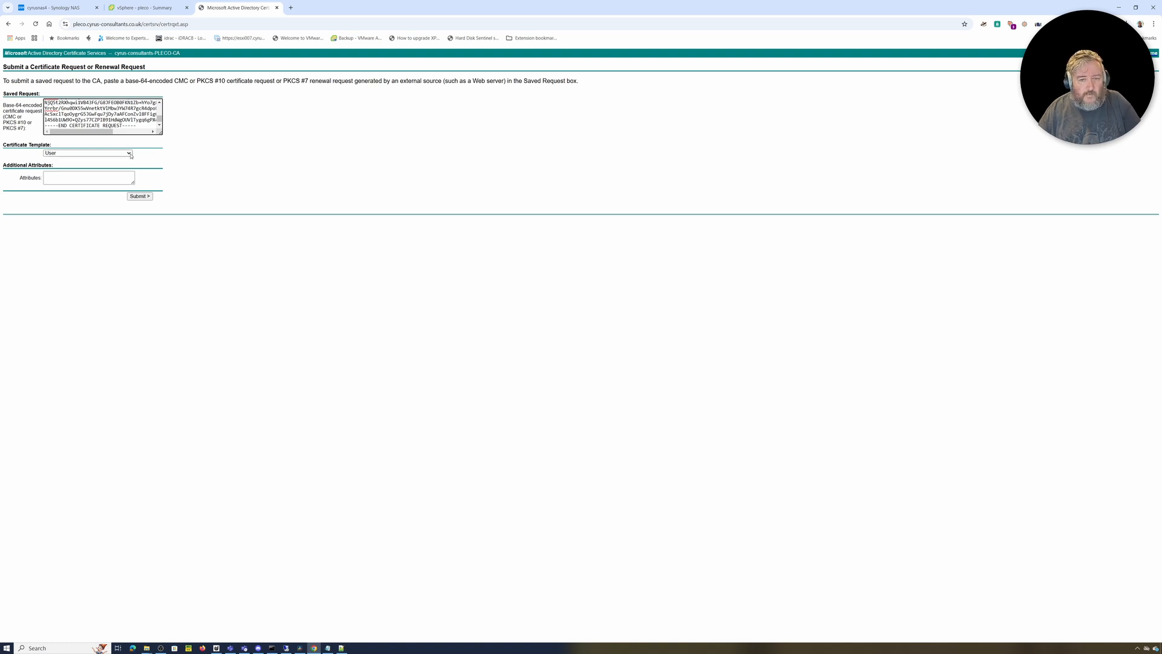
click(88, 153)
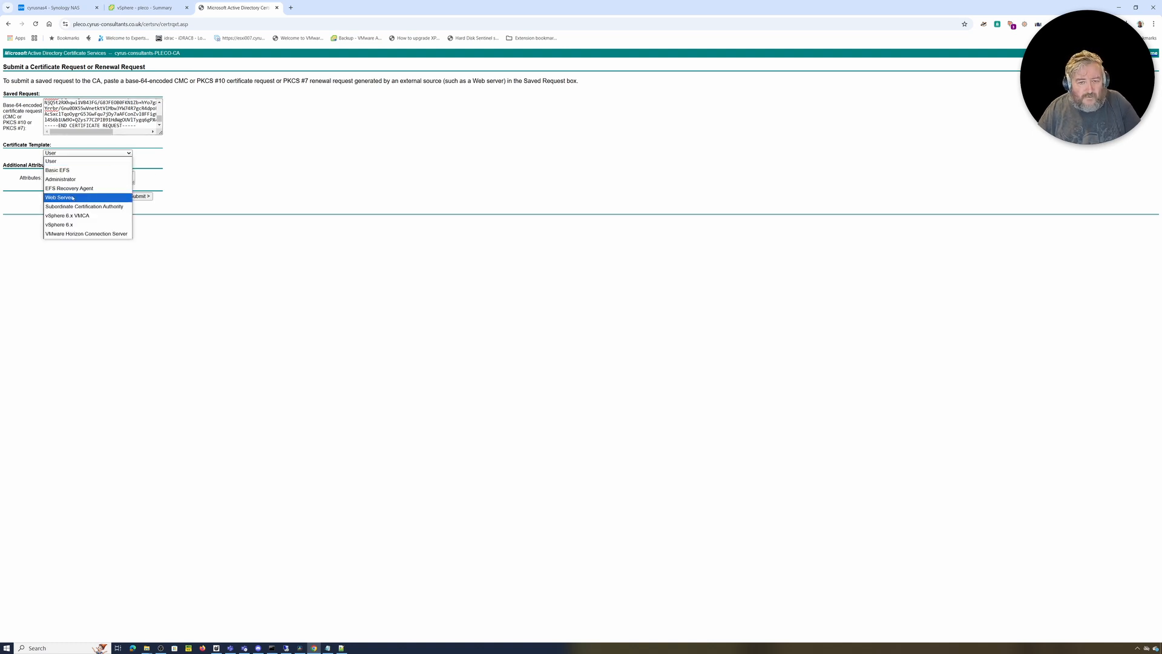
click(62, 198)
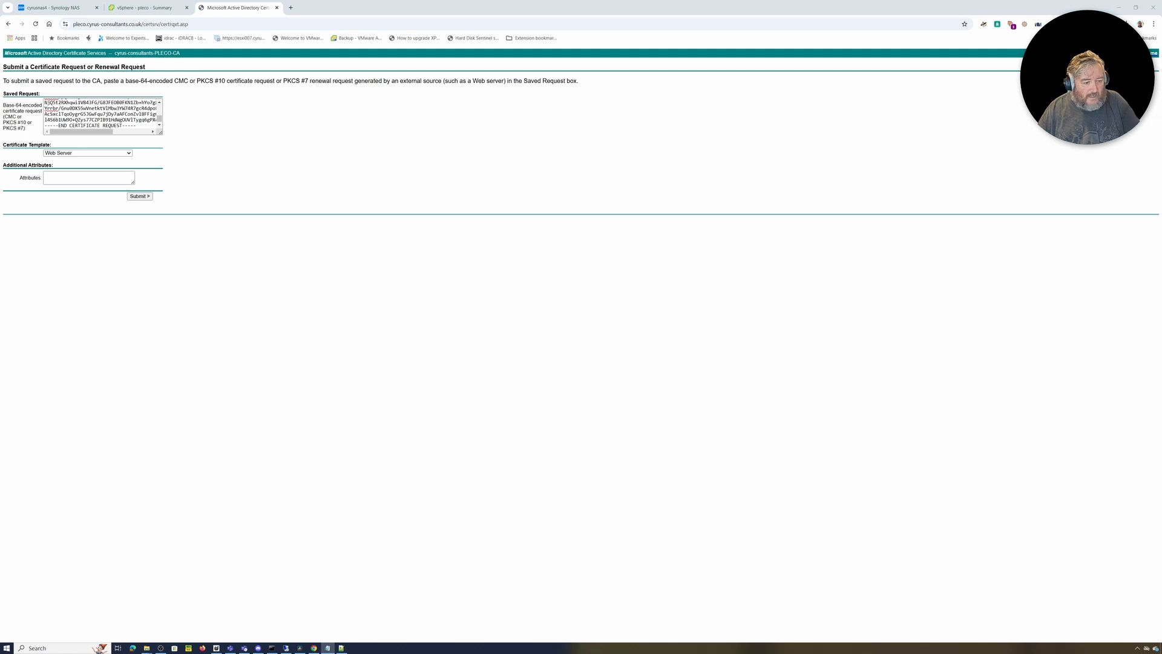
Step: Paste the san:dns= subject alternative name into Attributes and submit the request
click(89, 177)
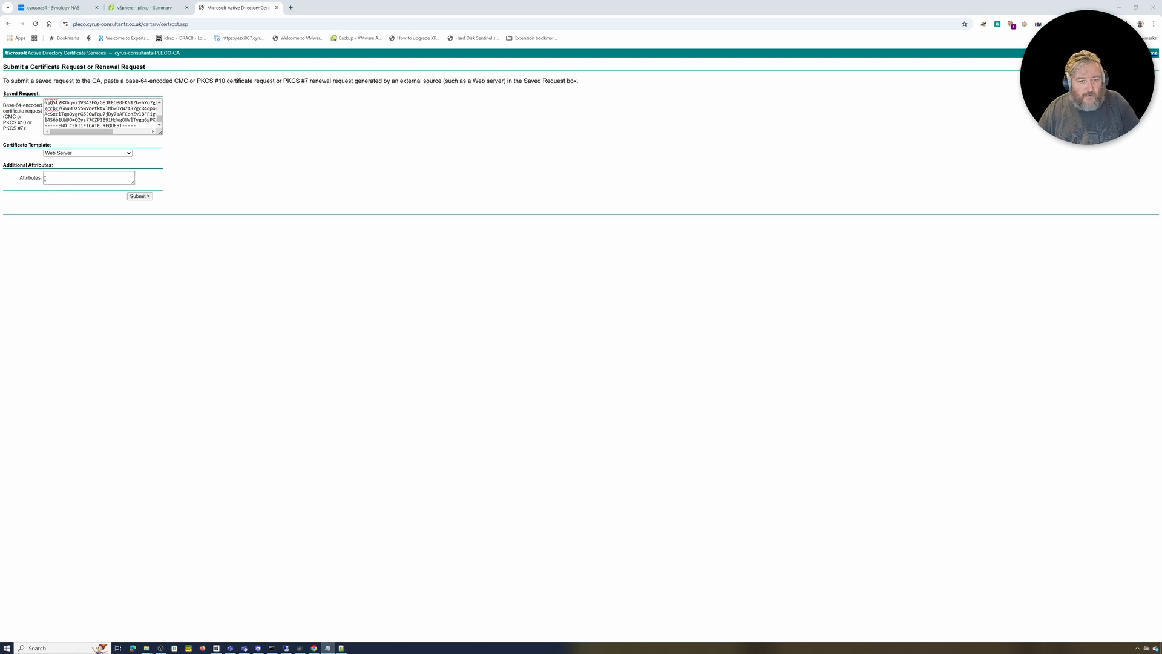
right_click(88, 178)
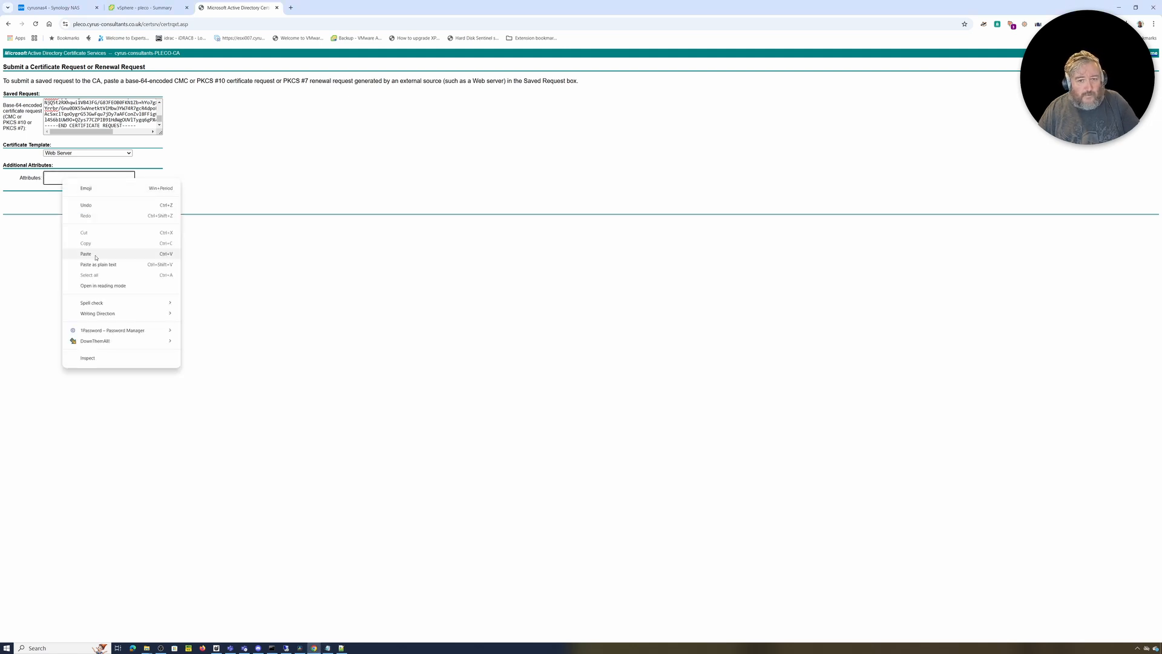
click(85, 253)
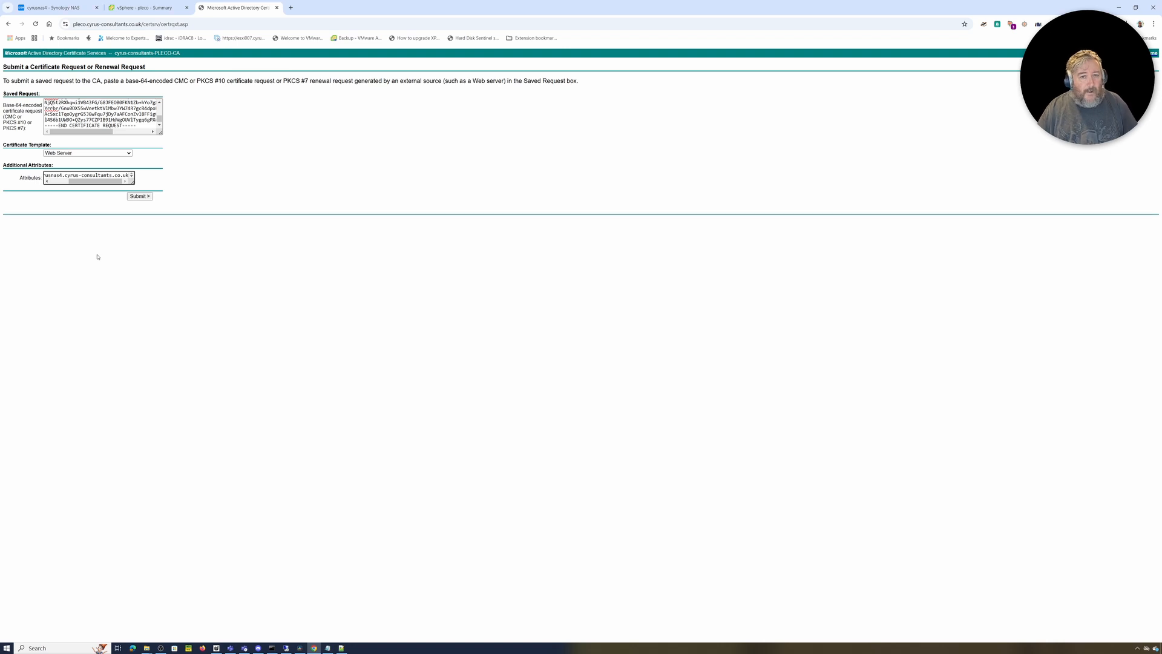
mouse_move(106, 181)
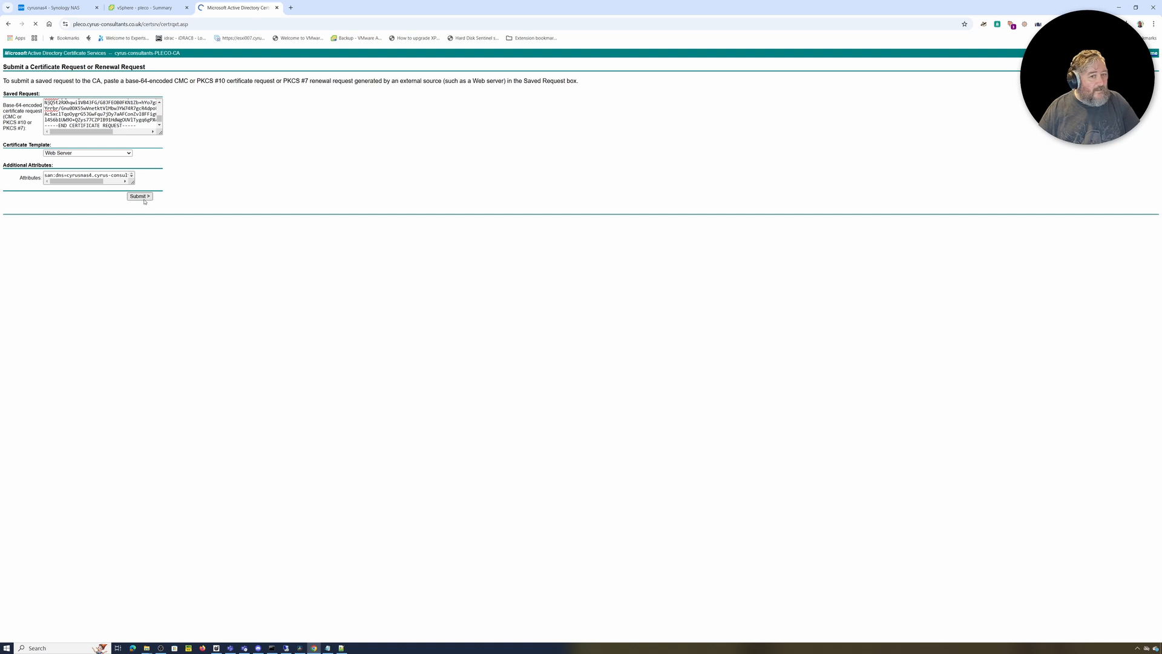
click(139, 196)
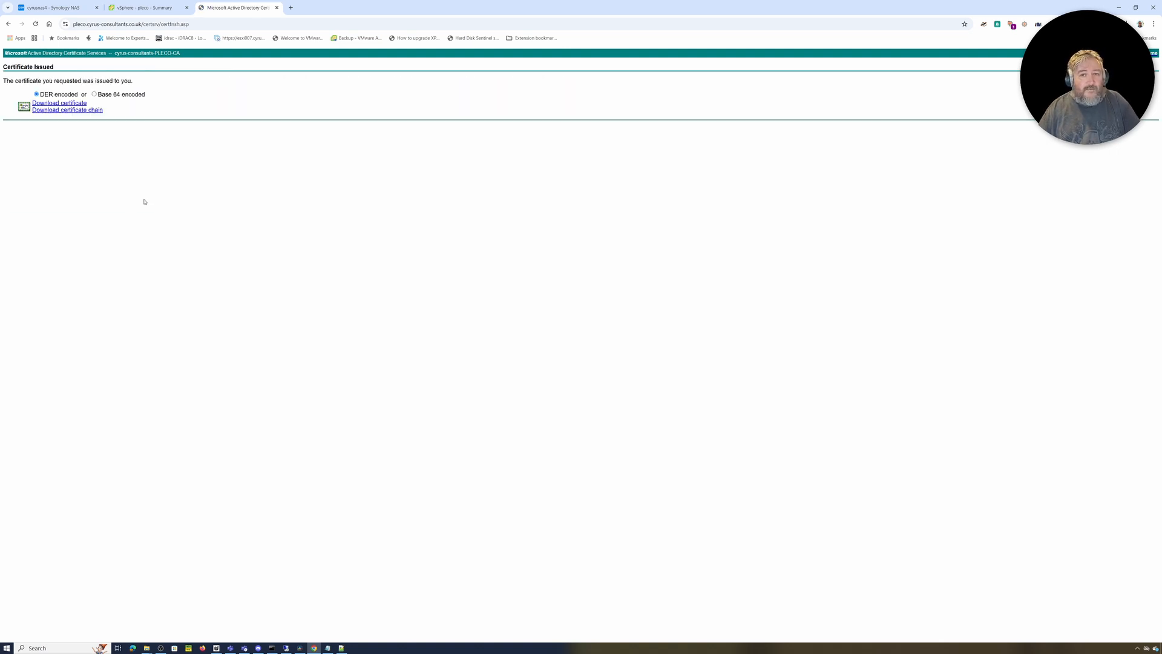
mouse_move(245, 93)
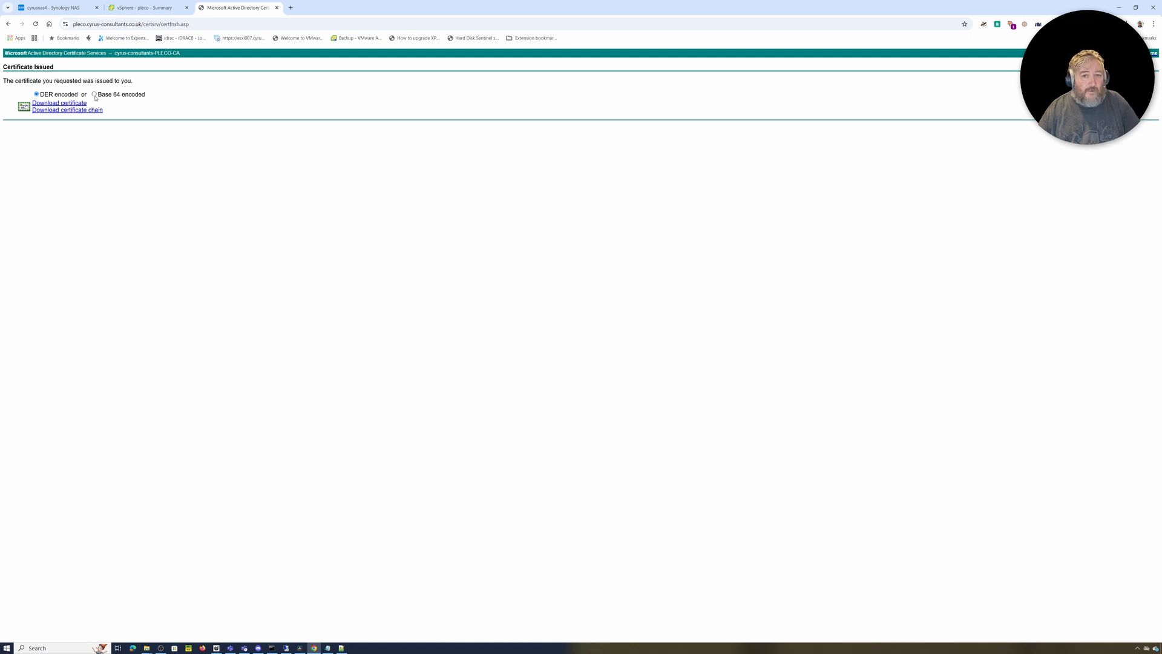
Step: Download the issued certificate in Base 64 and save it as certnew.cer in the archive folder
click(95, 94)
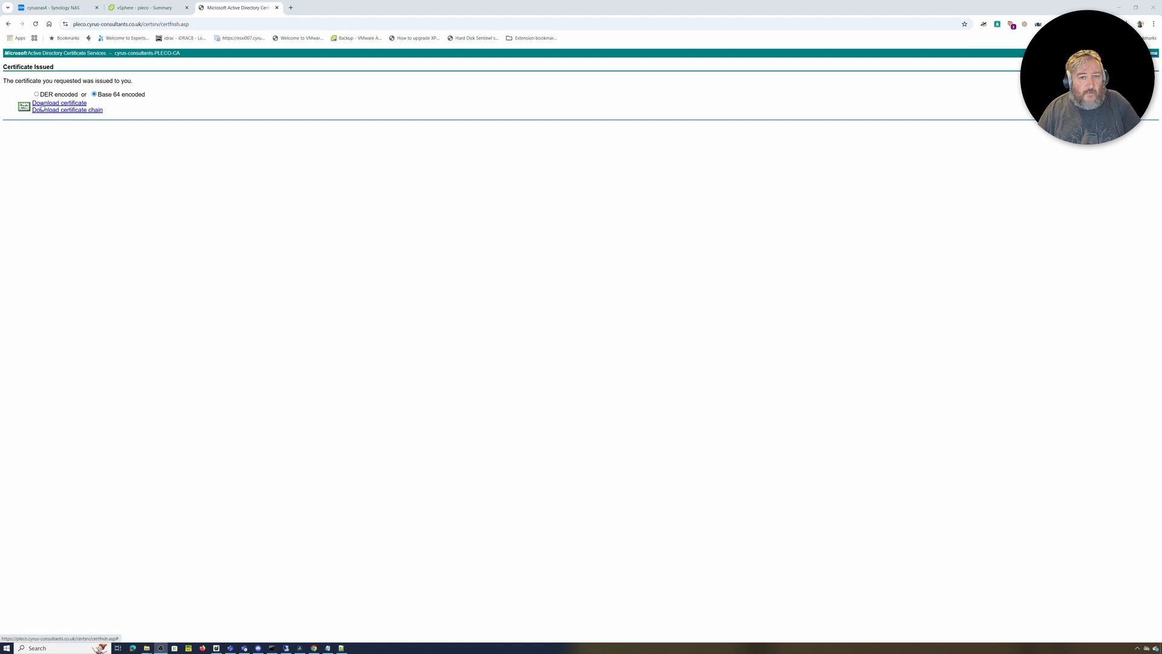
click(58, 102)
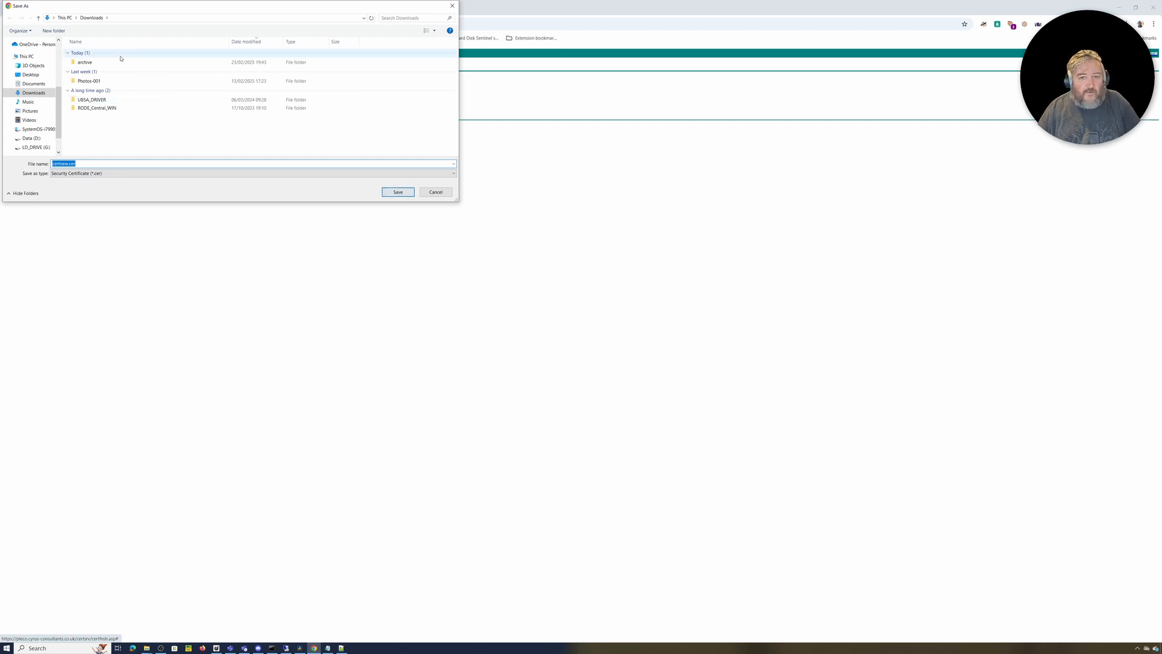
double_click(88, 62)
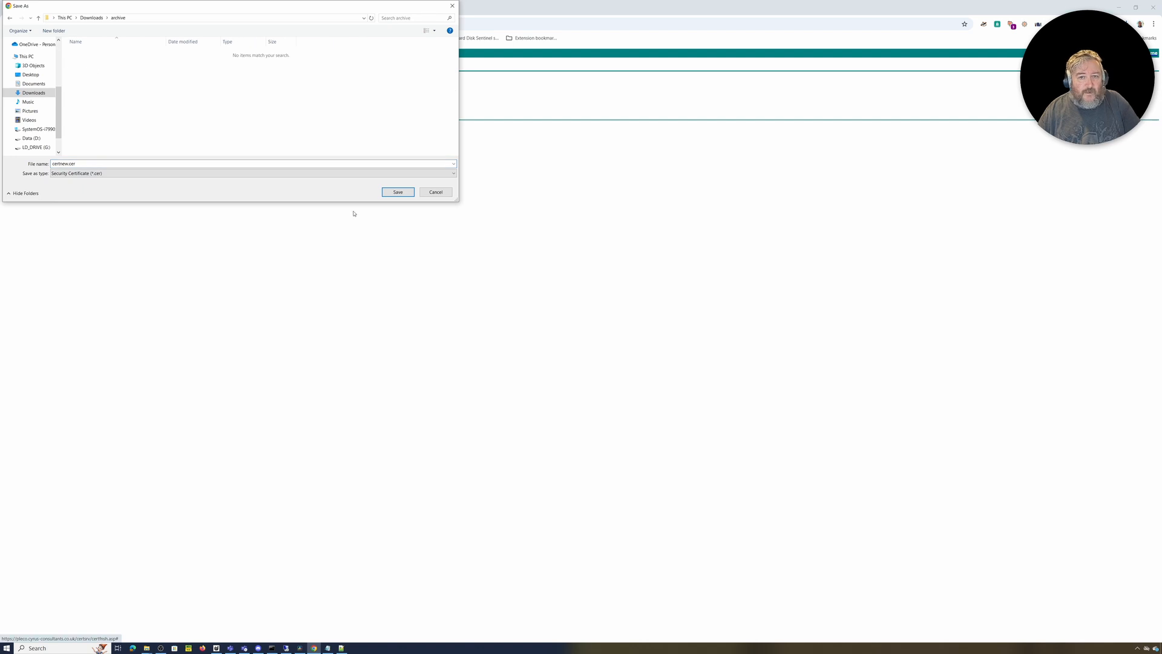
click(397, 192)
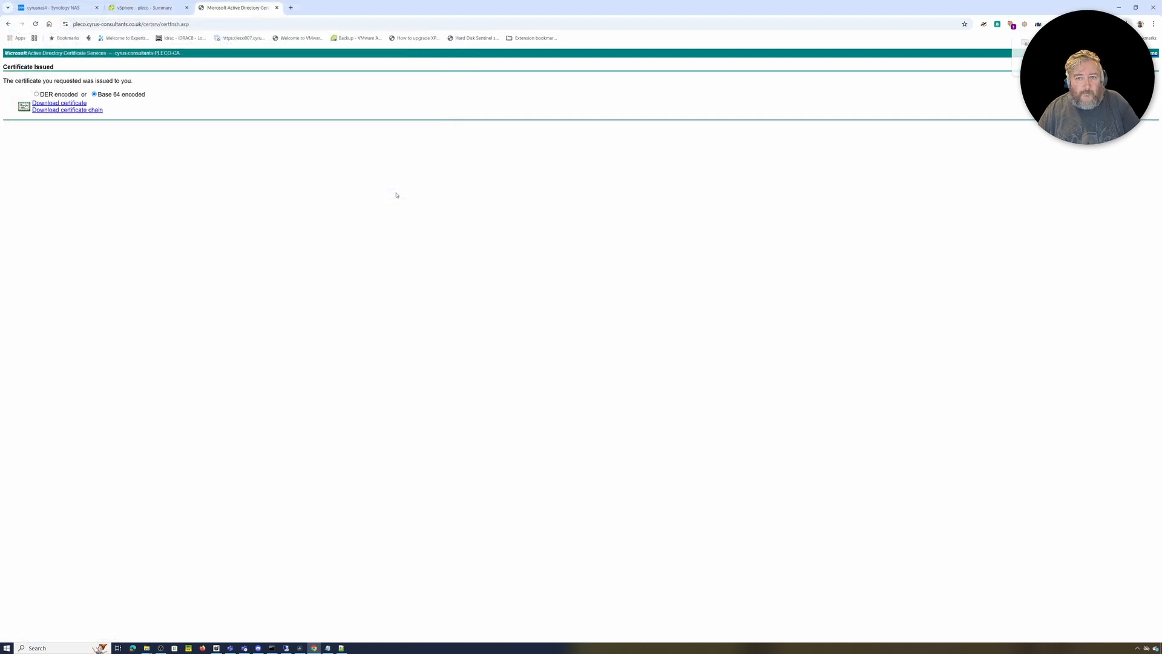
click(55, 8)
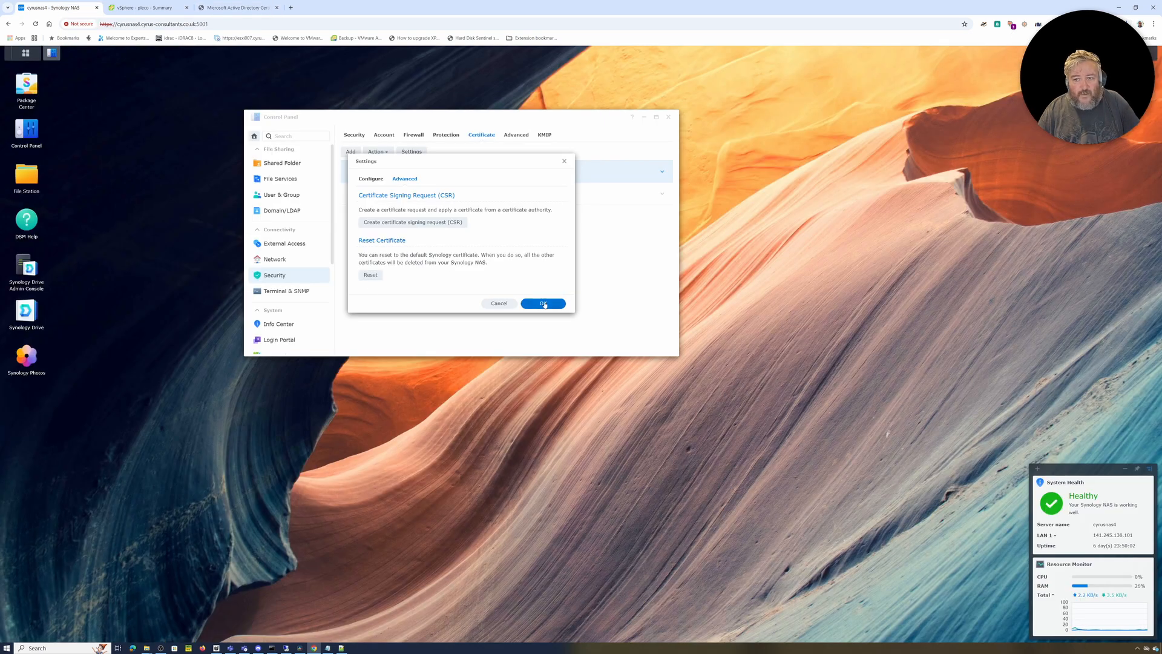
Step: Close the certificate settings and confirm certnew.cer sits beside server.csr and server.key
click(543, 303)
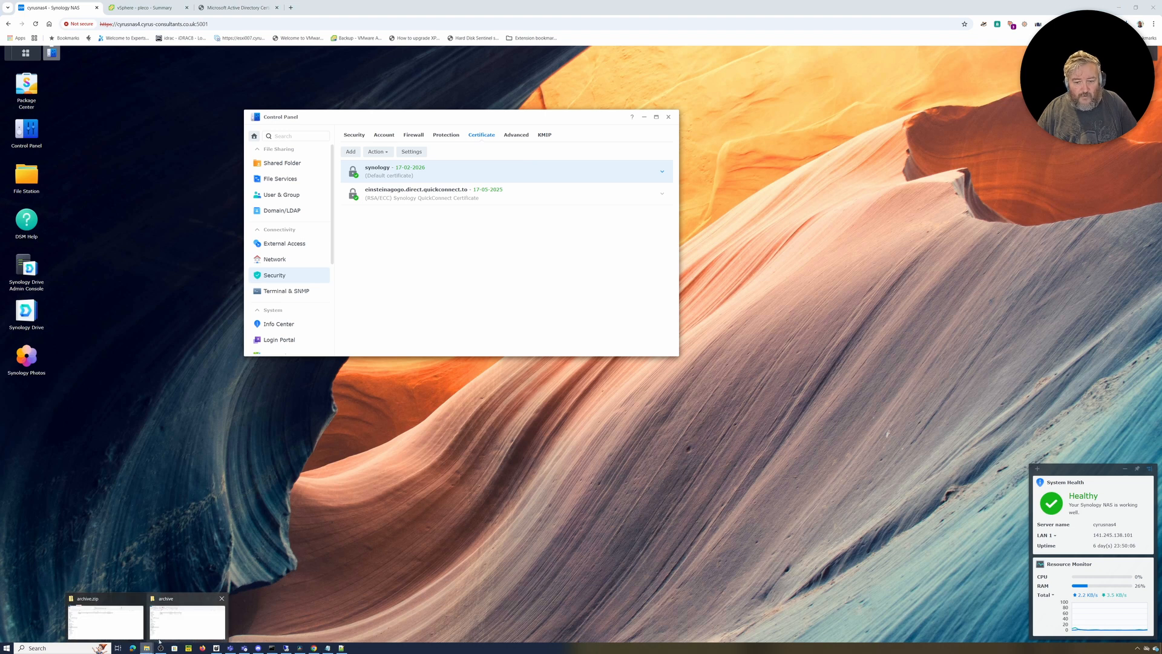
click(183, 619)
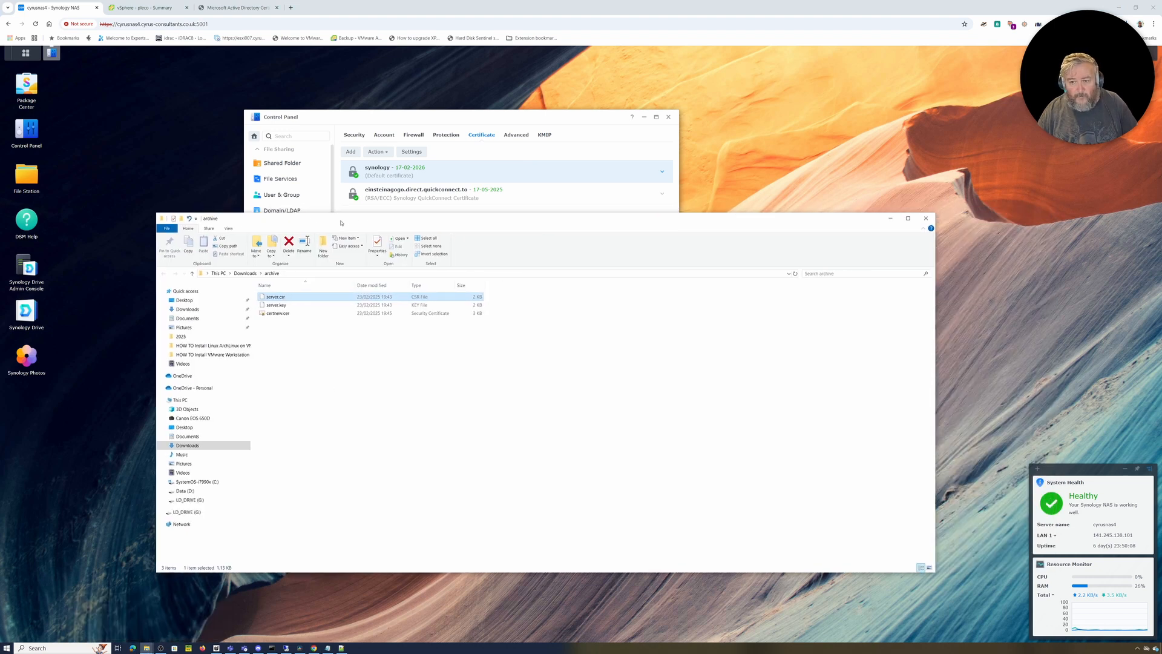
click(277, 305)
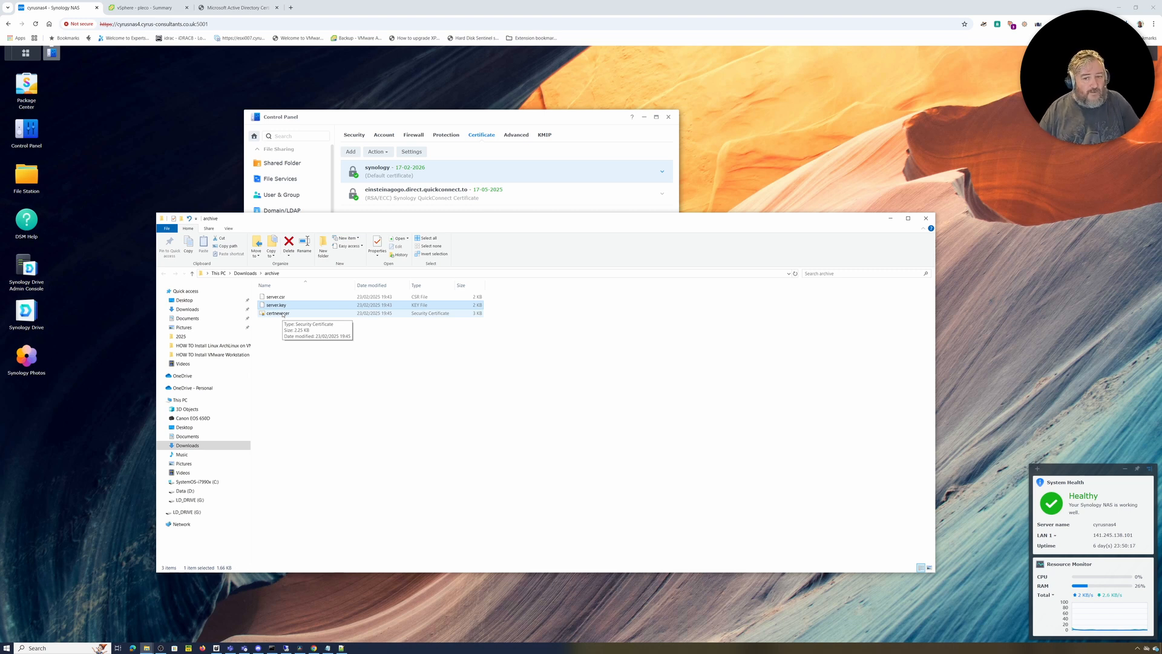
click(926, 218)
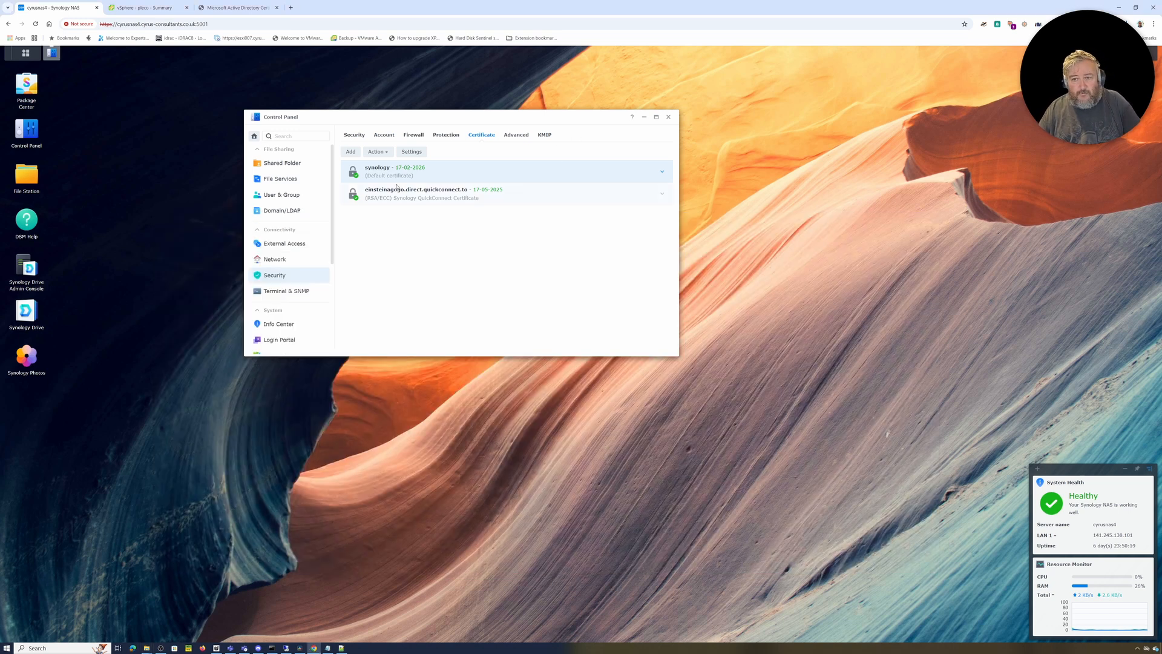
click(377, 151)
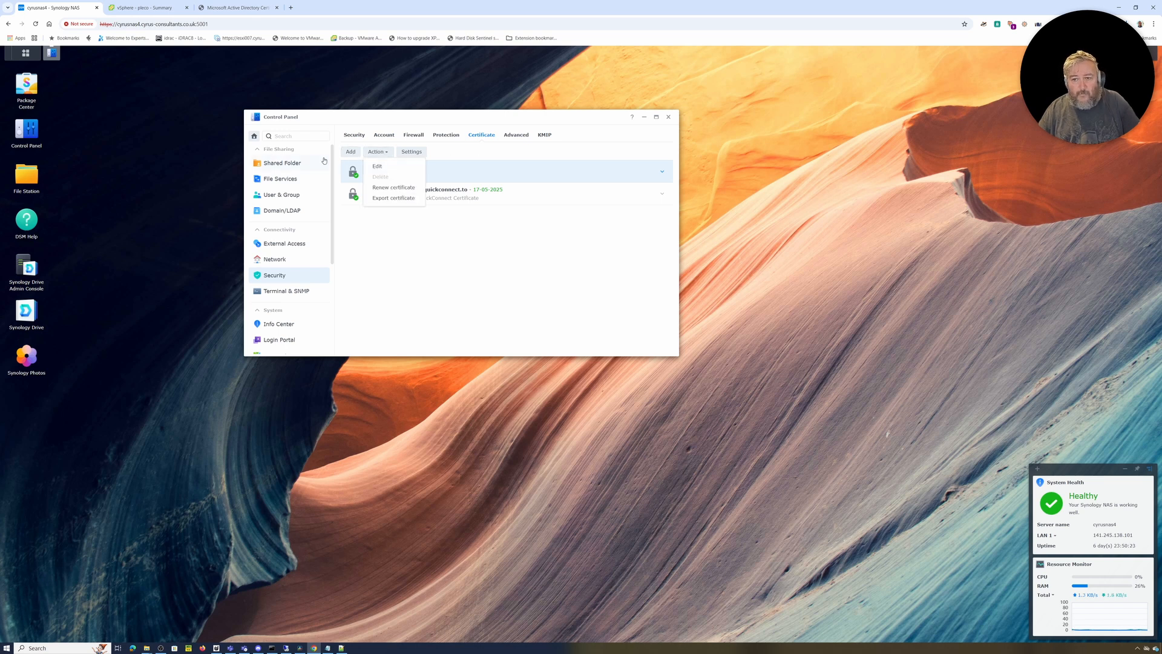
Step: Add a new certificate, choose Import certificate, and advance to the file-selection step
click(351, 152)
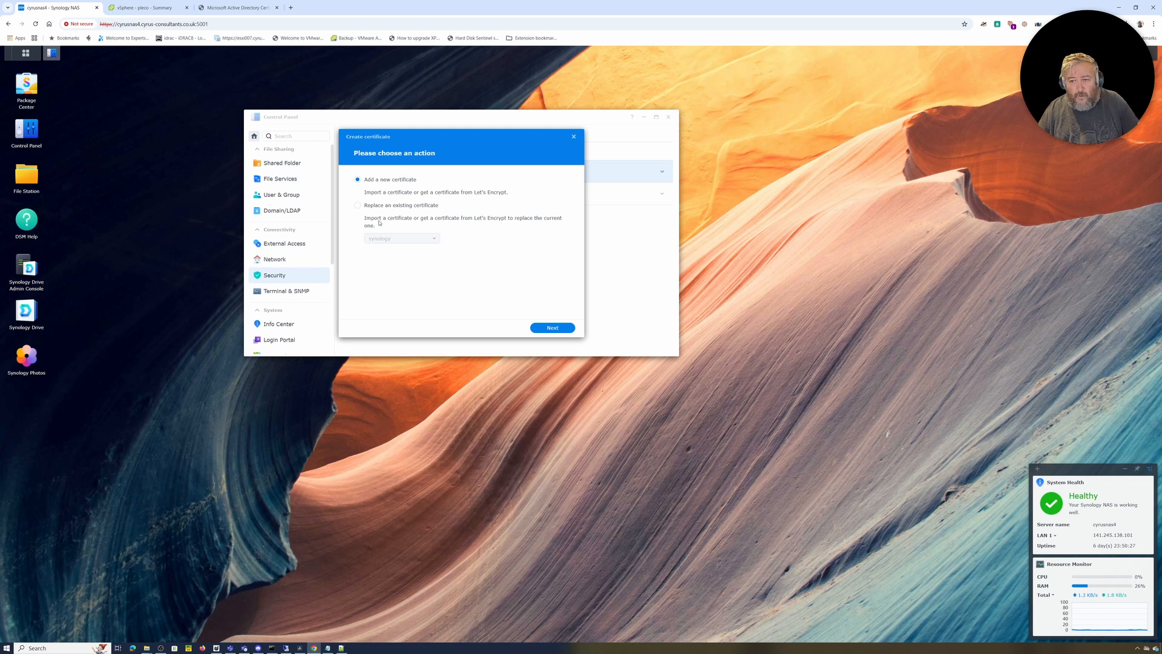
click(357, 205)
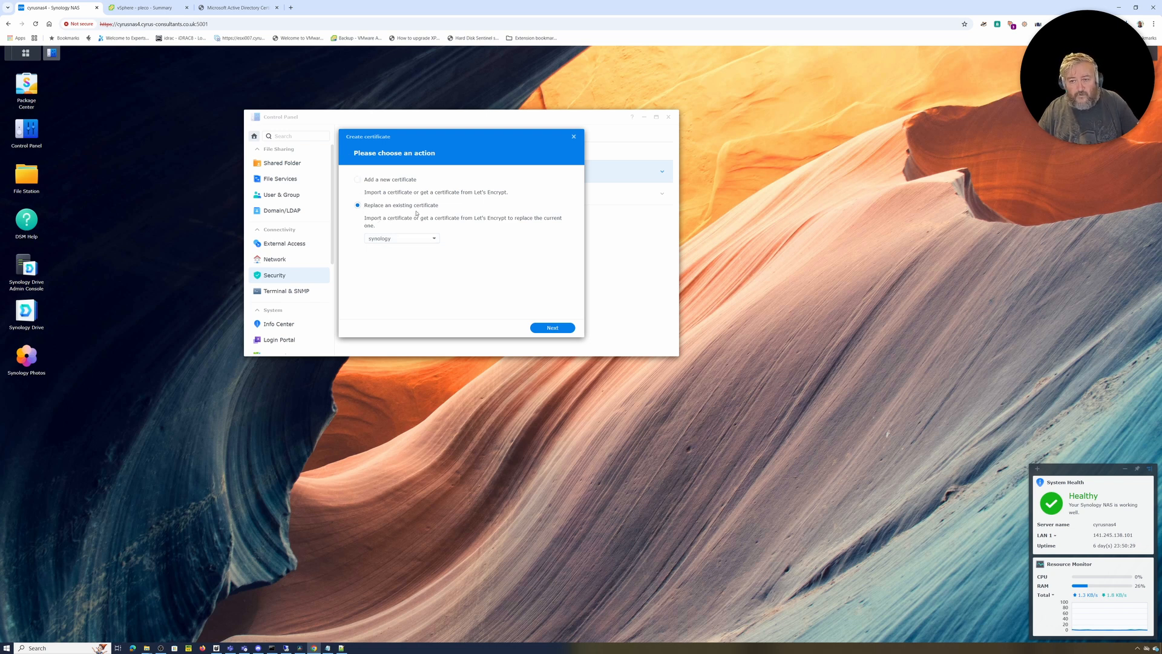
click(433, 239)
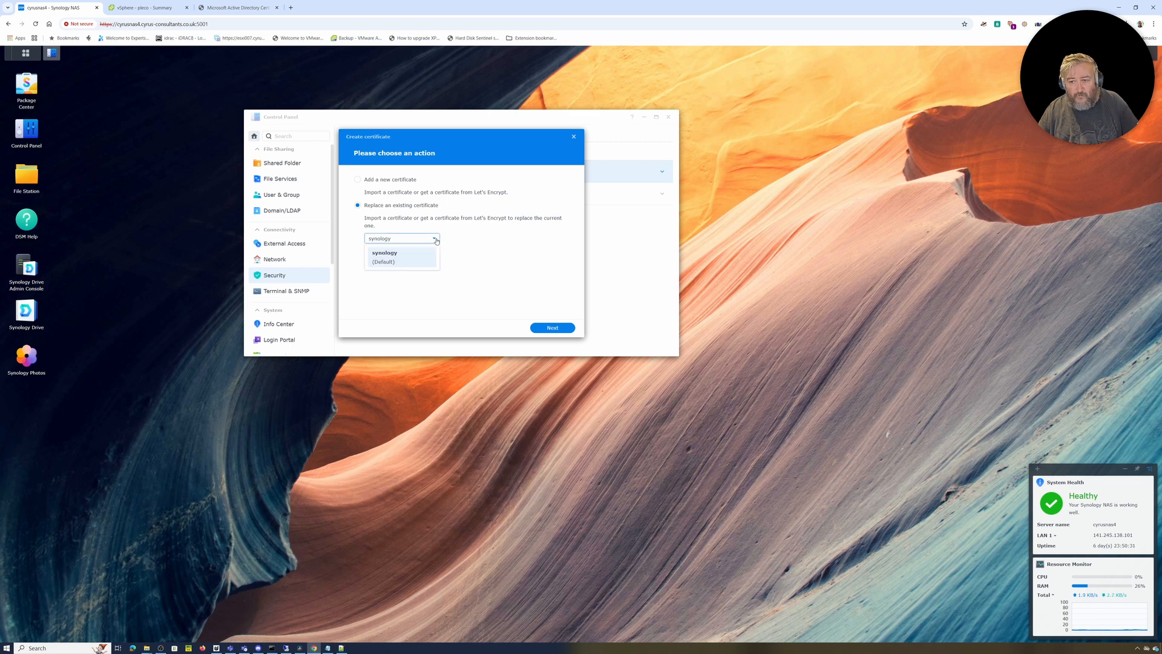
click(384, 257)
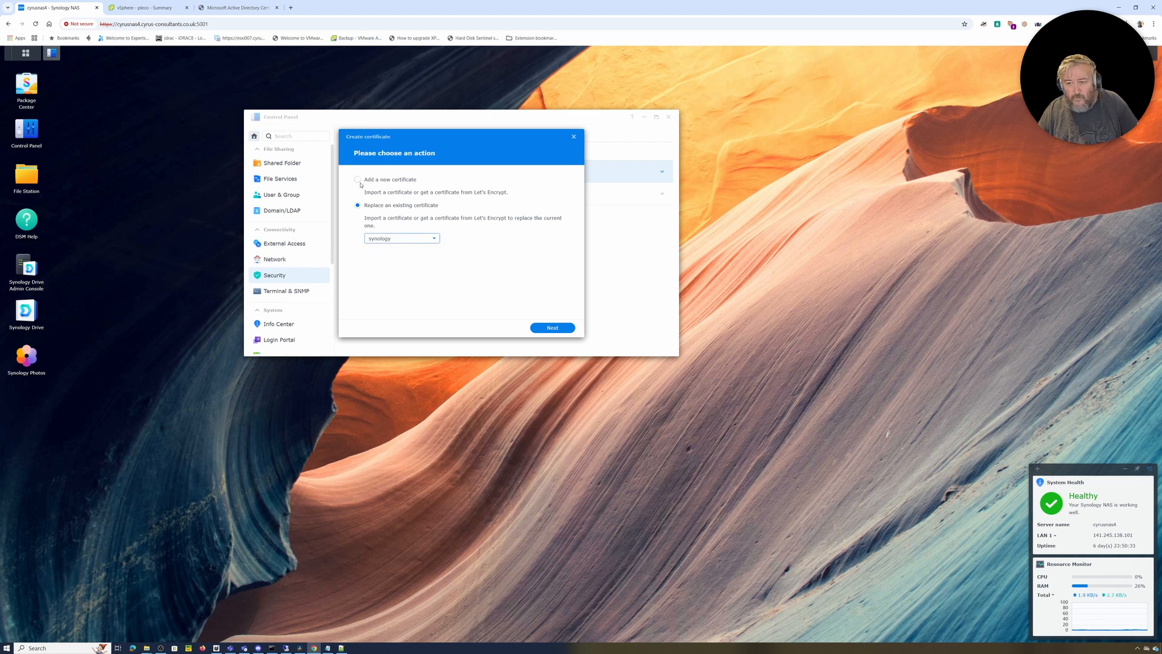
click(364, 179)
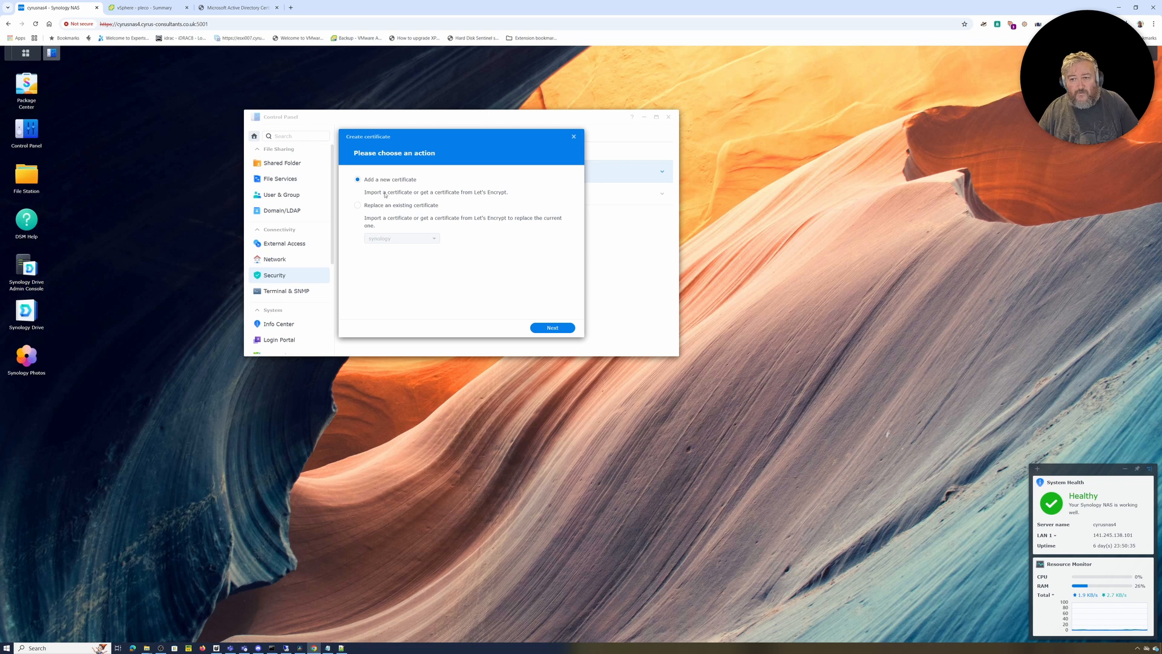
mouse_move(428, 191)
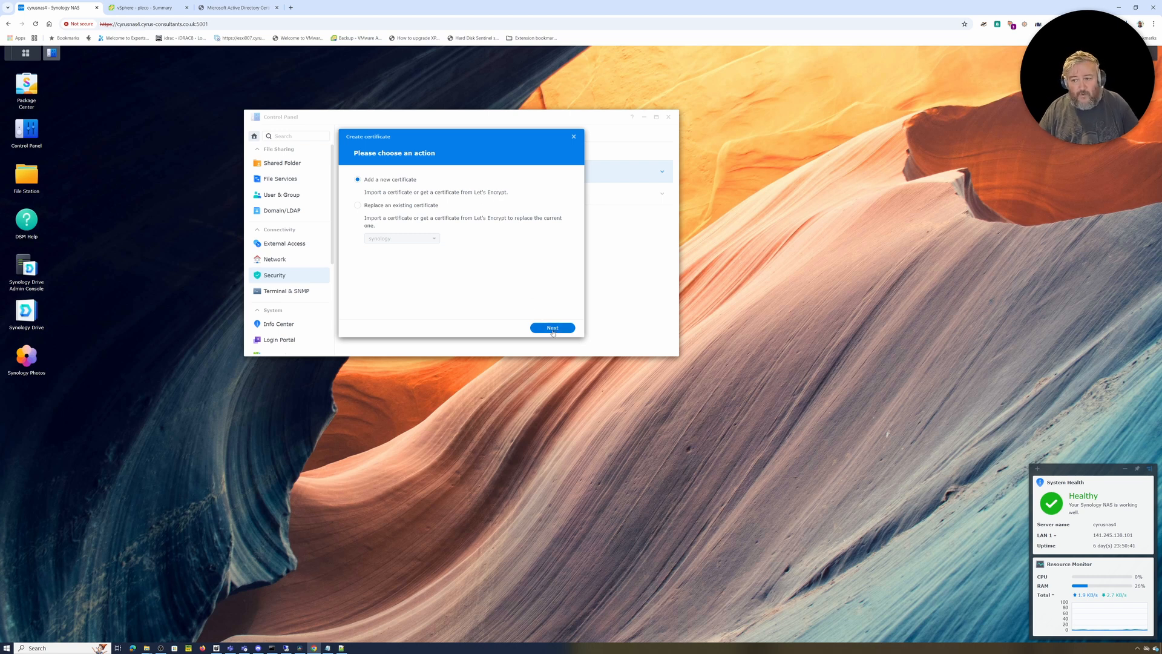
click(552, 328)
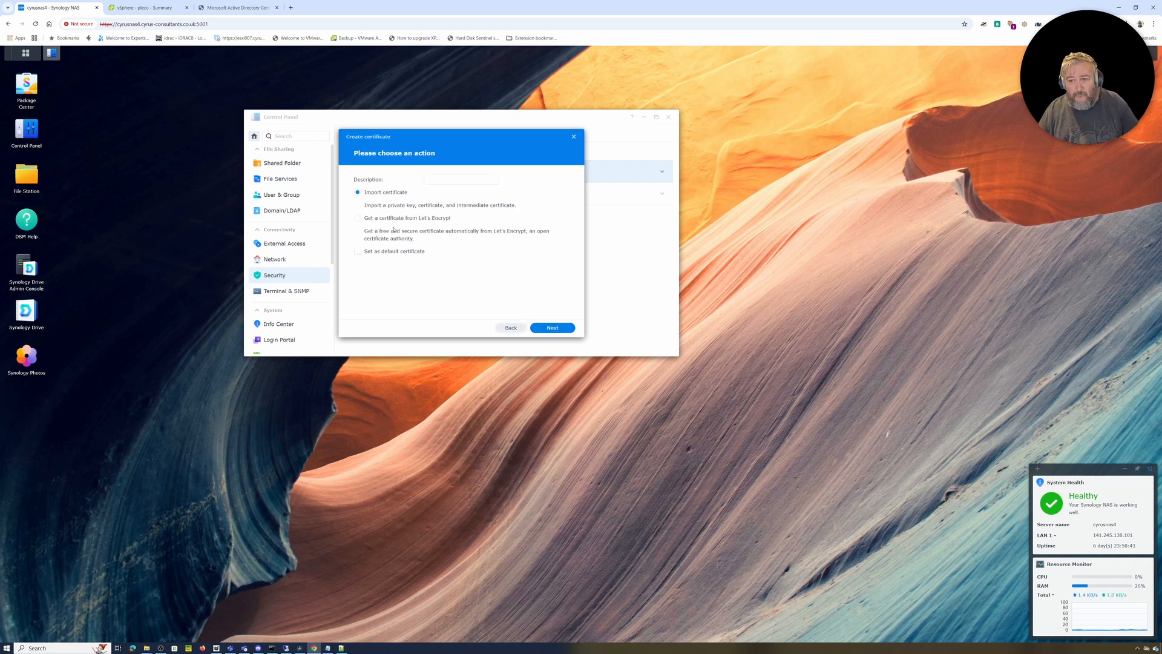
click(461, 179)
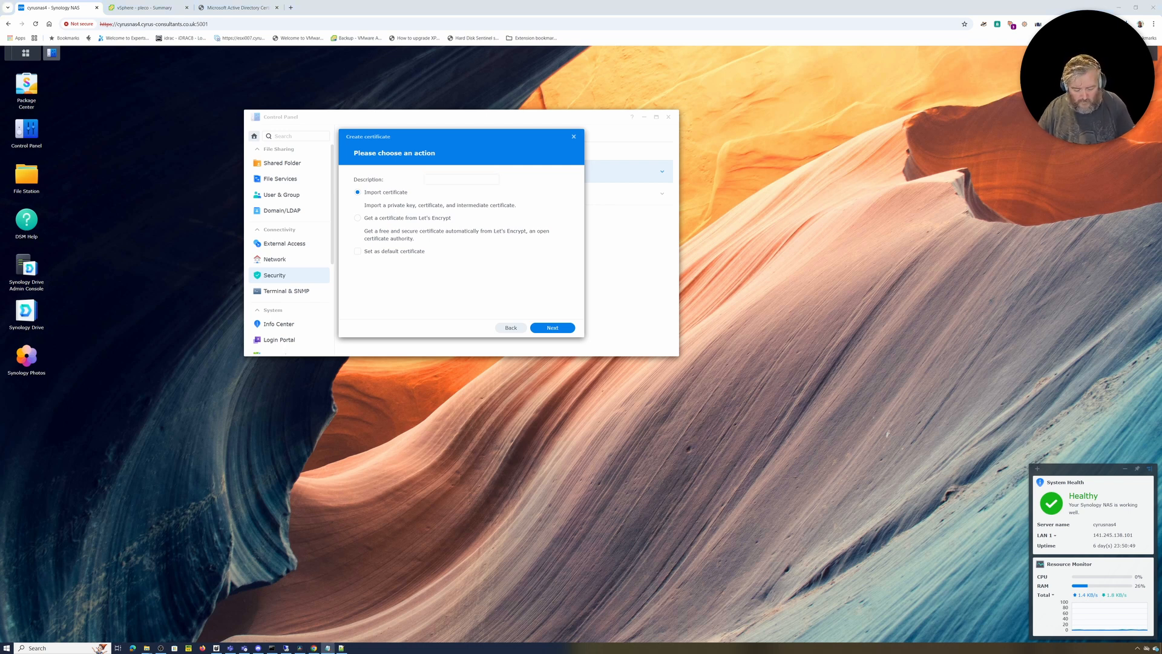
click(460, 179)
text(s4.cyrus-consultants.co.uk)
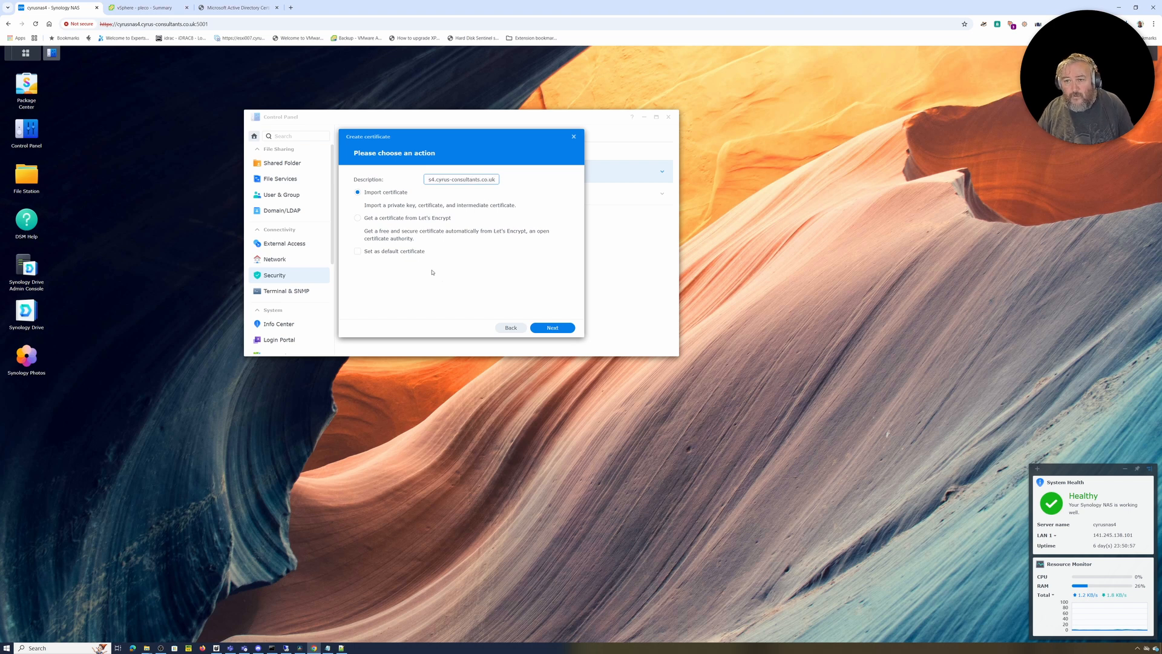
click(553, 328)
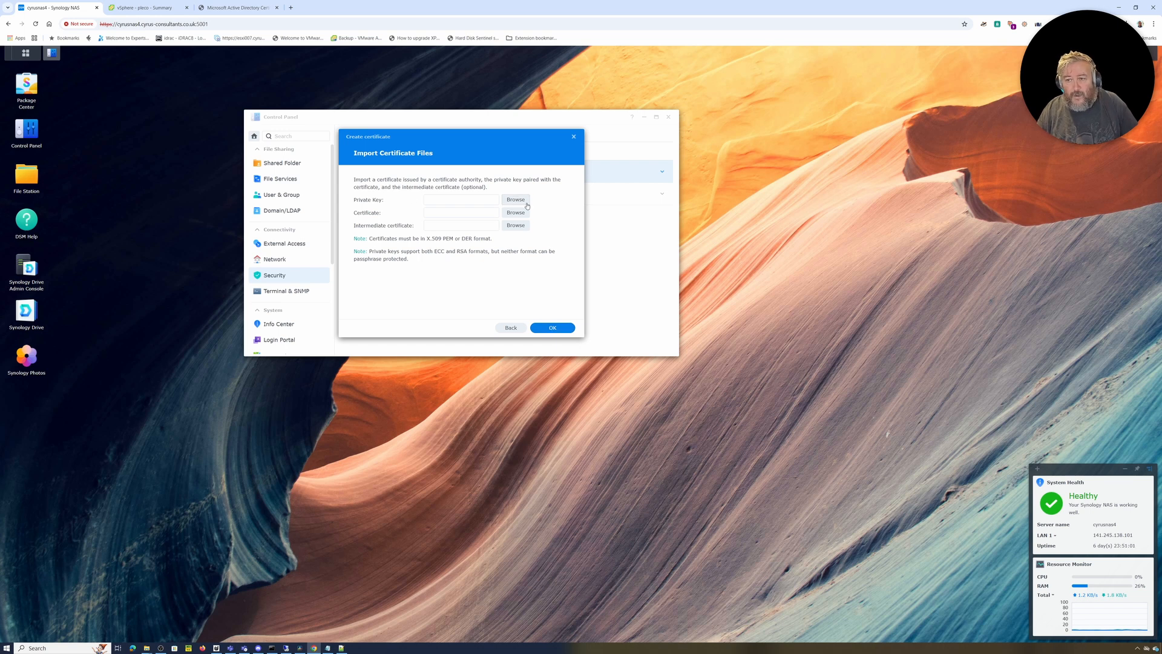
Step: Attach server.key from the archive folder as the private key
click(515, 200)
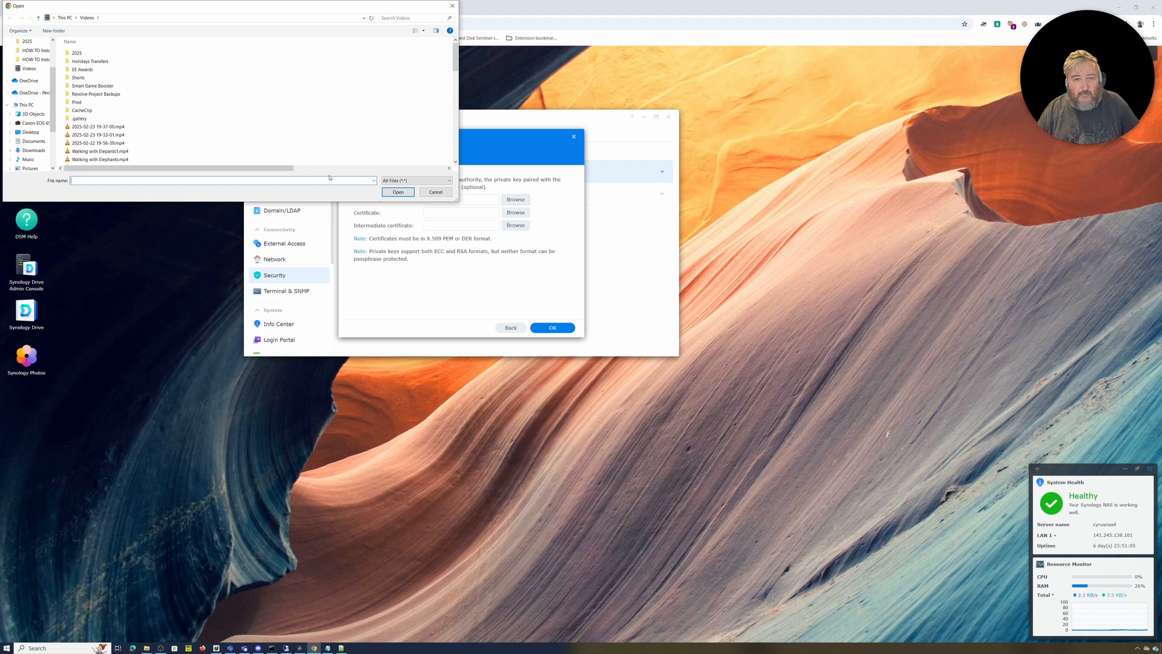
click(435, 192)
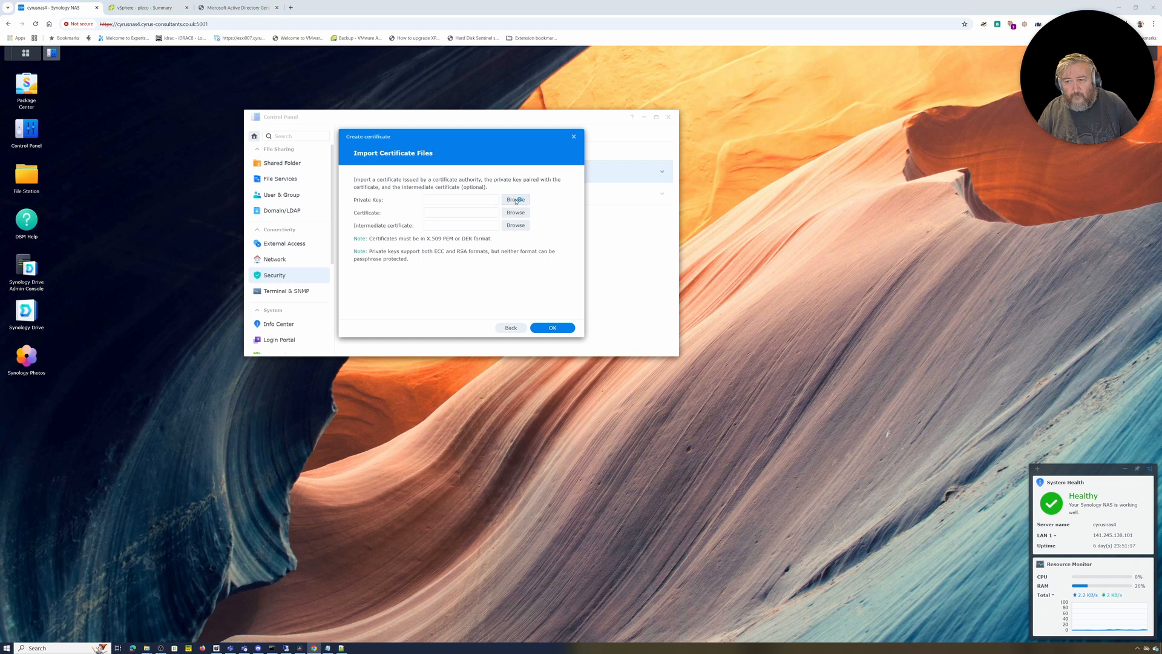
click(515, 199)
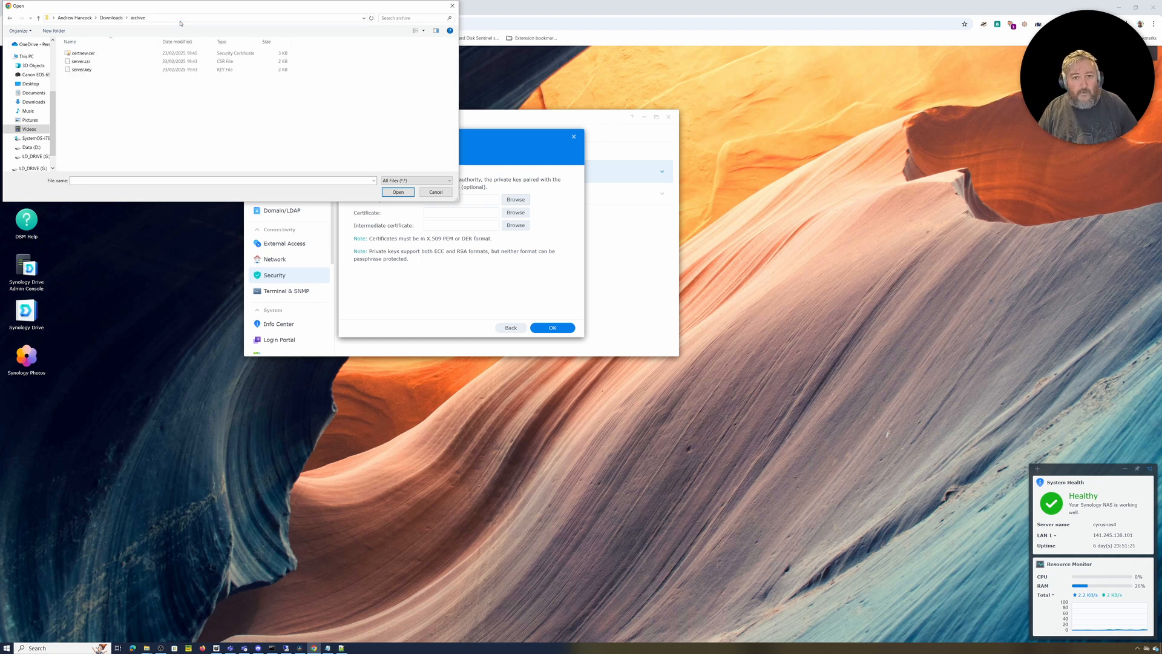
click(82, 69)
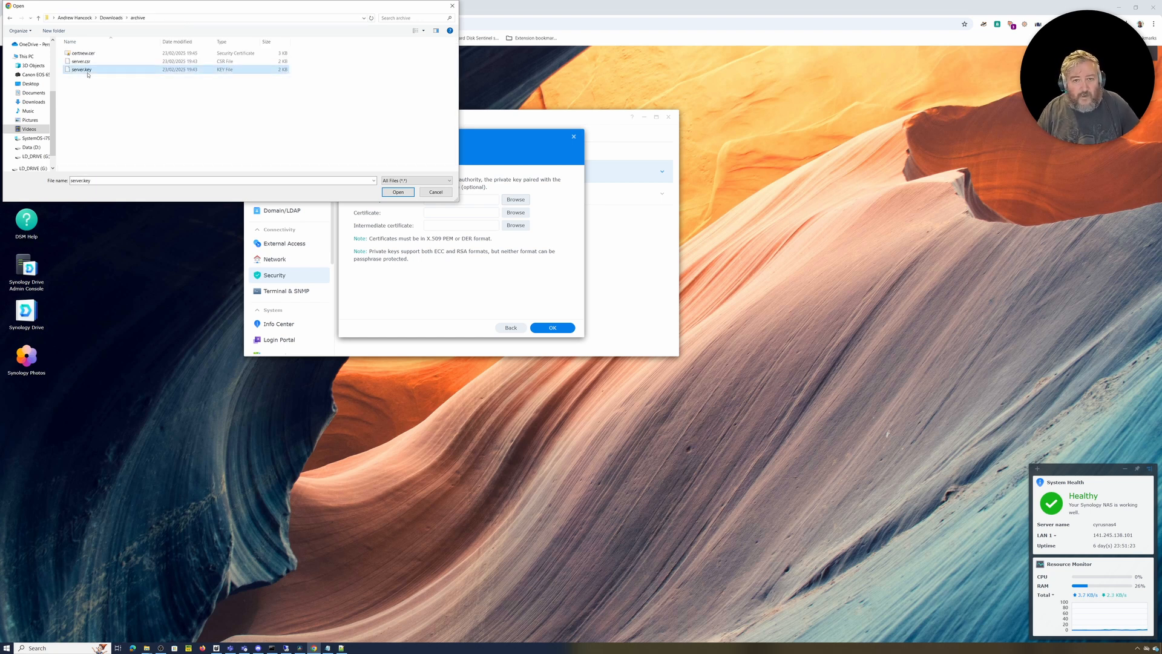
click(398, 192)
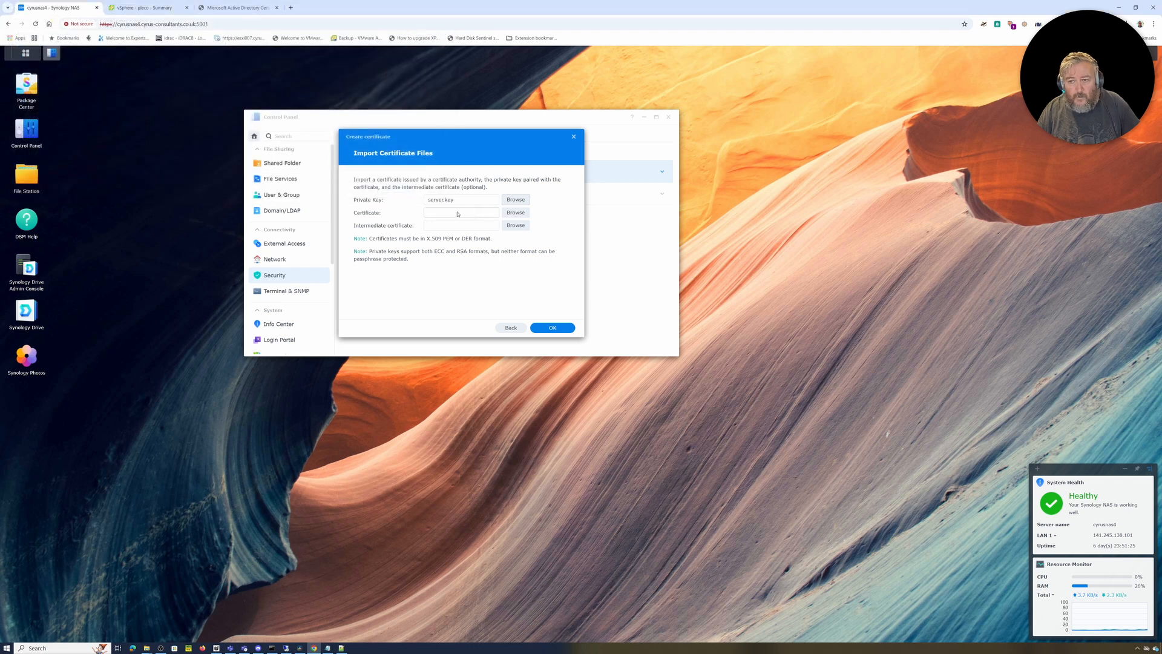
Step: Attach certnew.cer as the certificate file
click(515, 213)
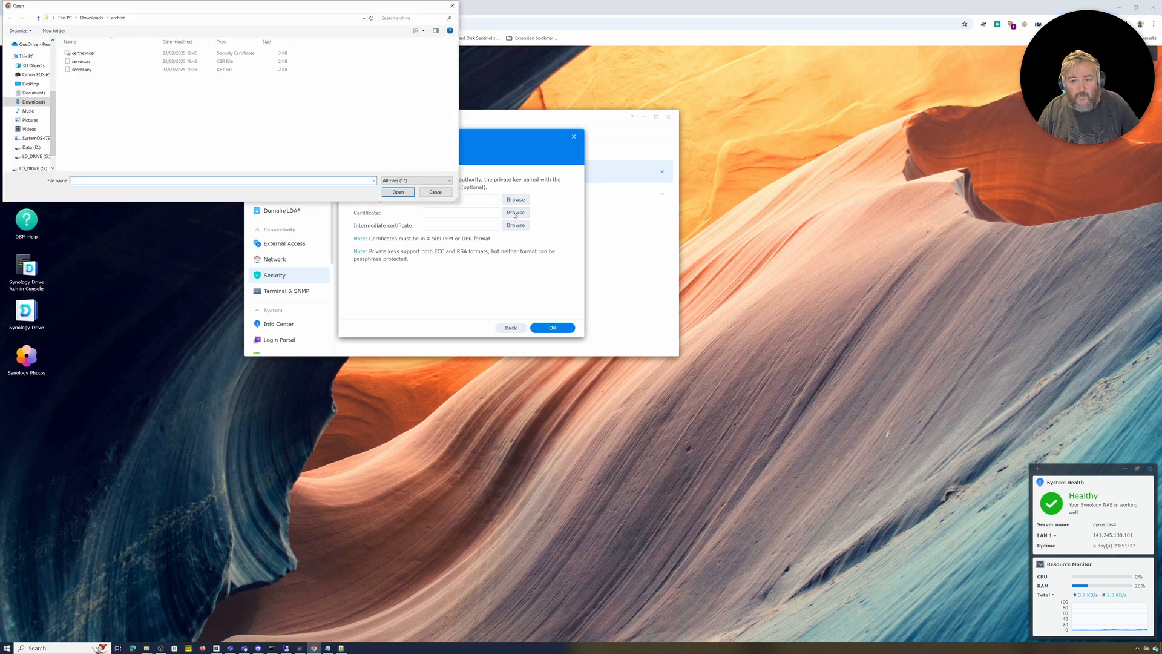
click(82, 52)
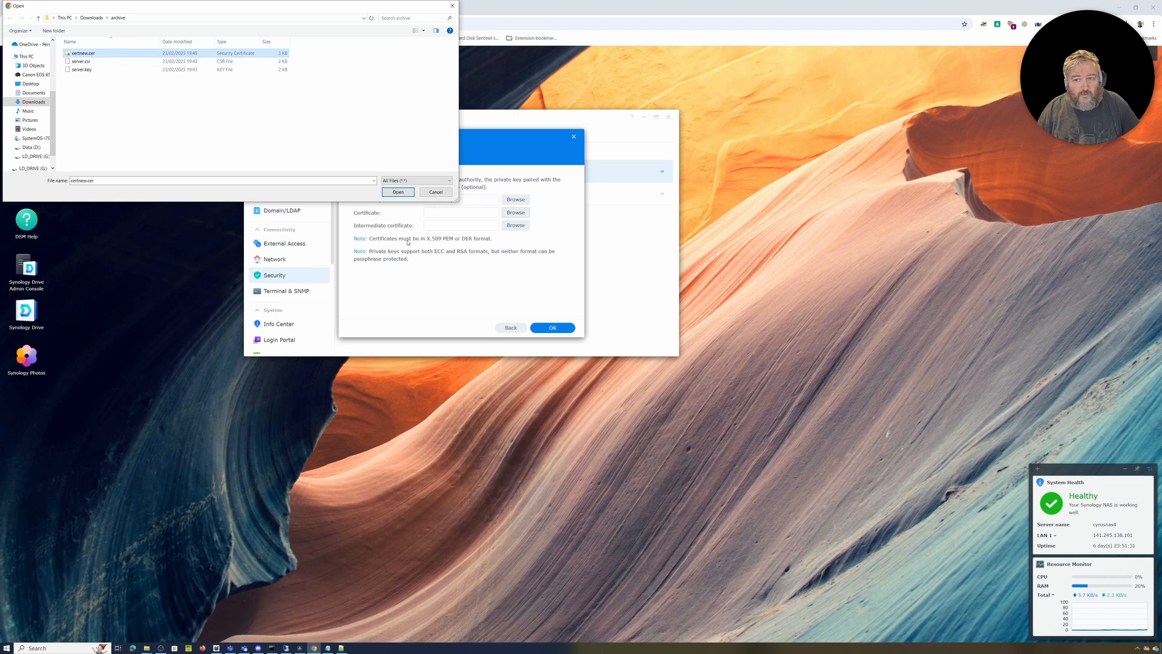
click(398, 192)
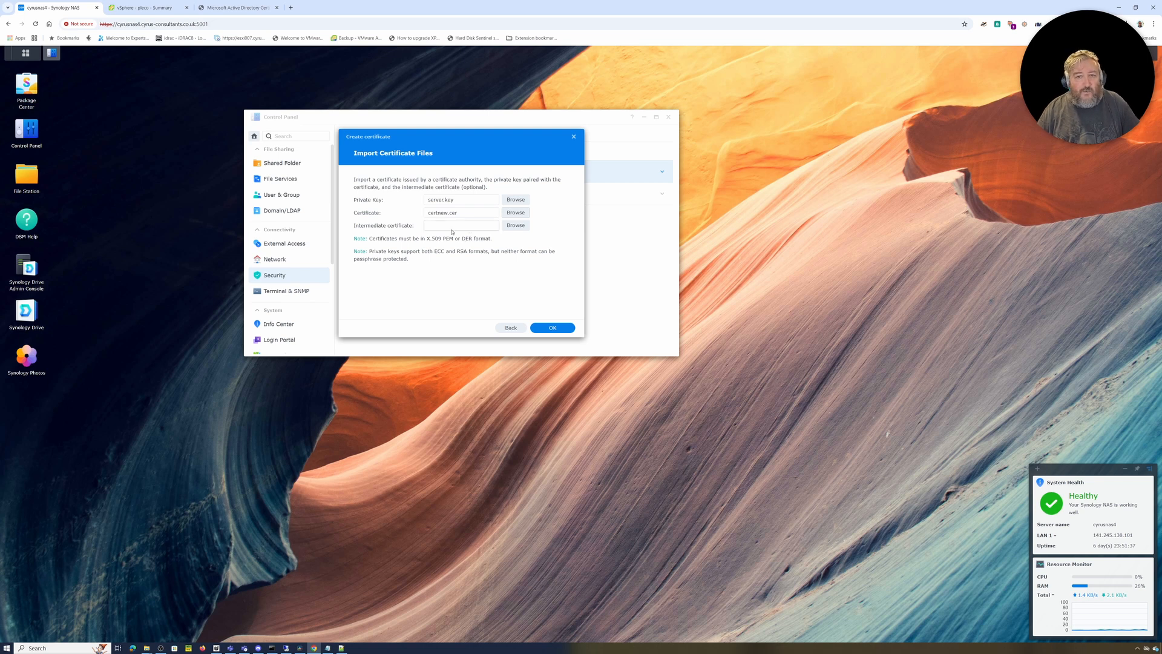
click(235, 7)
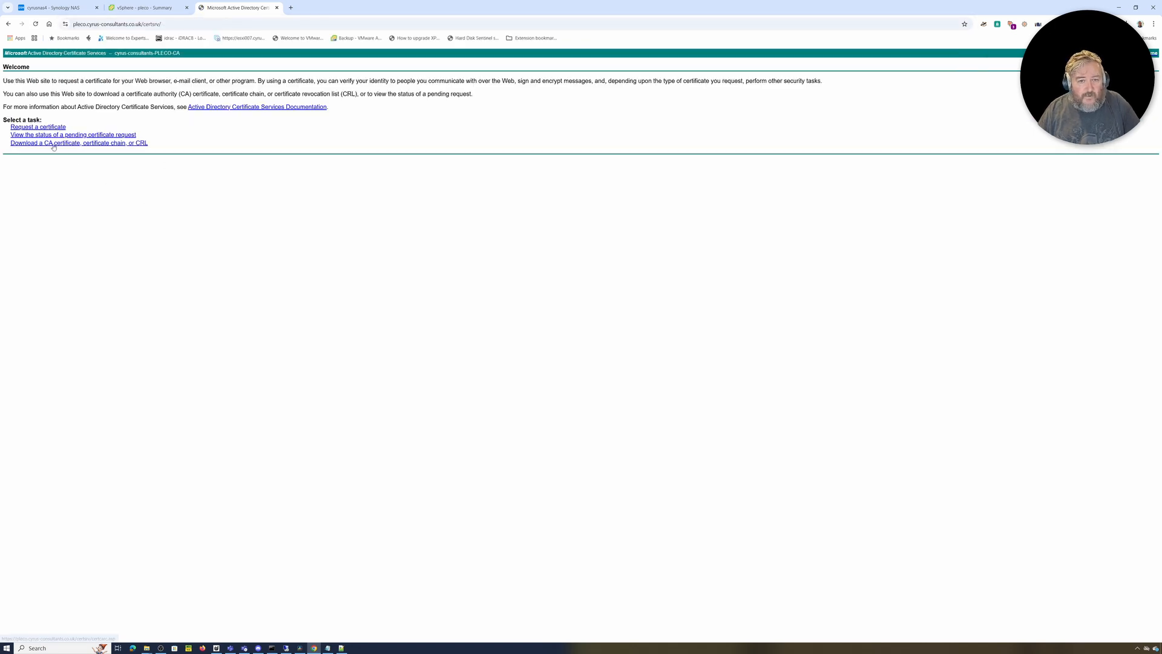
Step: Download the current CA certificate in Base 64 and save it as ca.cer
click(80, 143)
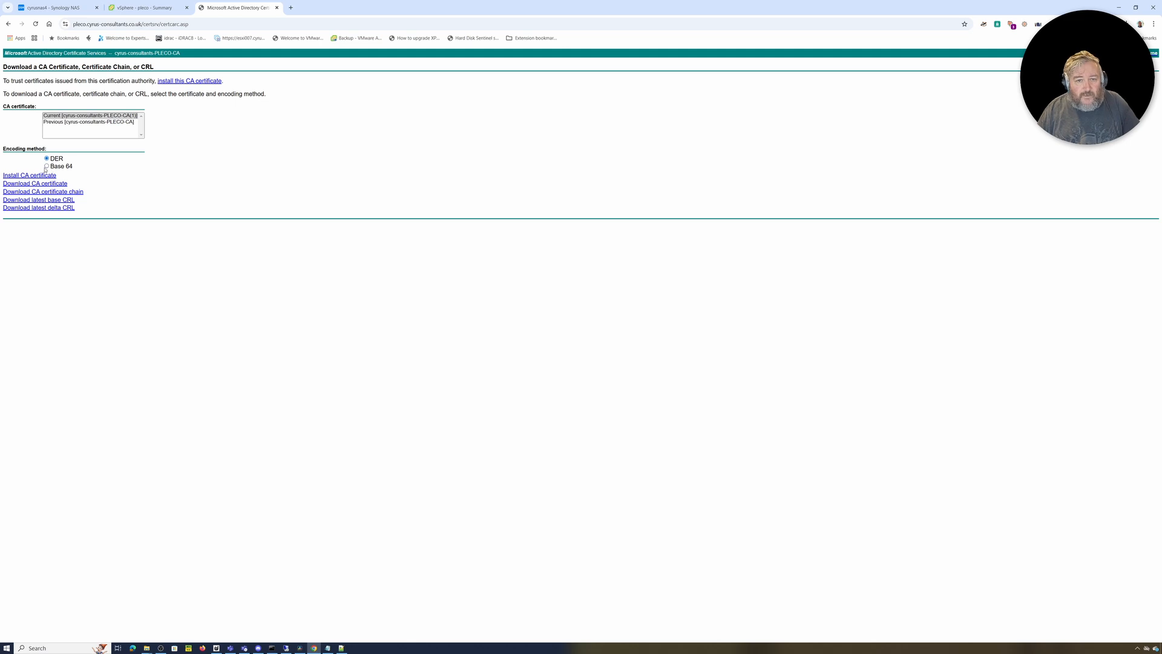
click(47, 166)
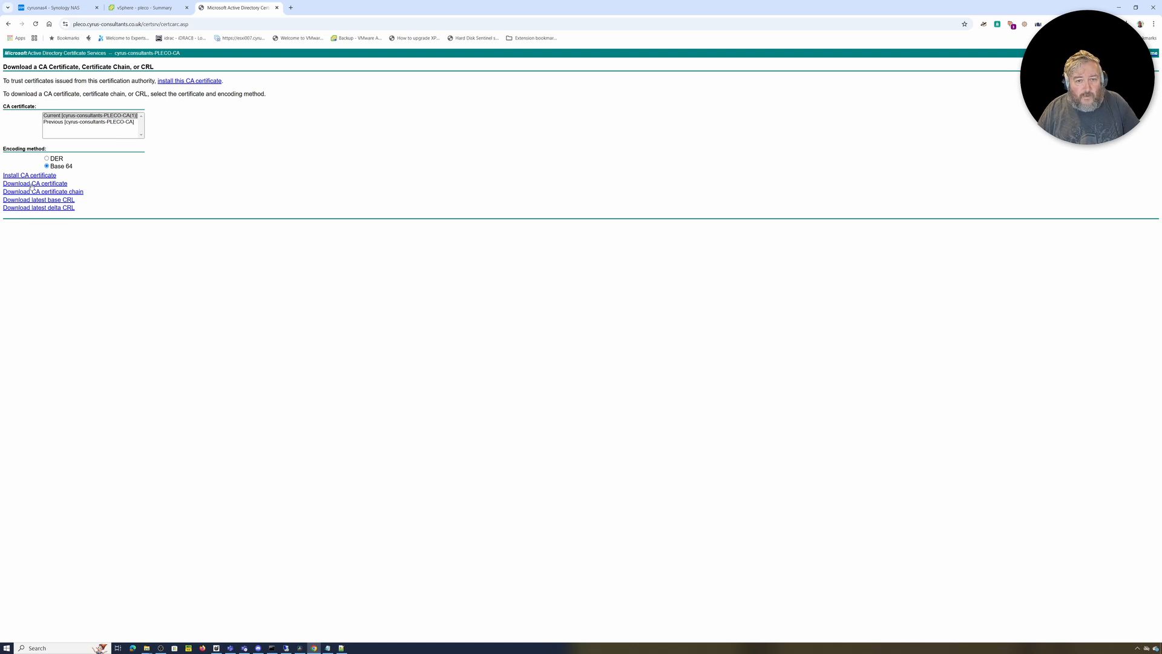
click(29, 184)
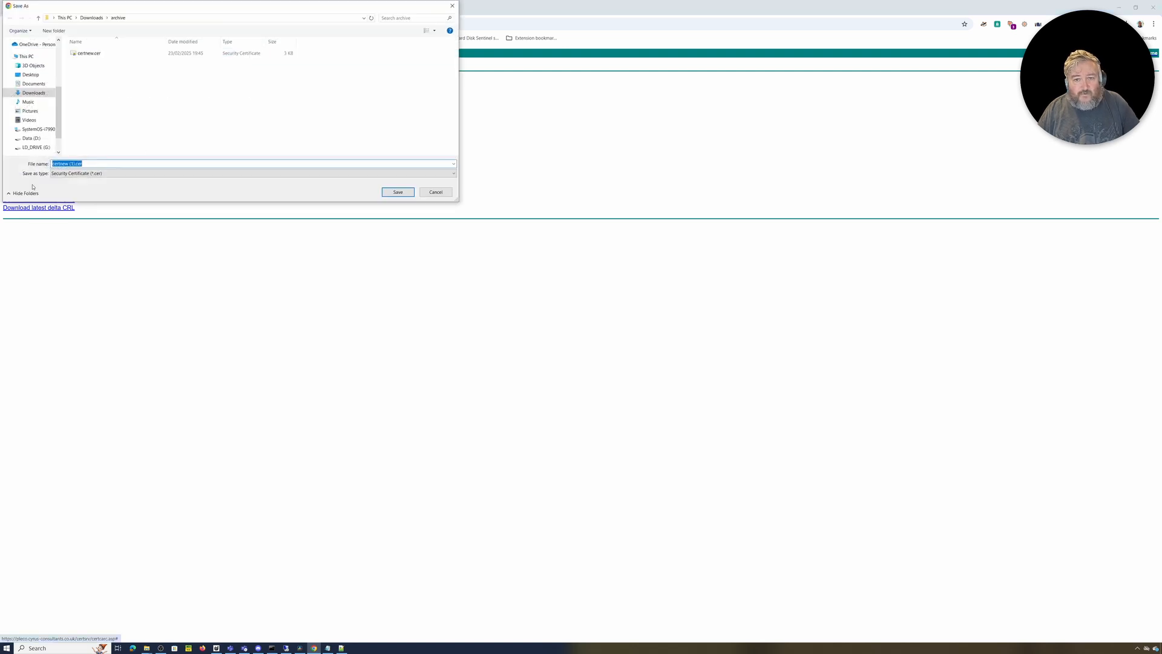
click(104, 164)
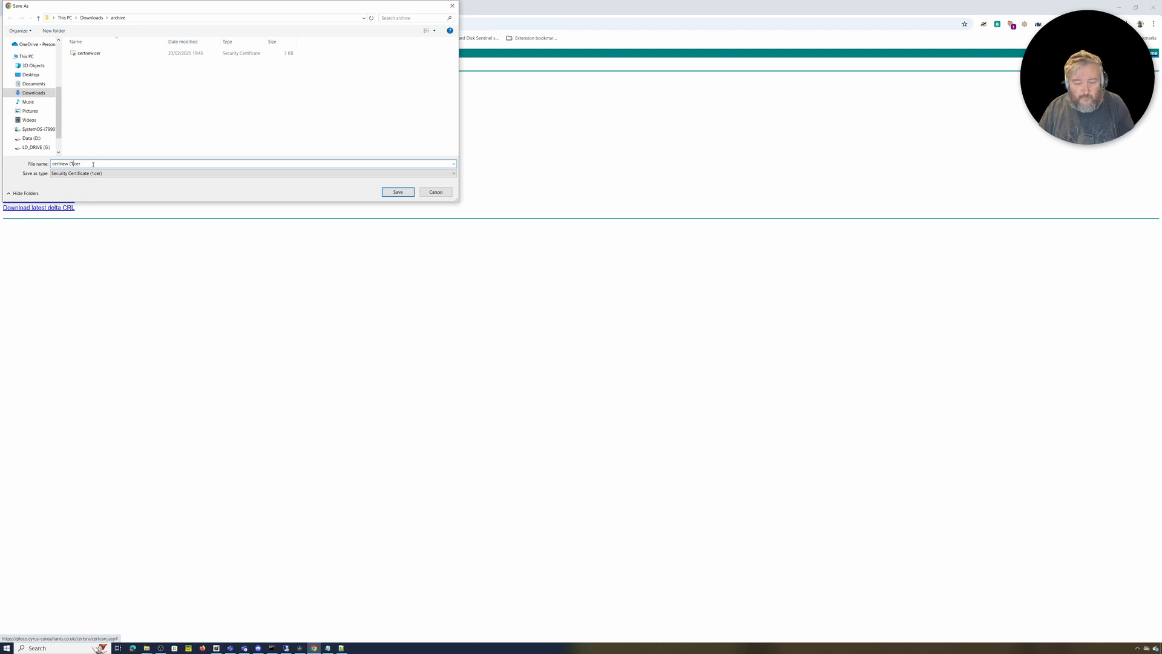
text(ca.cer)
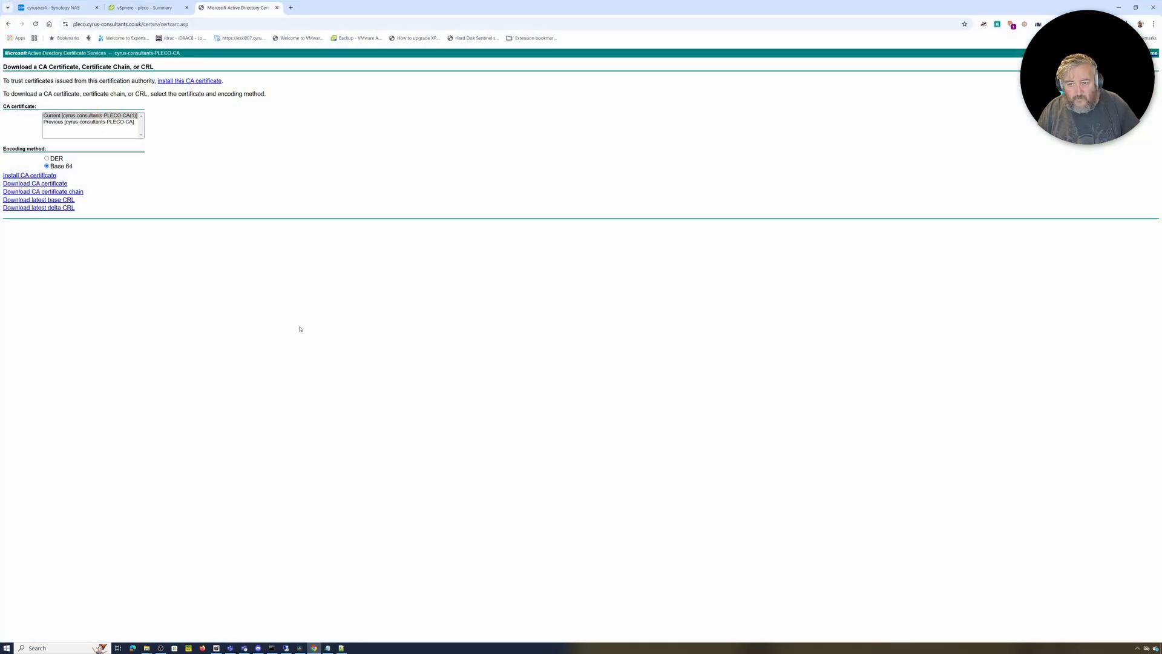
click(49, 11)
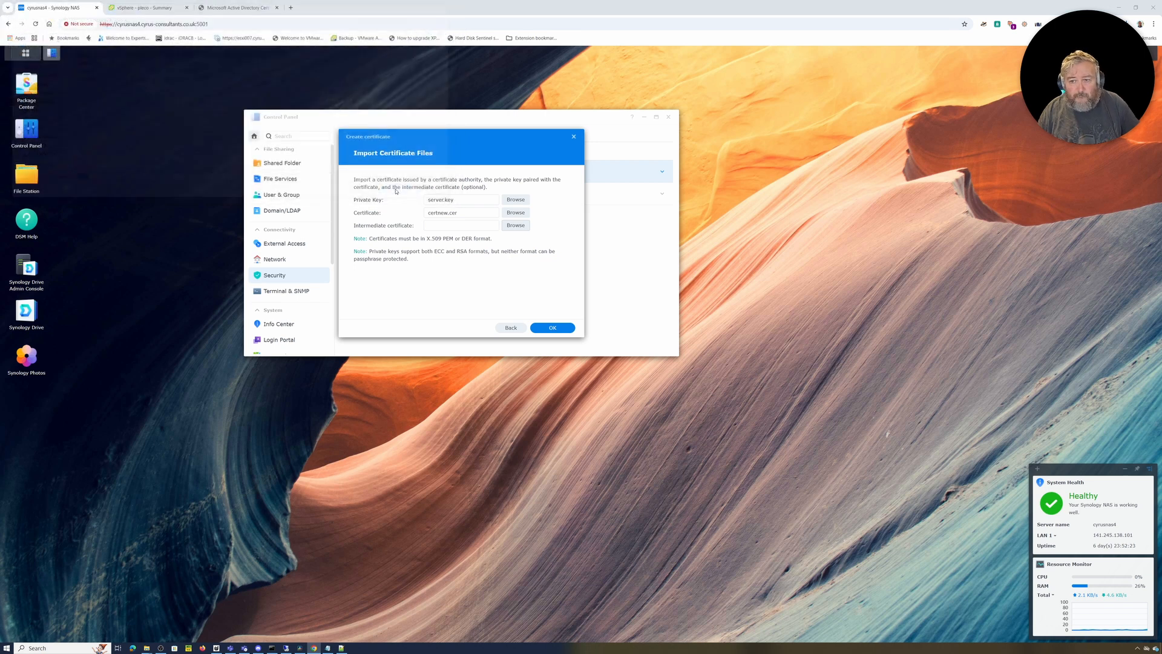
Step: Attach ca.cer as the intermediate certificate and complete the import
click(515, 225)
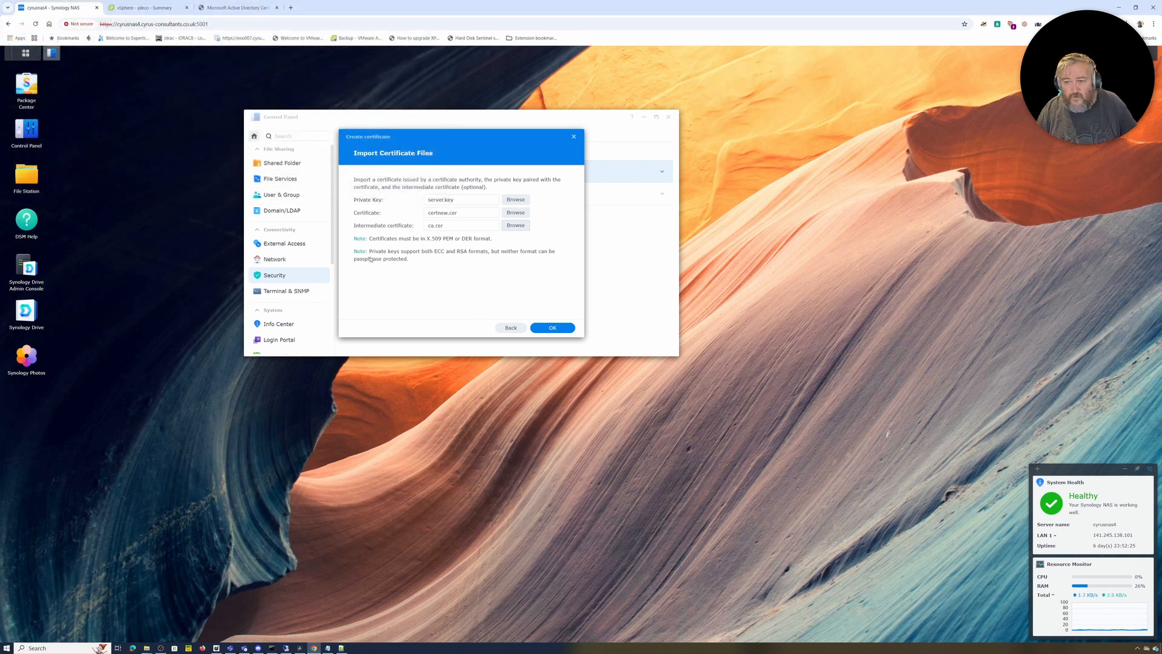
mouse_move(442, 247)
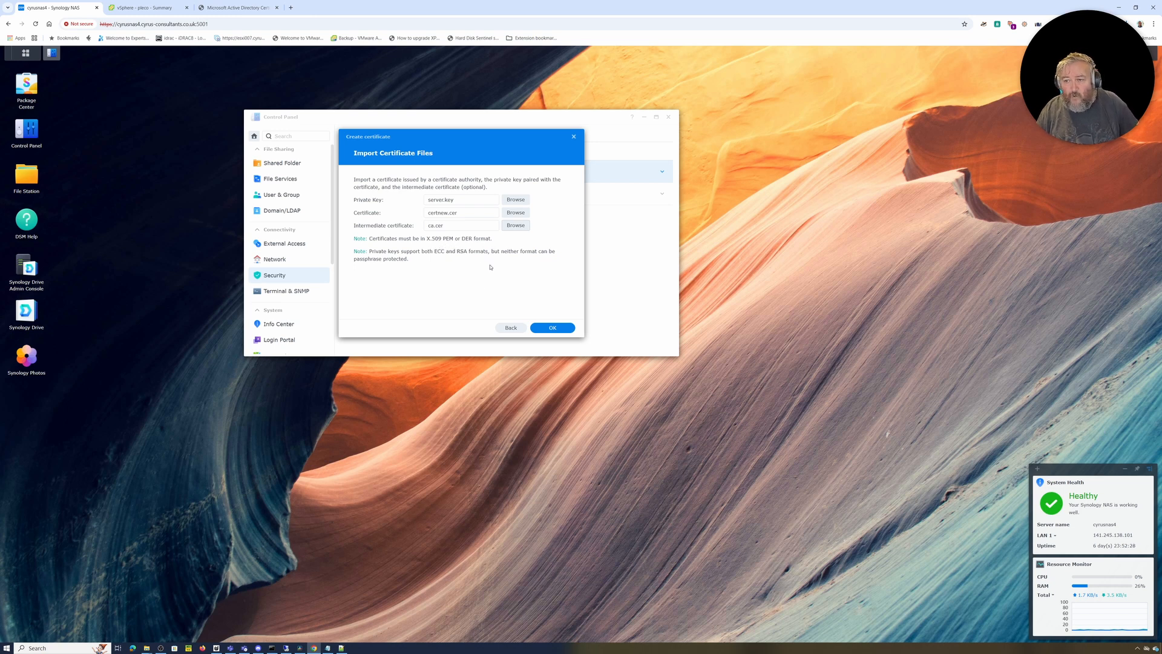
mouse_move(443, 257)
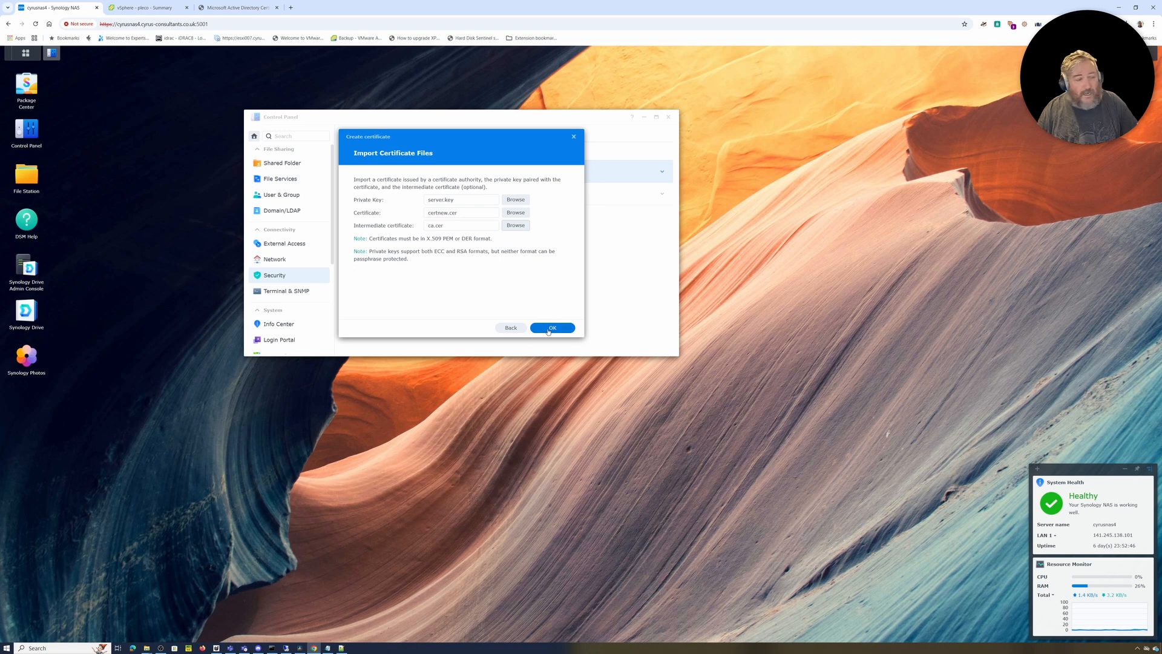
click(552, 327)
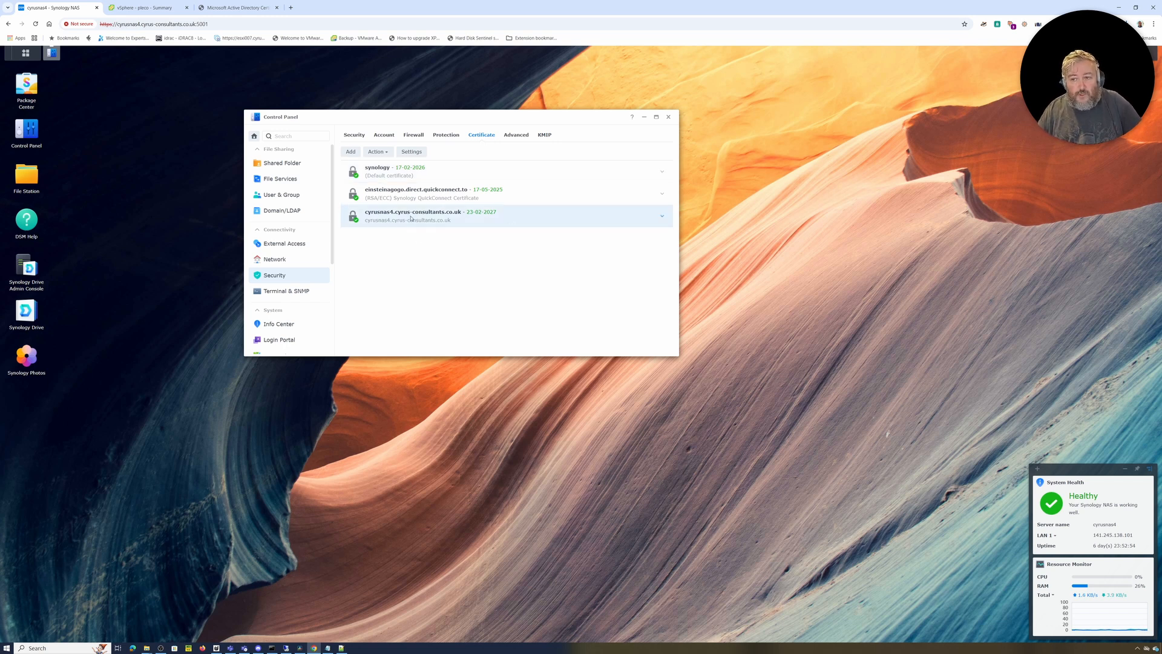
Step: Expand the cyrusnas4.cyrus-consultants.co.uk entry to show issuer cyrus-consultants-PLECO-CA
click(662, 216)
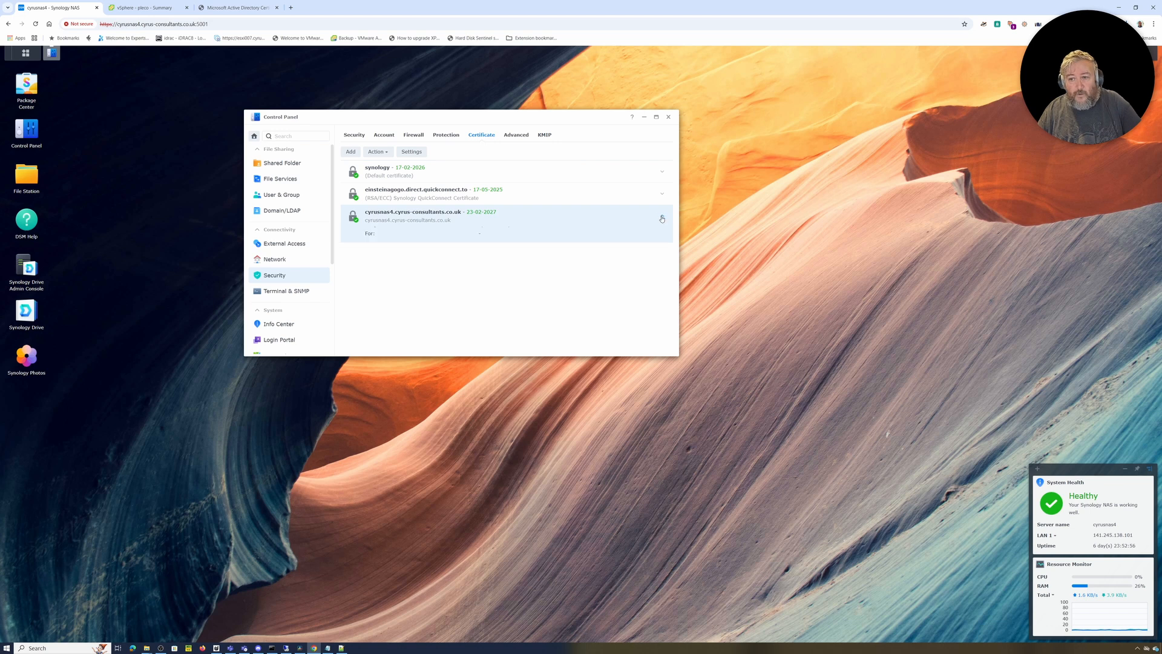
click(662, 218)
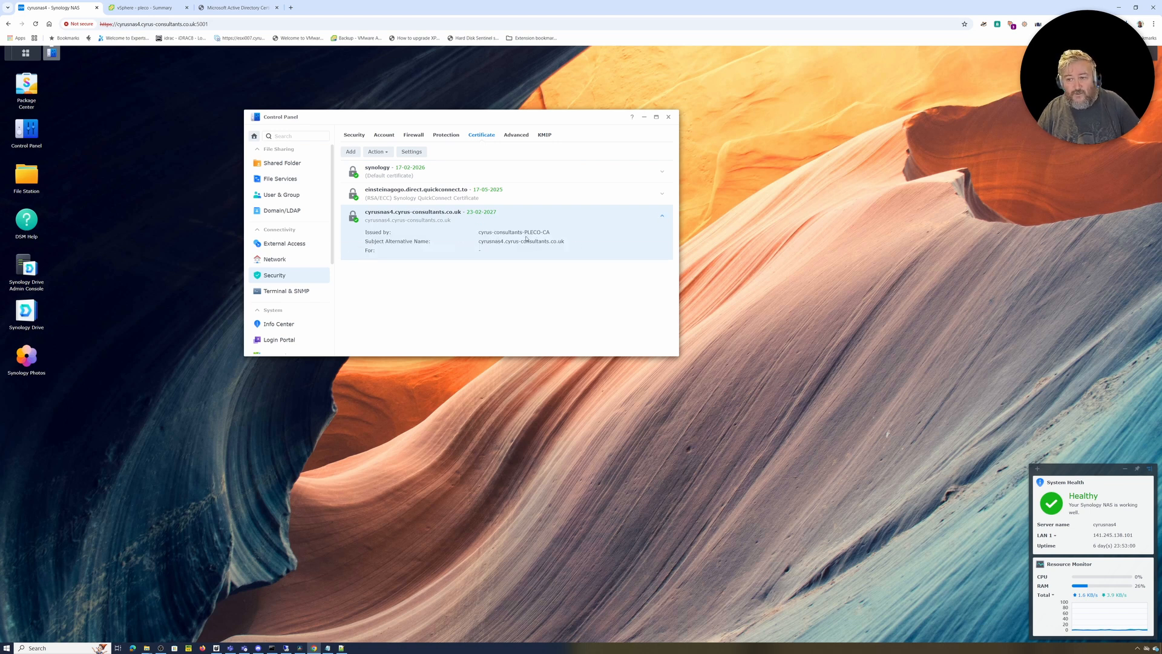
mouse_move(415, 247)
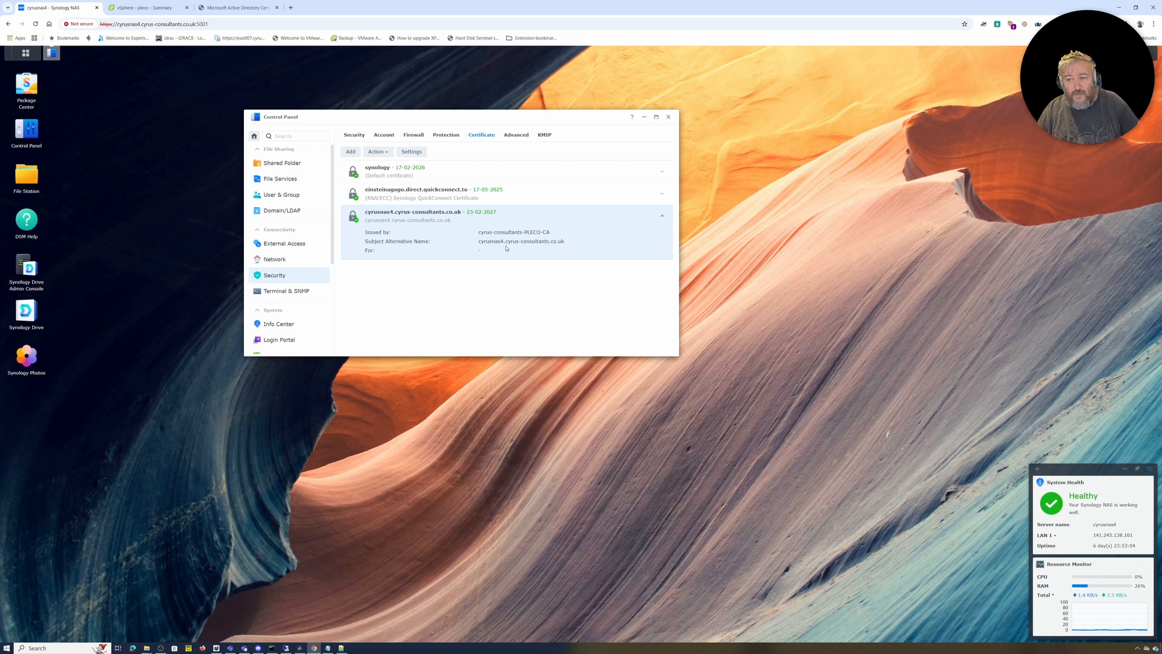
mouse_move(559, 249)
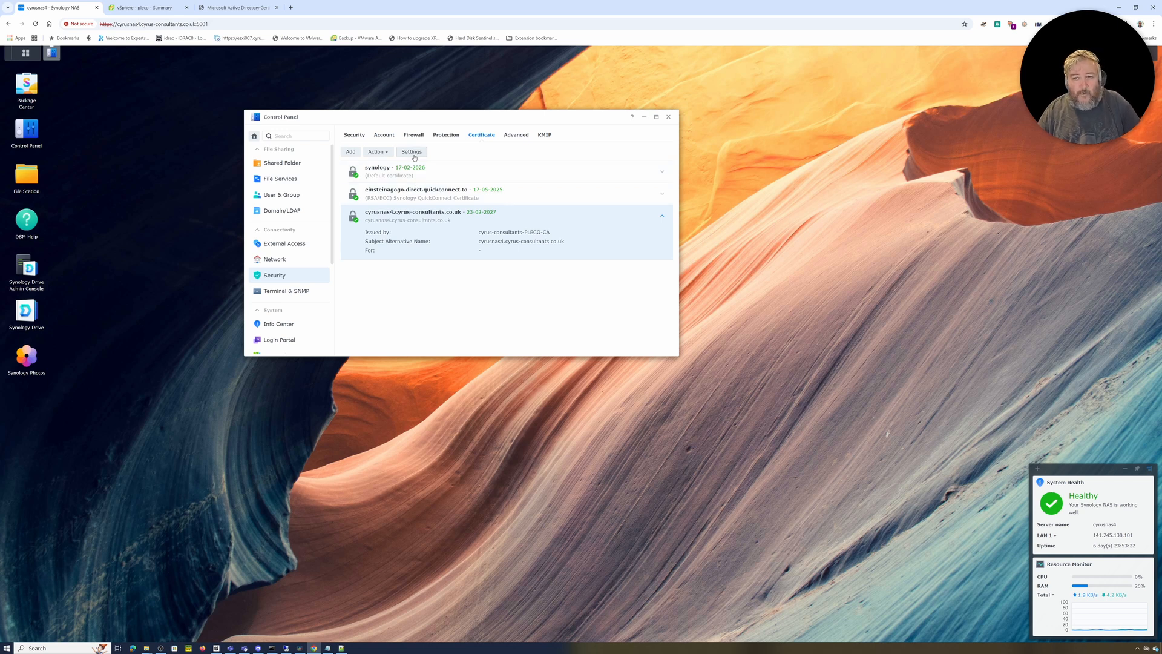
Step: Assign the cyrusnas4 certificate to FTPS, Synology Drive Server and Storage Console Server
click(412, 152)
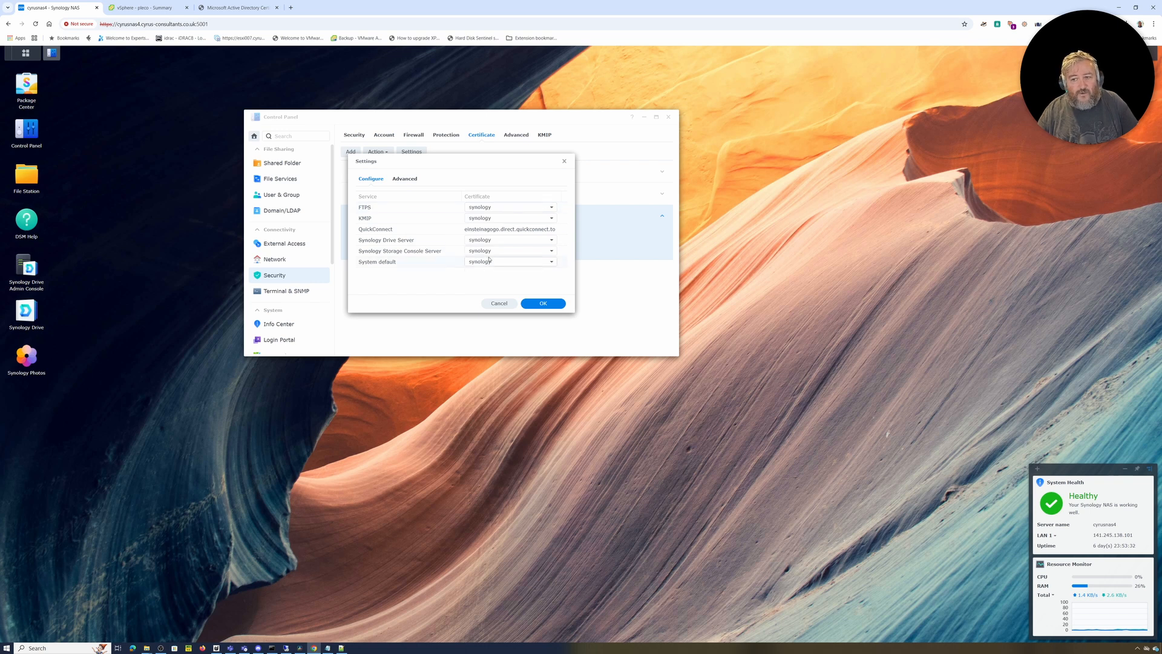
mouse_move(532, 270)
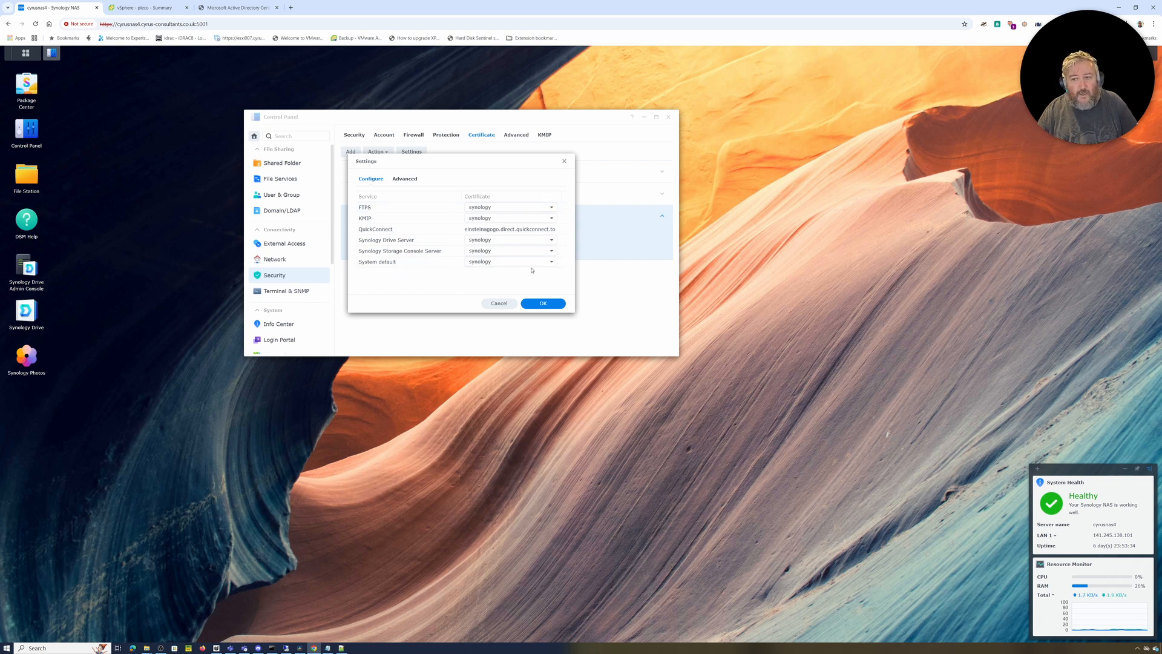
mouse_move(577, 220)
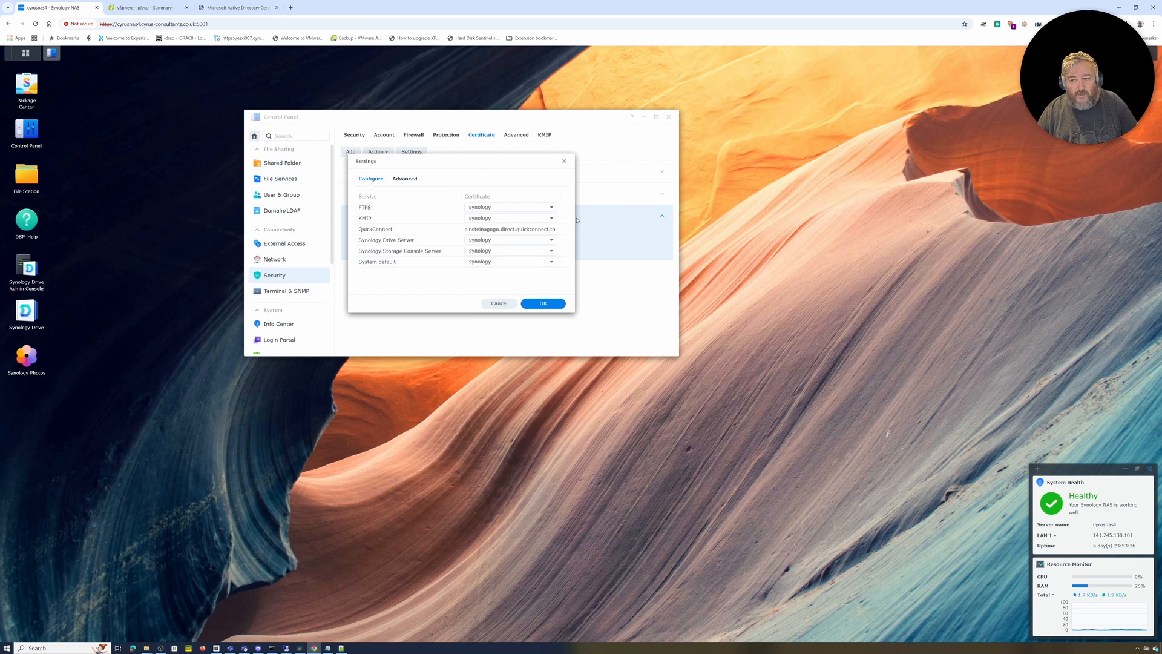
click(551, 207)
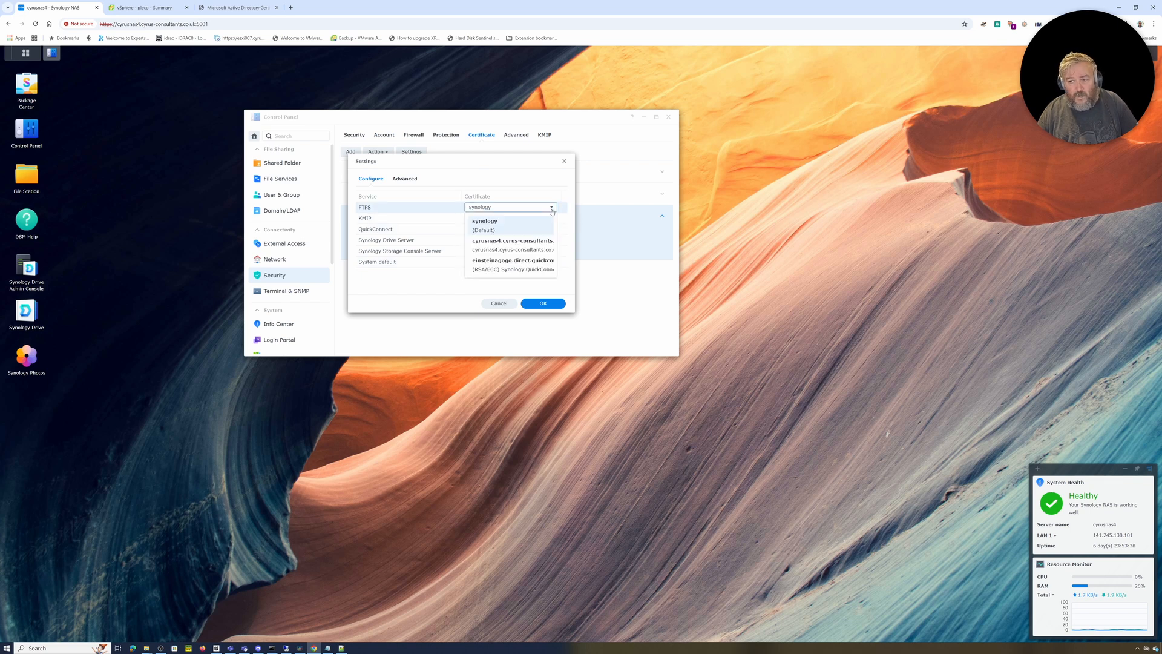
mouse_move(489, 249)
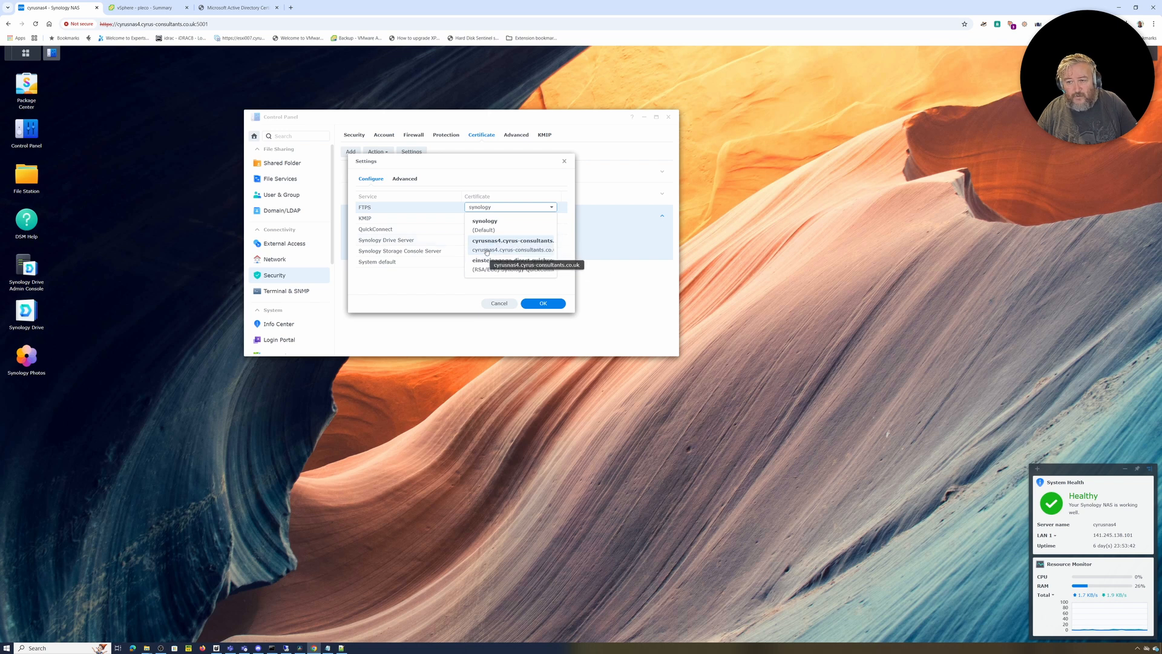
click(512, 241)
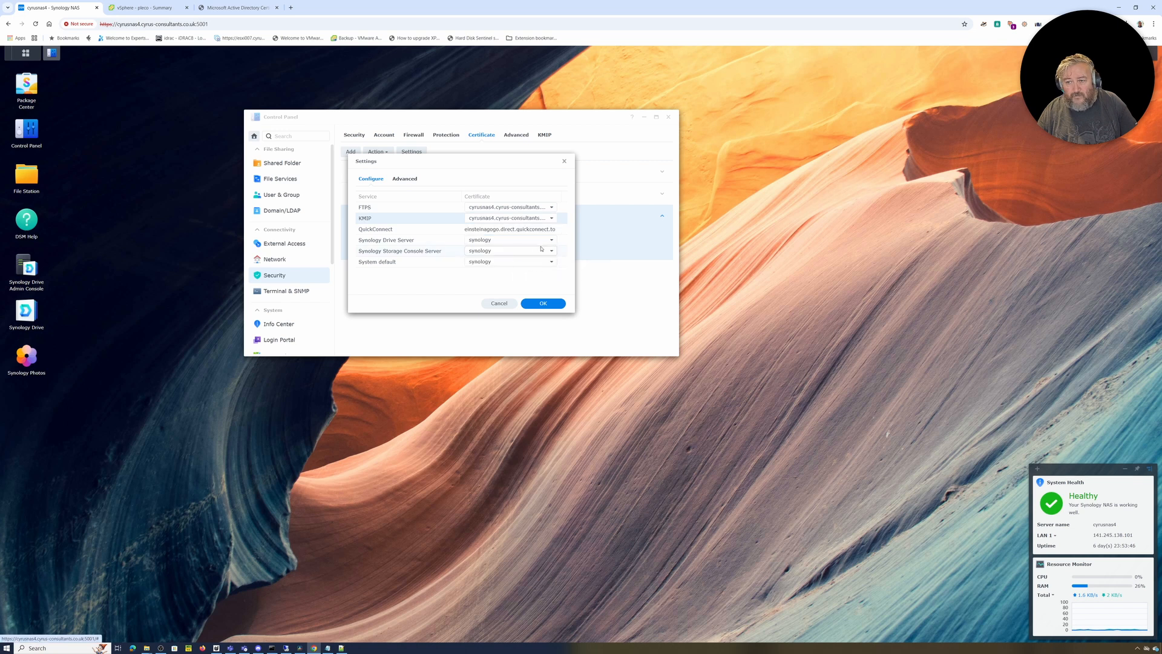
click(551, 239)
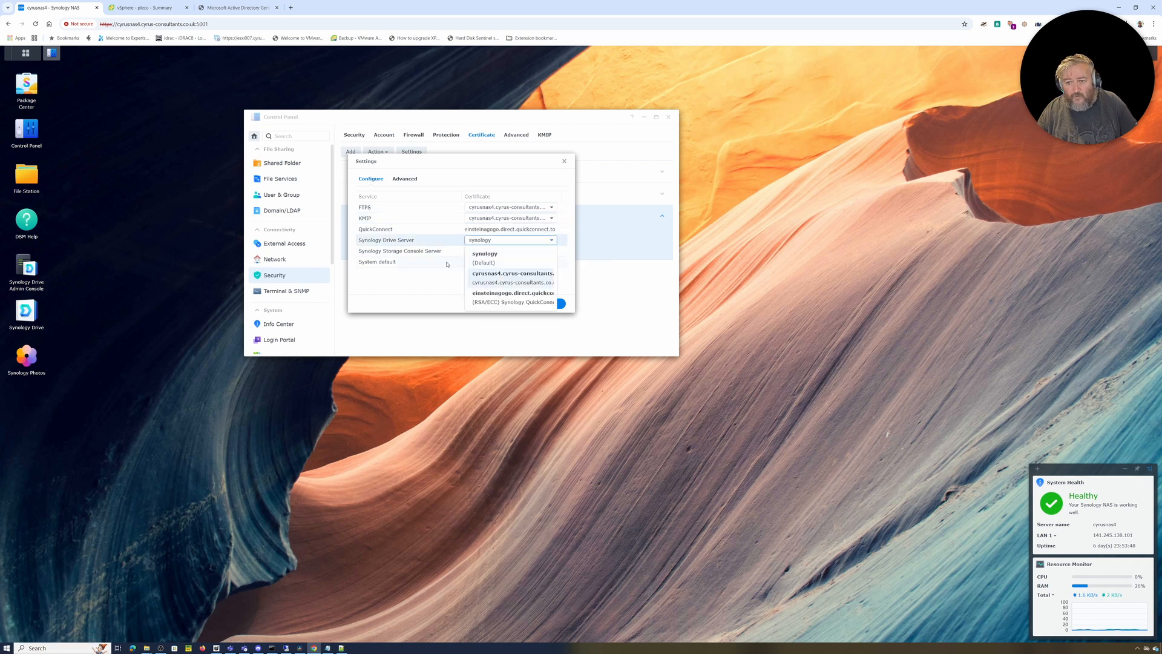
click(513, 273)
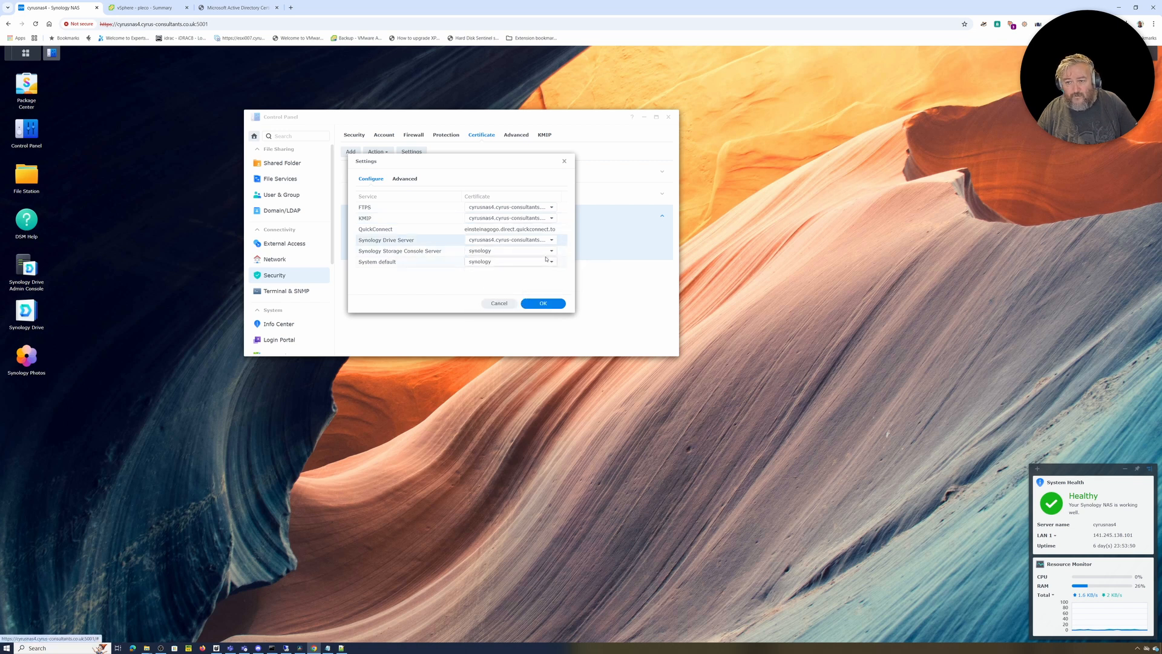
click(550, 250)
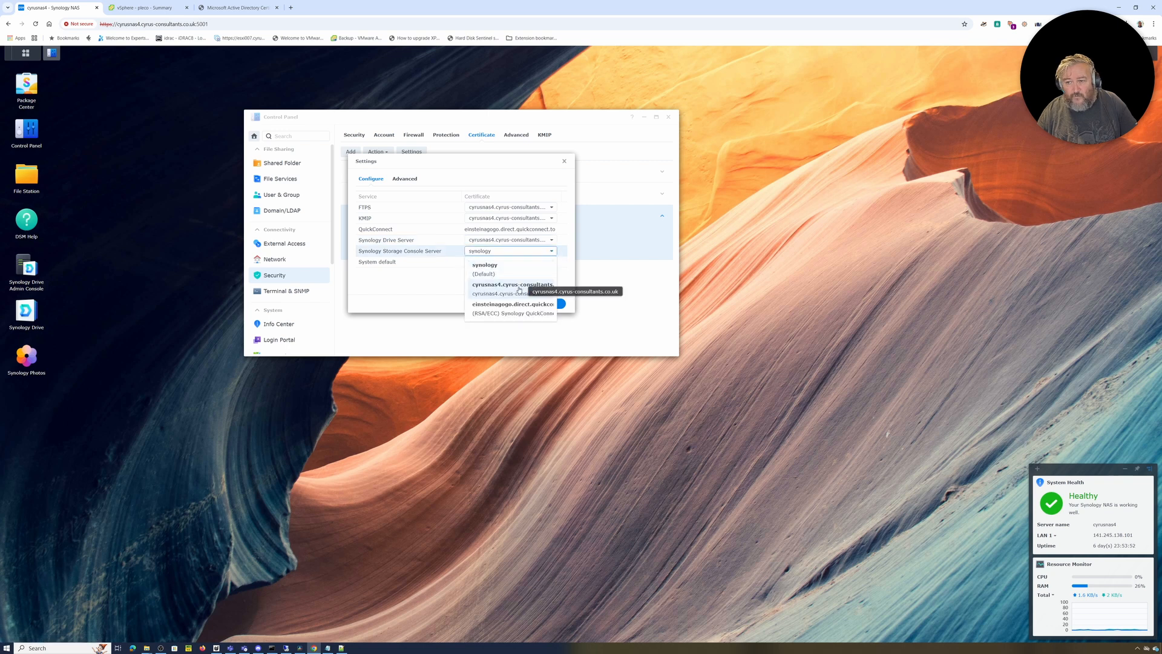
click(512, 287)
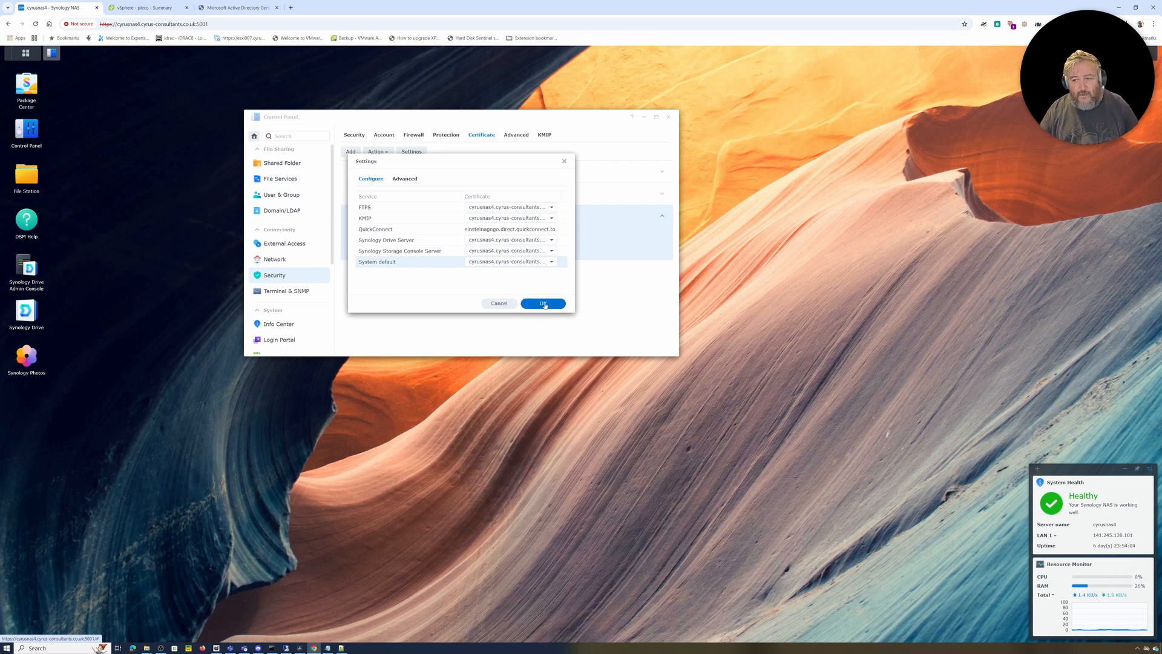
Step: Save the service certificate assignments and accept the brief service restart
click(543, 303)
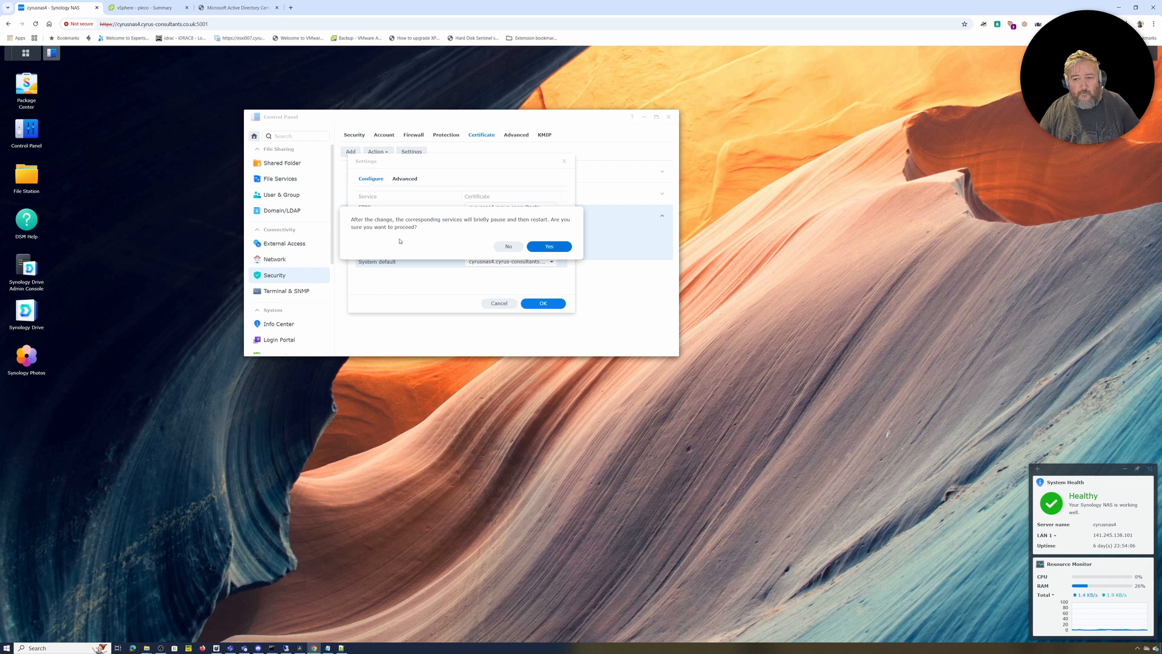
mouse_move(446, 237)
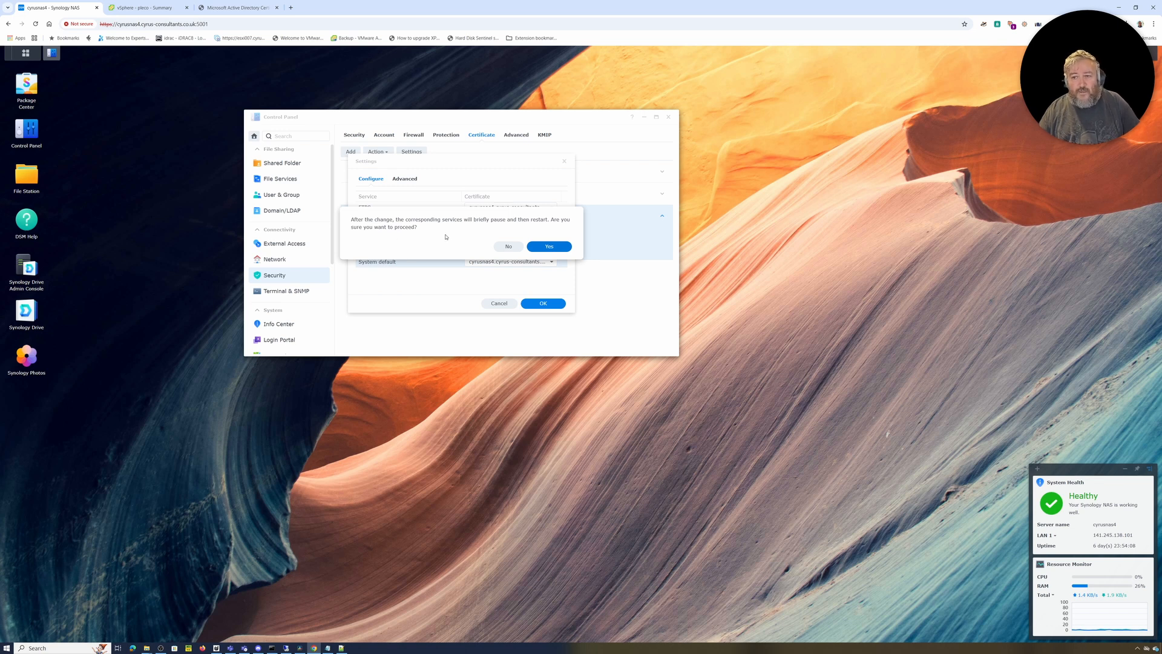
mouse_move(449, 248)
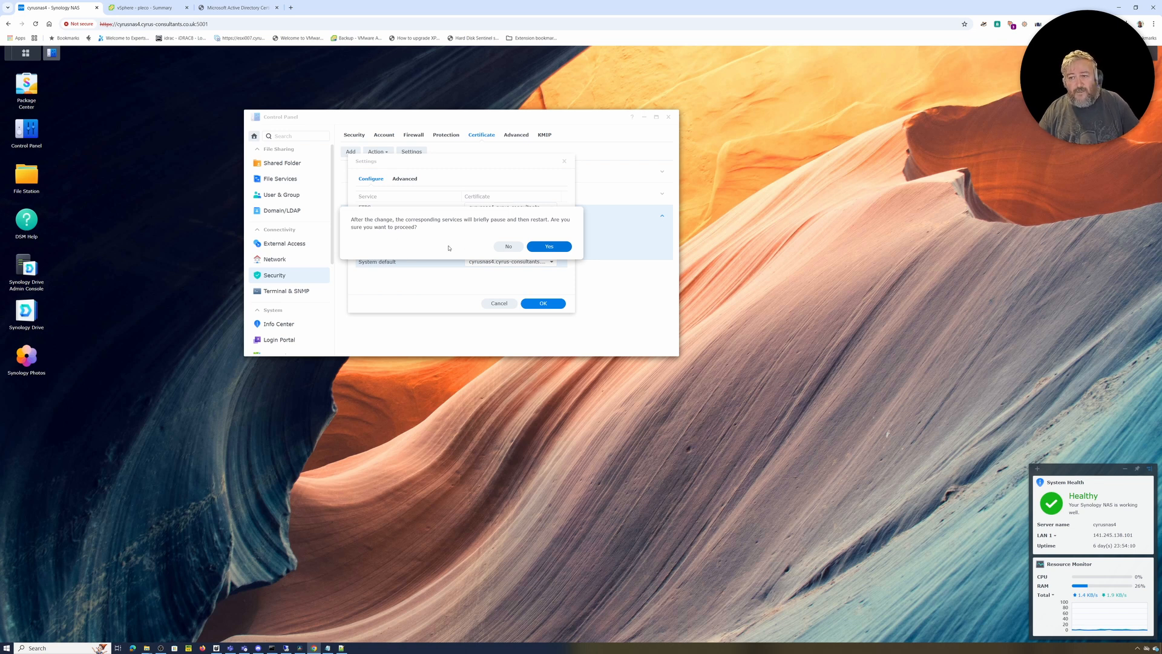
click(548, 246)
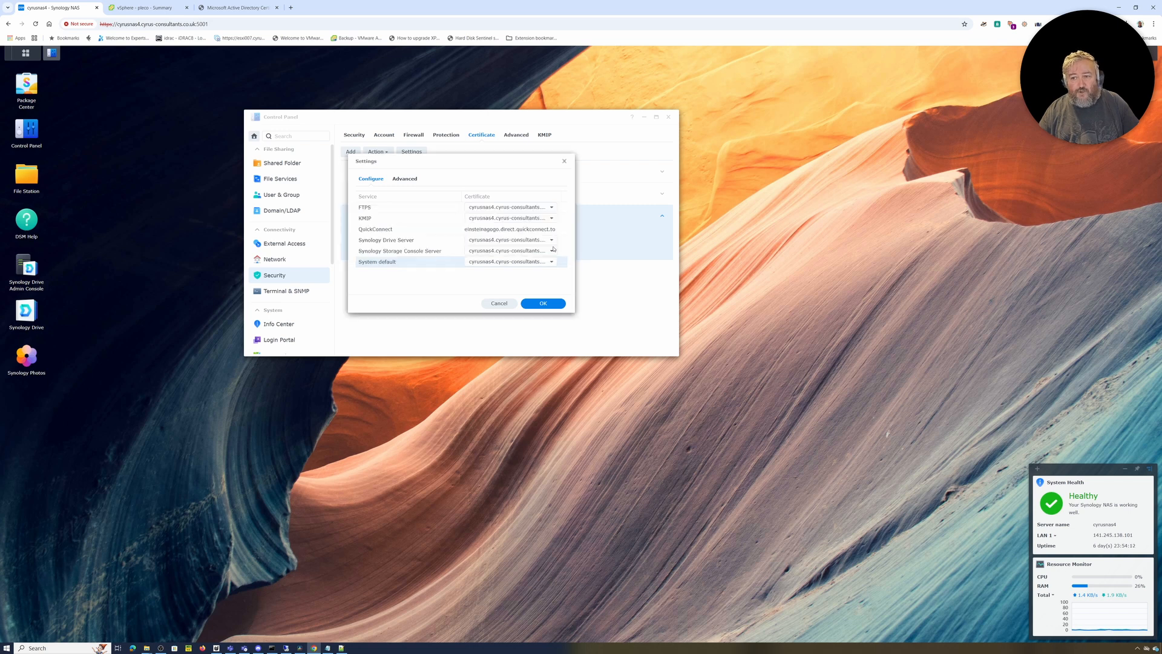
click(543, 303)
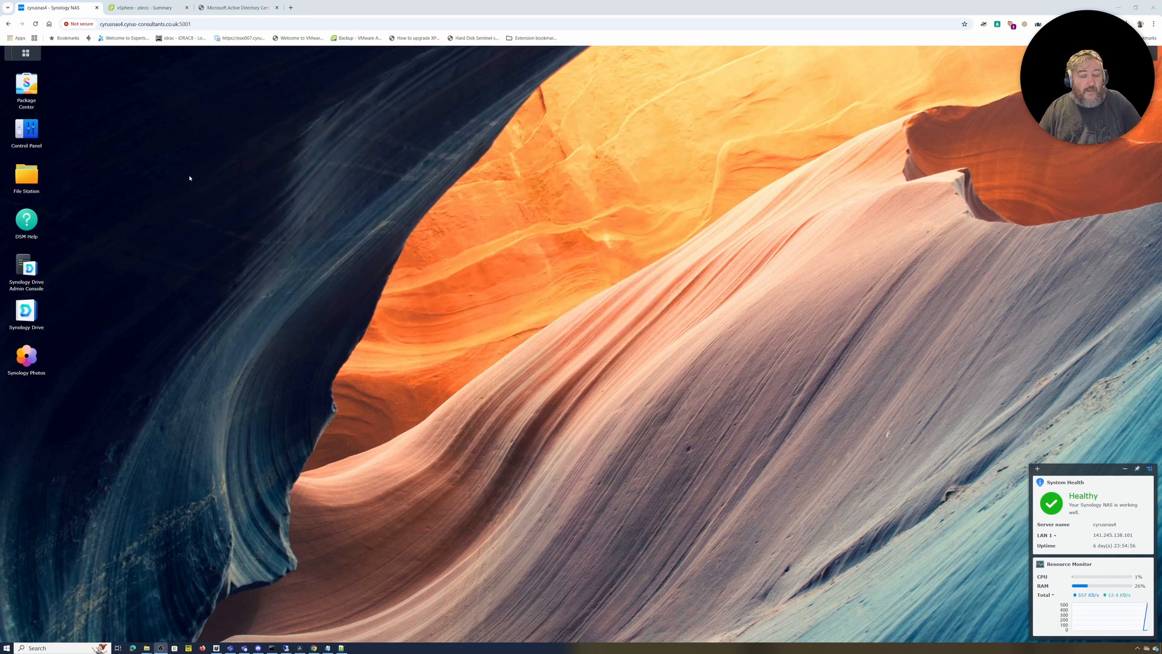
mouse_move(351, 229)
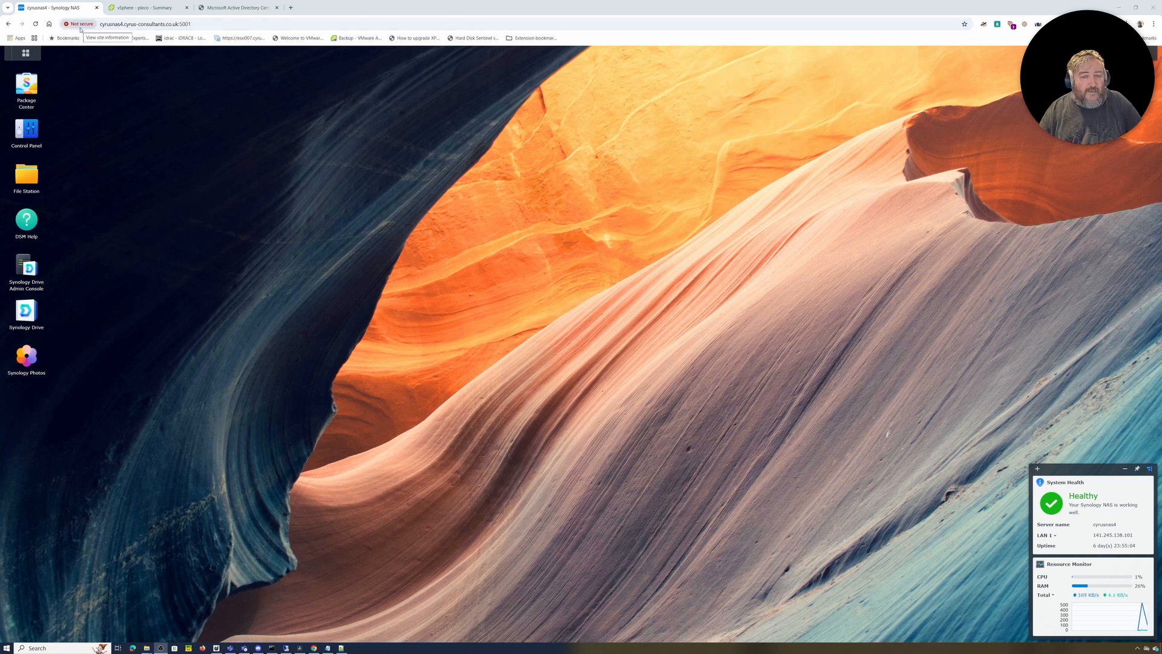
Step: View the served certificate in the browser, confirming issuer cyrus-consultants-PLECO-CA, then close it
click(78, 24)
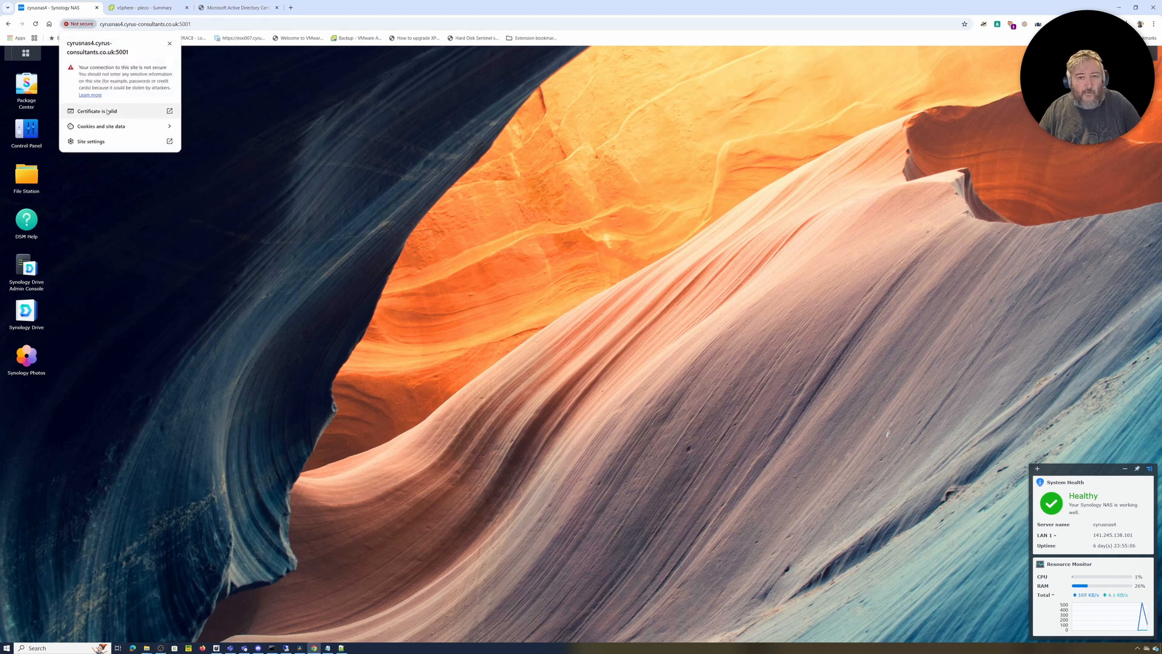
click(100, 111)
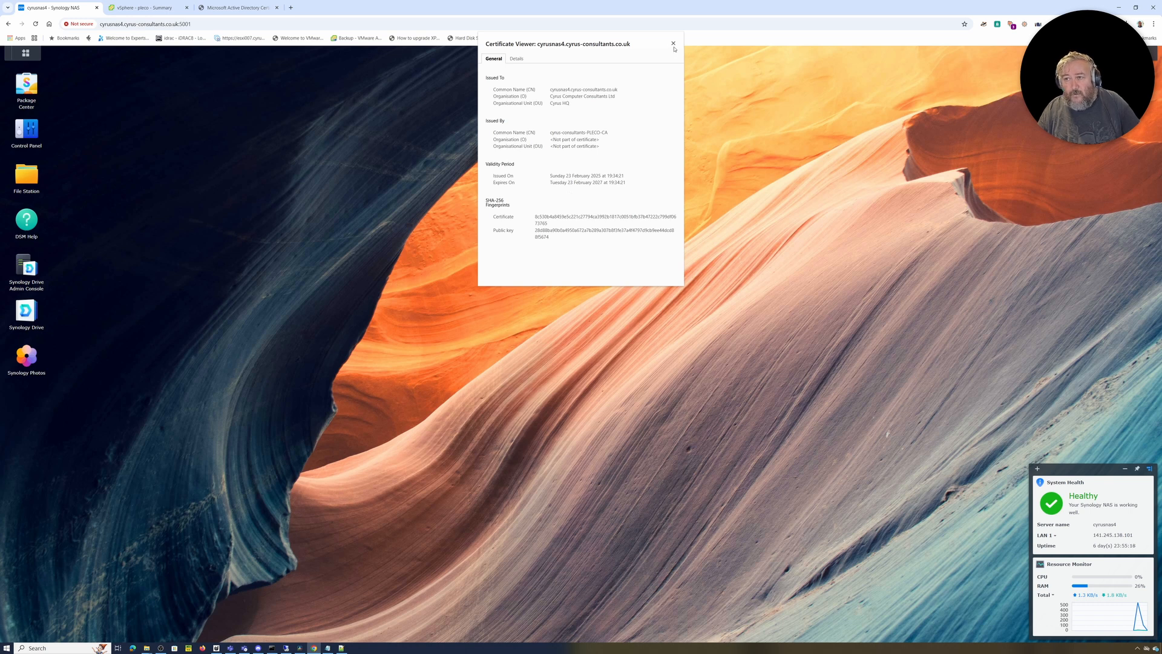
click(671, 43)
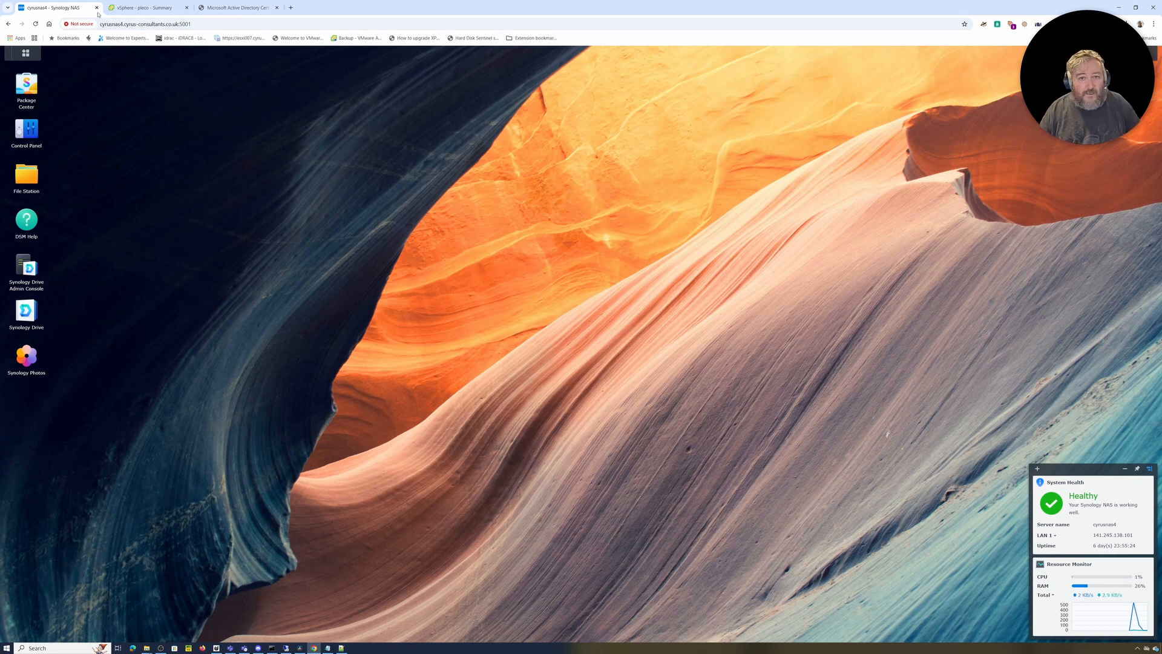
mouse_move(58, 8)
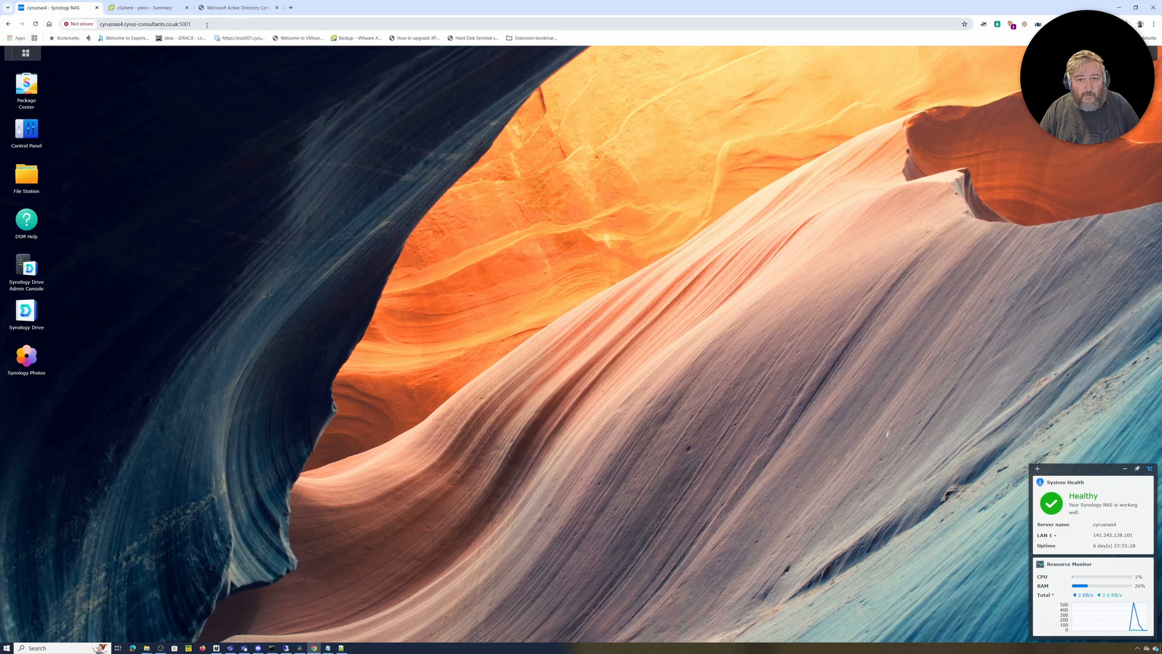
Step: Reopen the NAS URL in a fresh tab and confirm a secure connection with a valid certificate
right_click(151, 24)
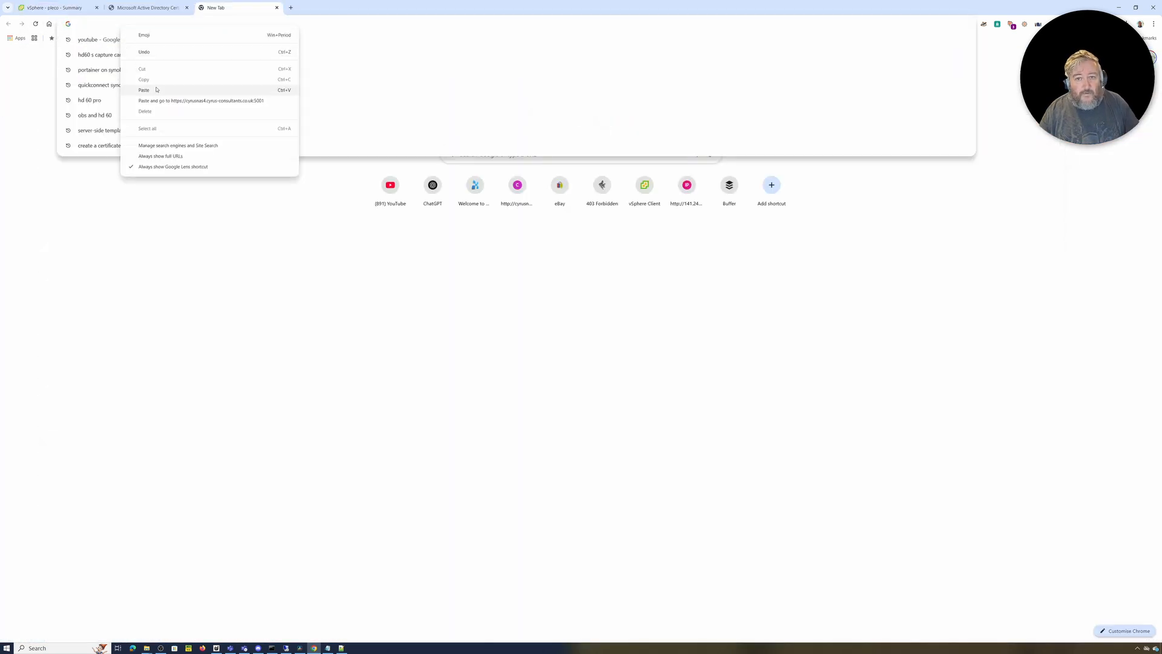
click(201, 100)
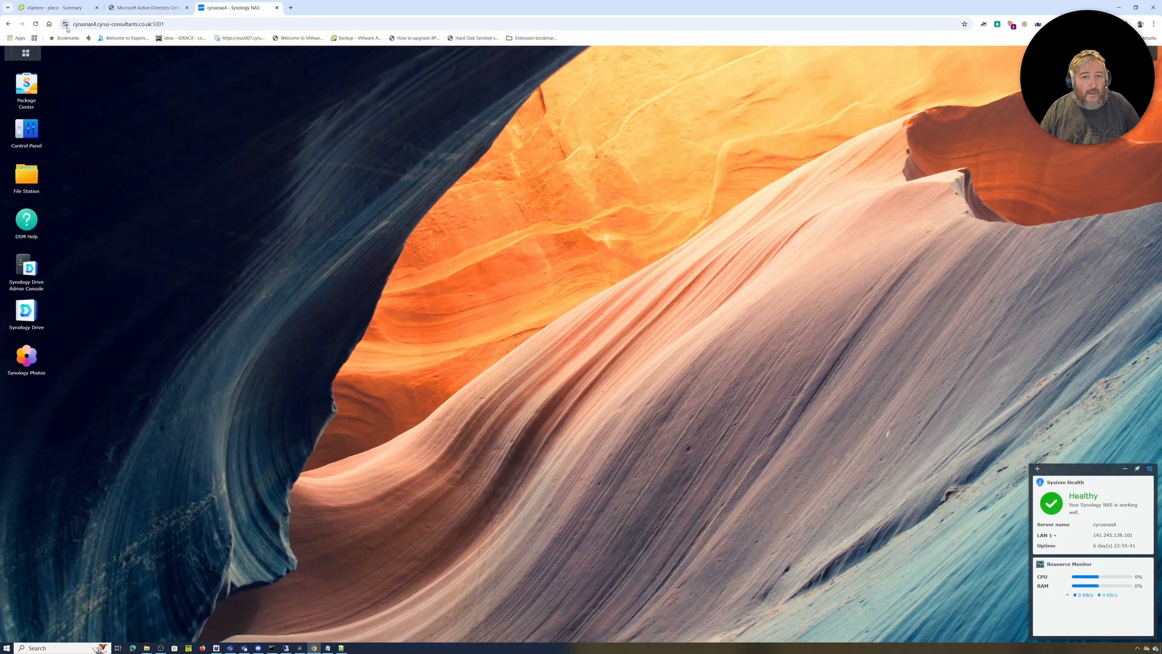
click(63, 23)
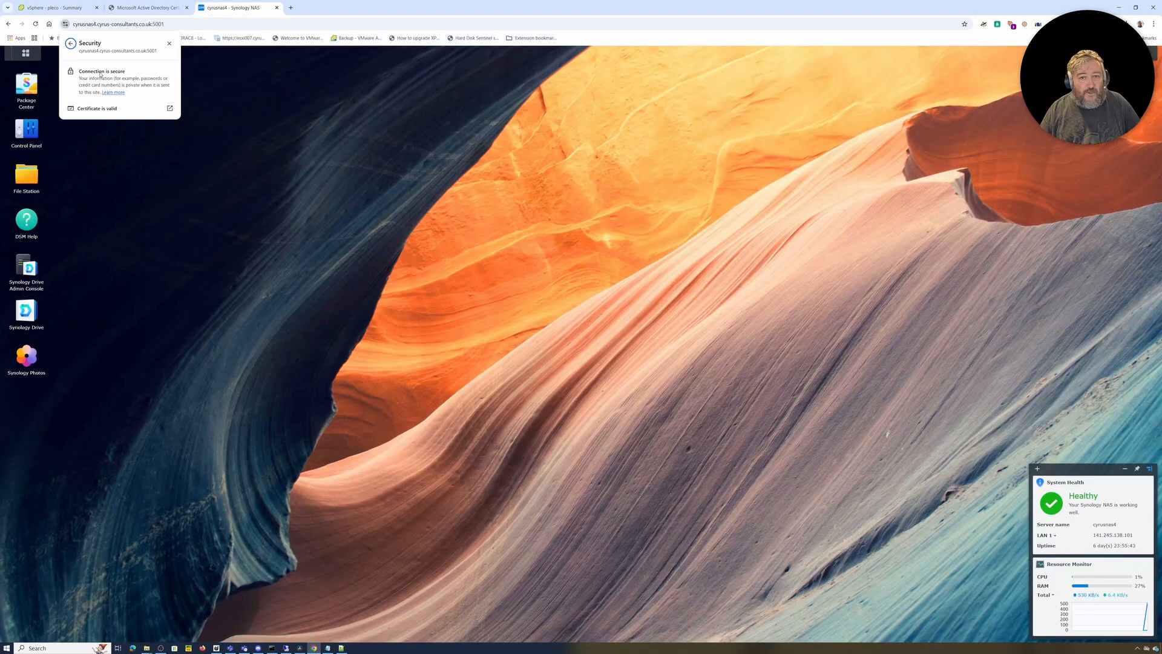
click(97, 107)
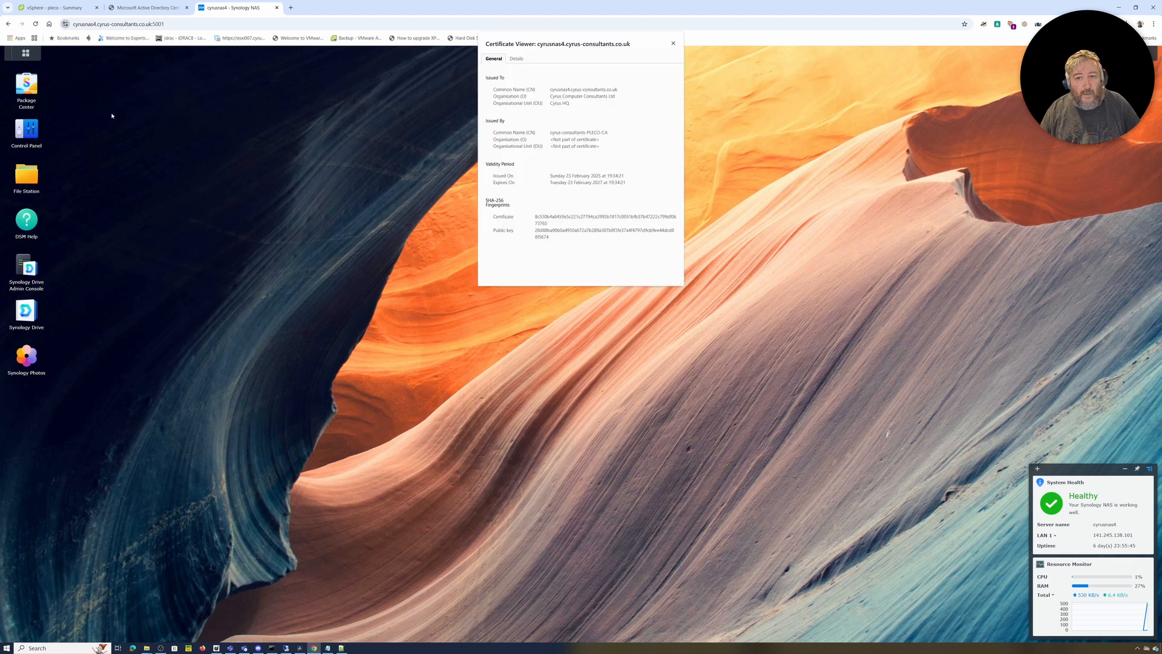
mouse_move(488, 72)
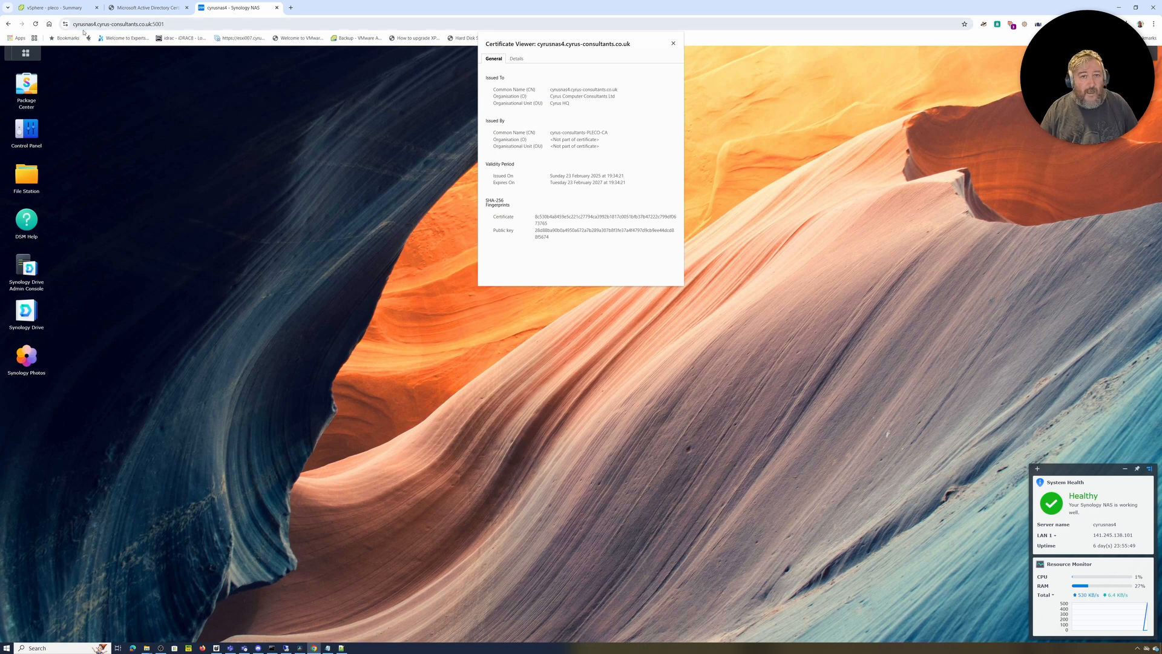
mouse_move(63, 24)
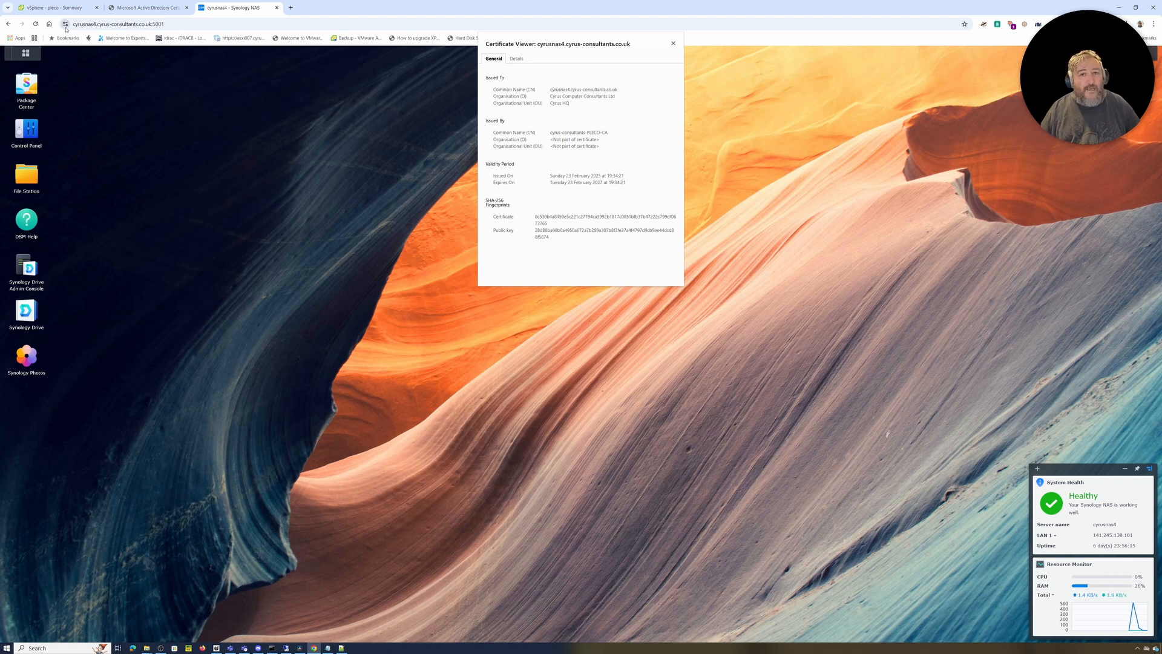
click(145, 8)
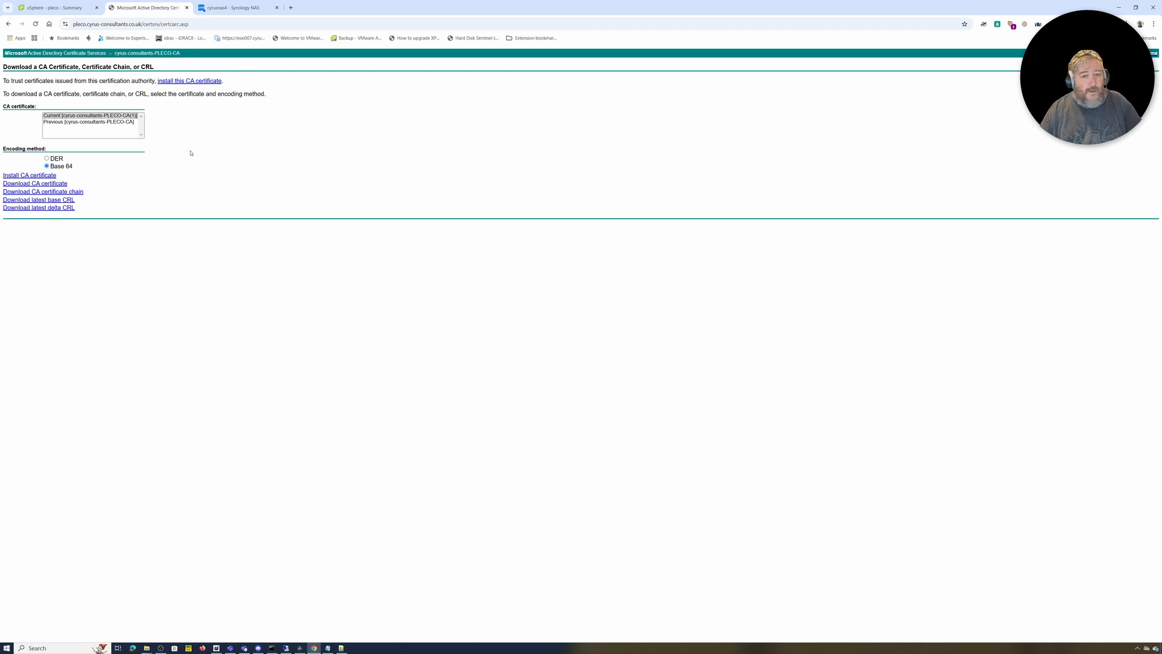
mouse_move(77, 168)
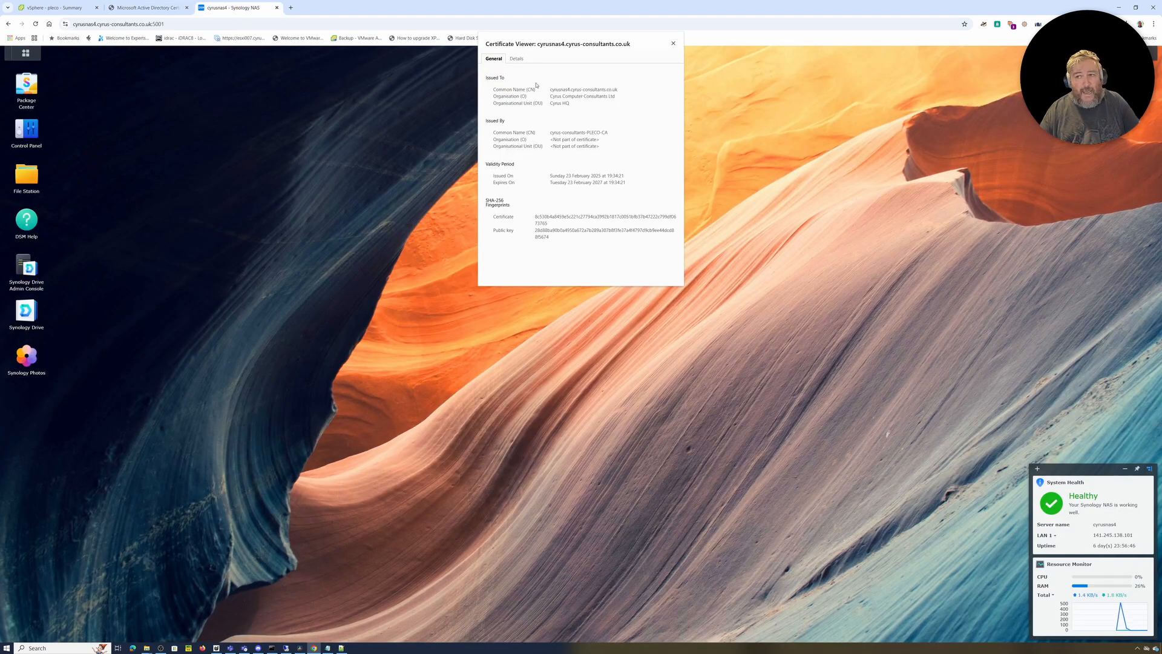
Step: Close the cyrusnas4 certificate details from cyrus-consultants-PLECO-CA on the Synology DSM tab
click(673, 42)
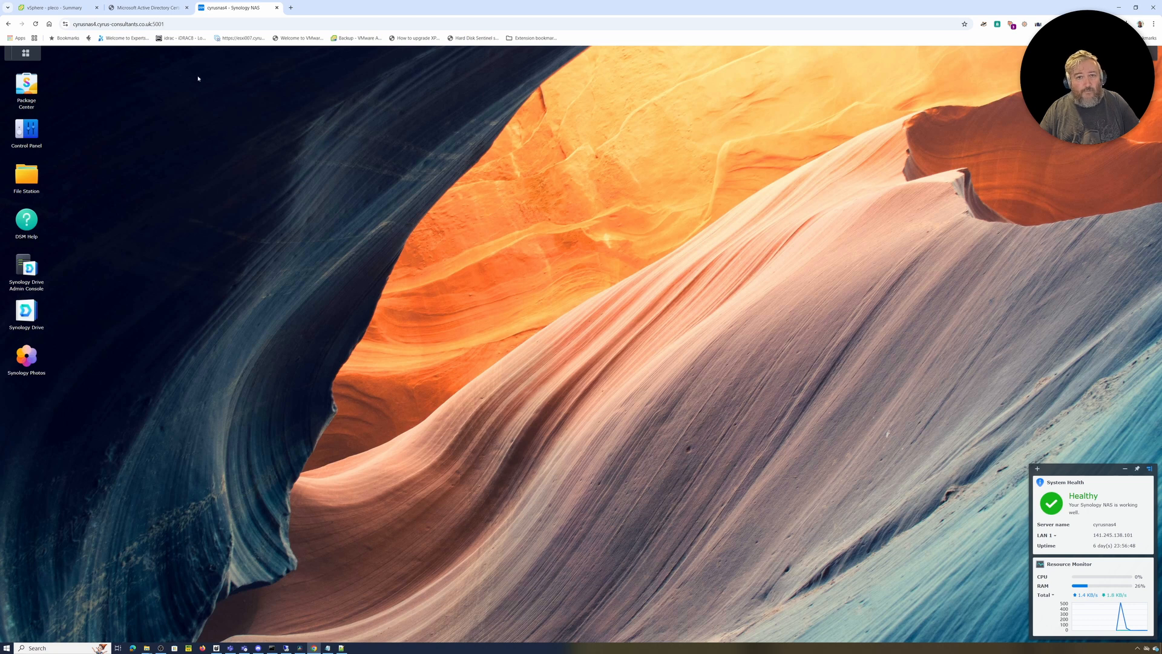